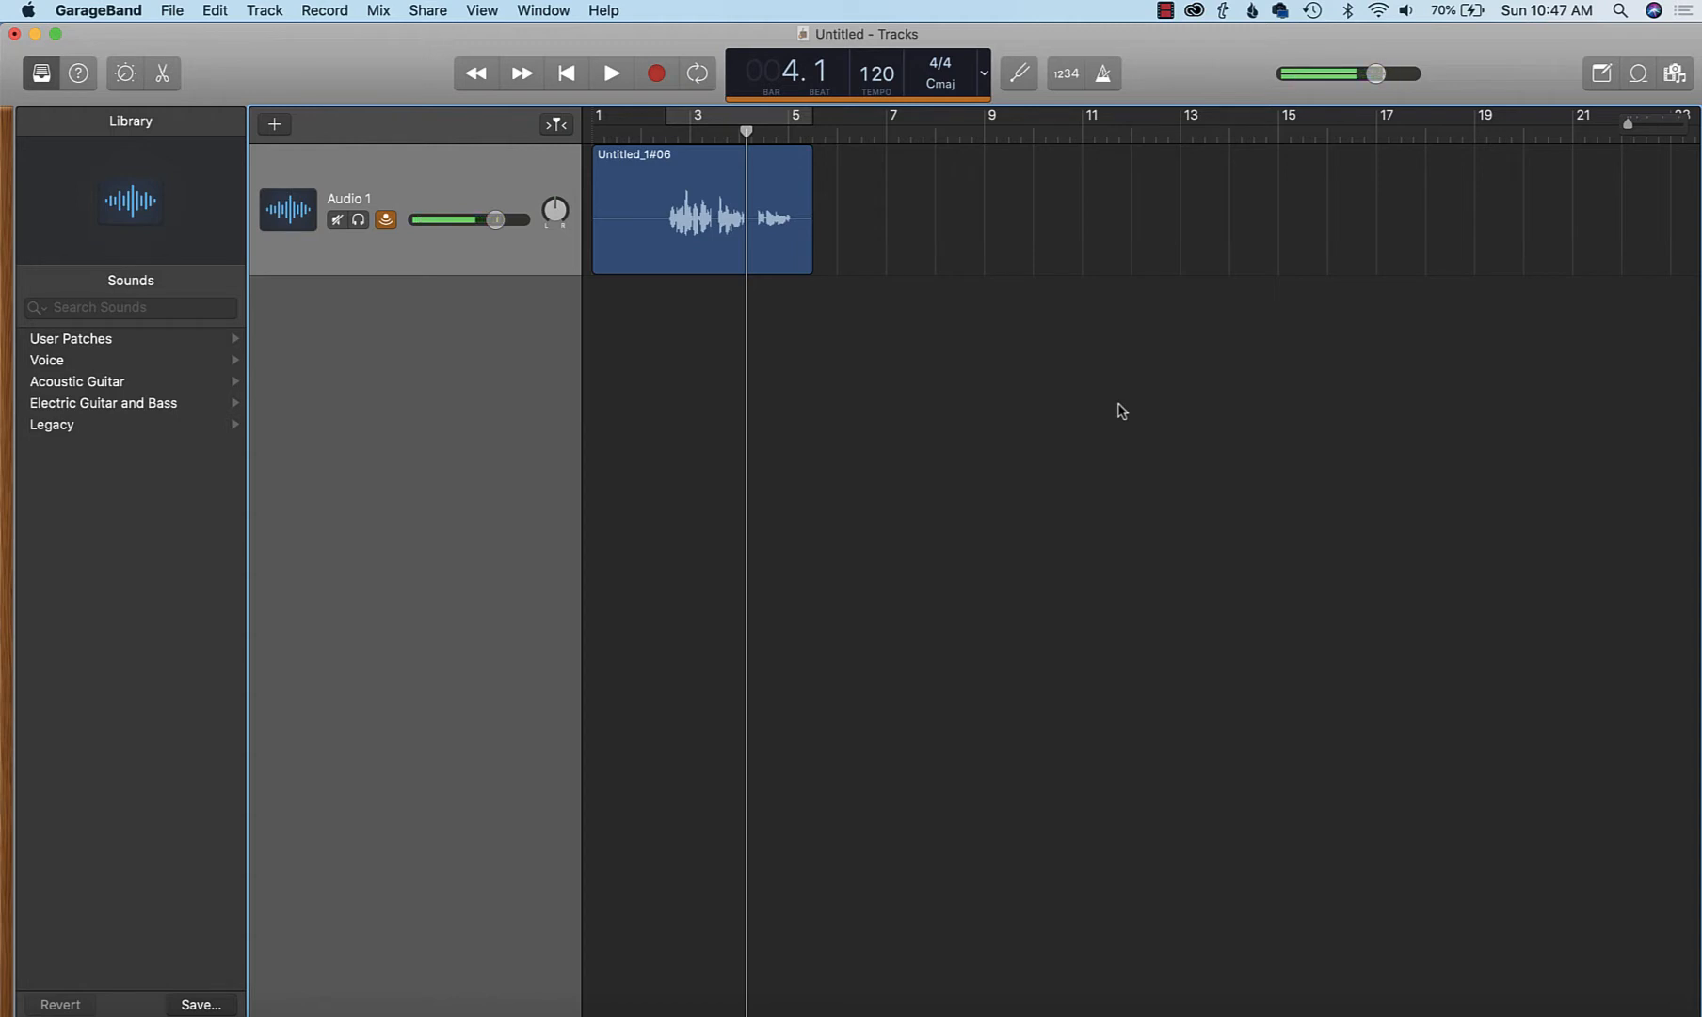
# - Audition the Audio 1 recording, then loop bars 1–3 with a Cycle Range and play it
pyautogui.click(611, 74)
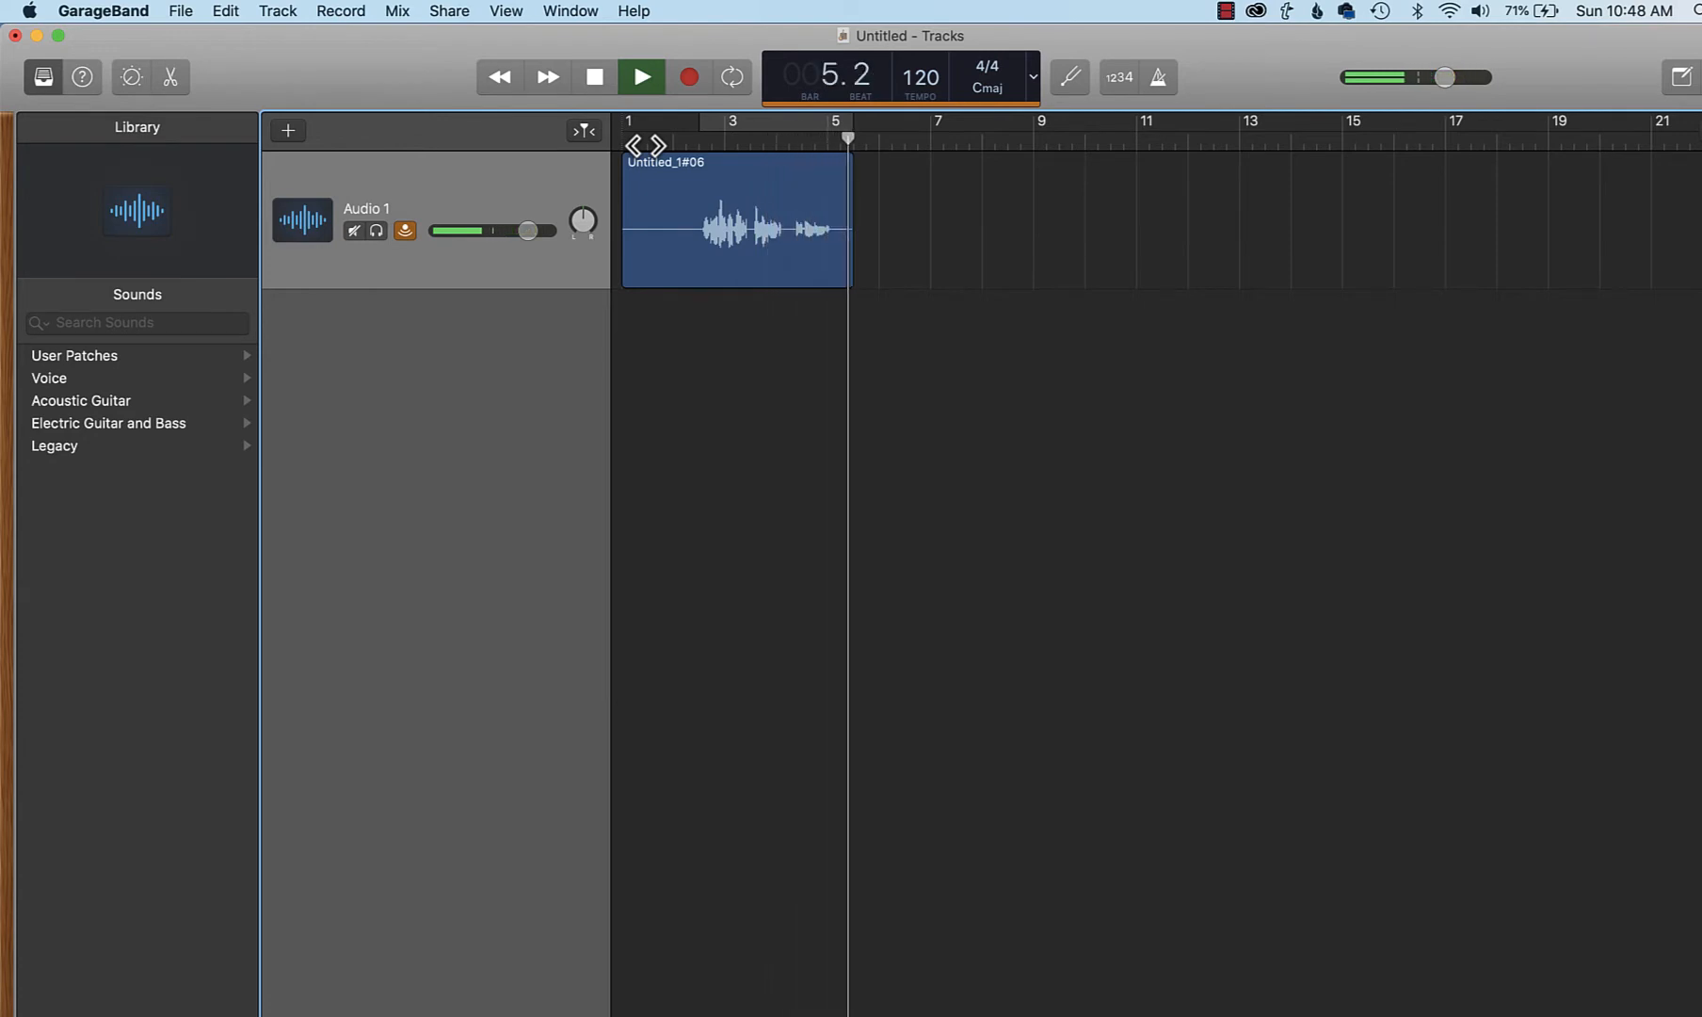
pyautogui.click(642, 75)
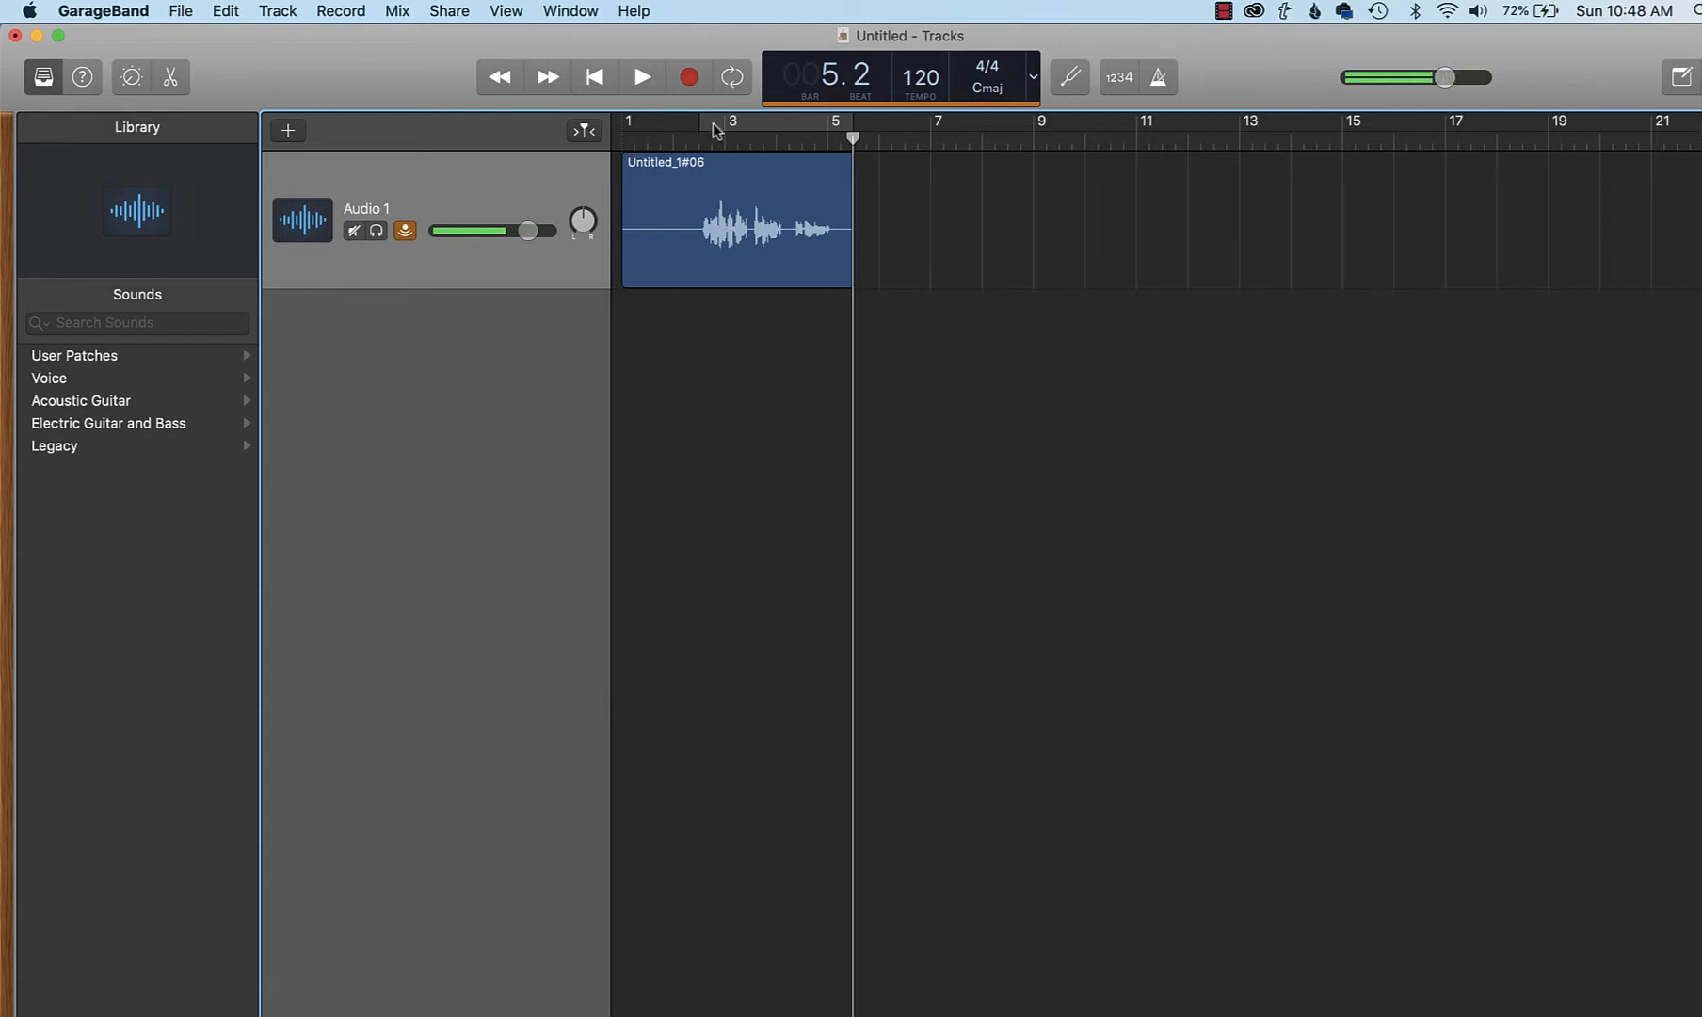
pyautogui.moveTo(711, 128)
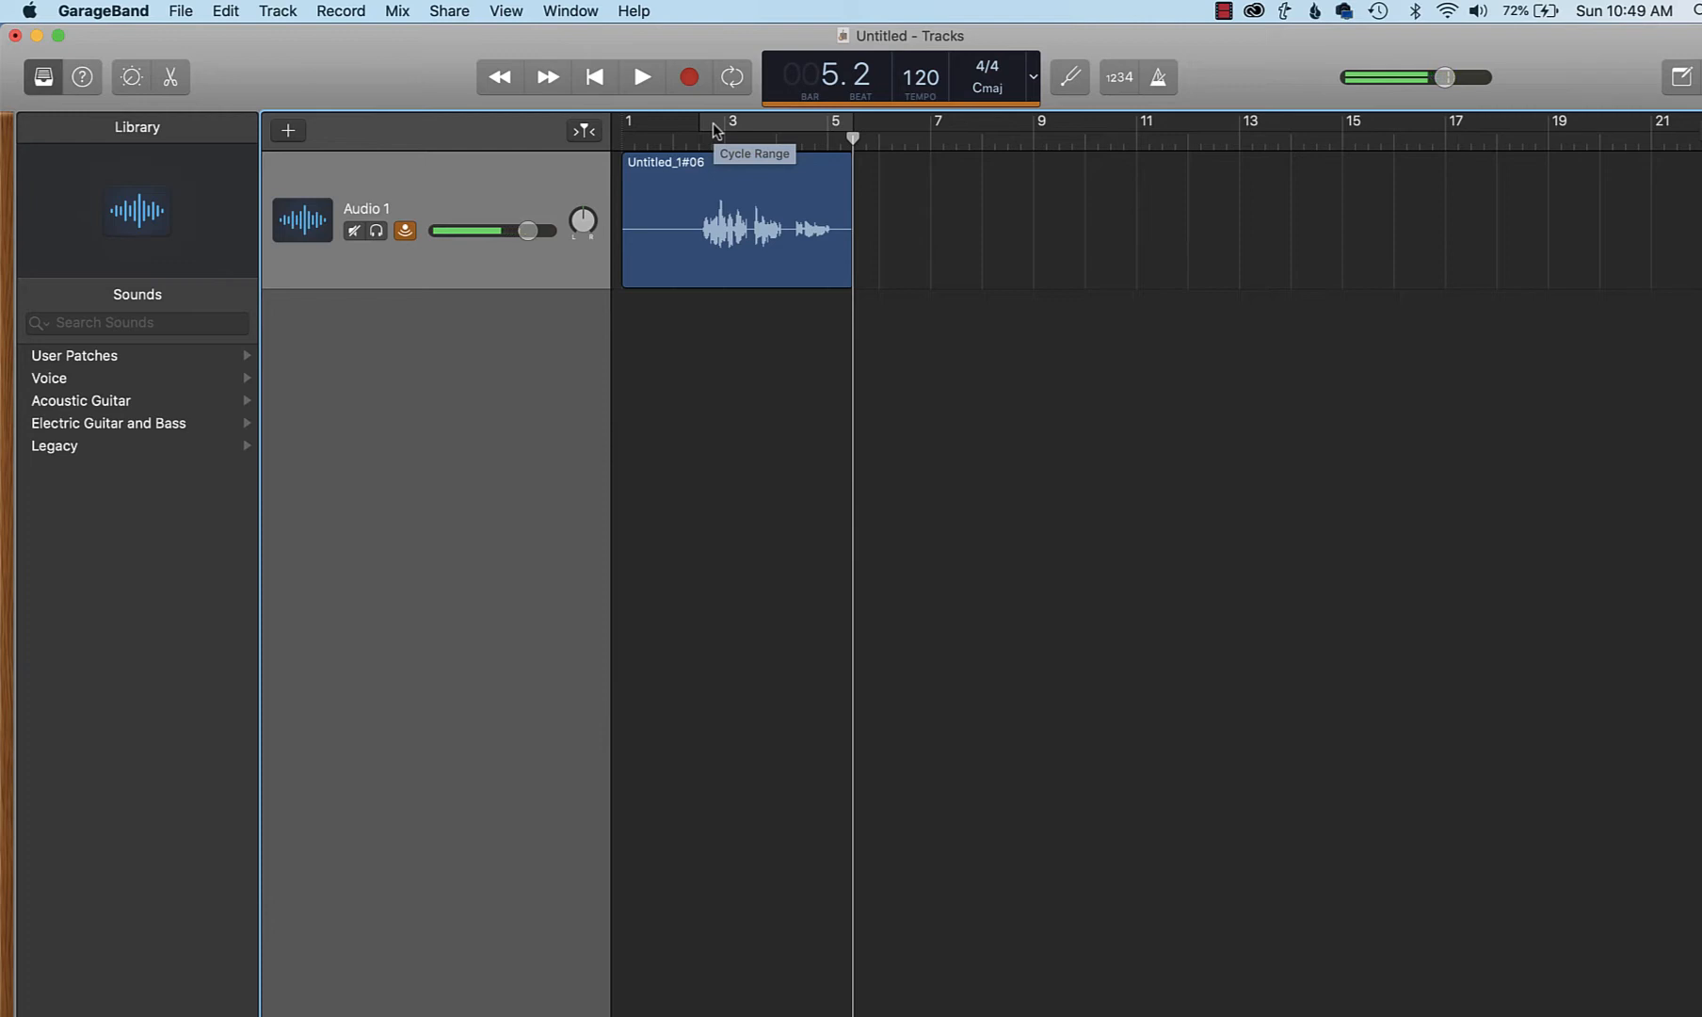
pyautogui.click(733, 77)
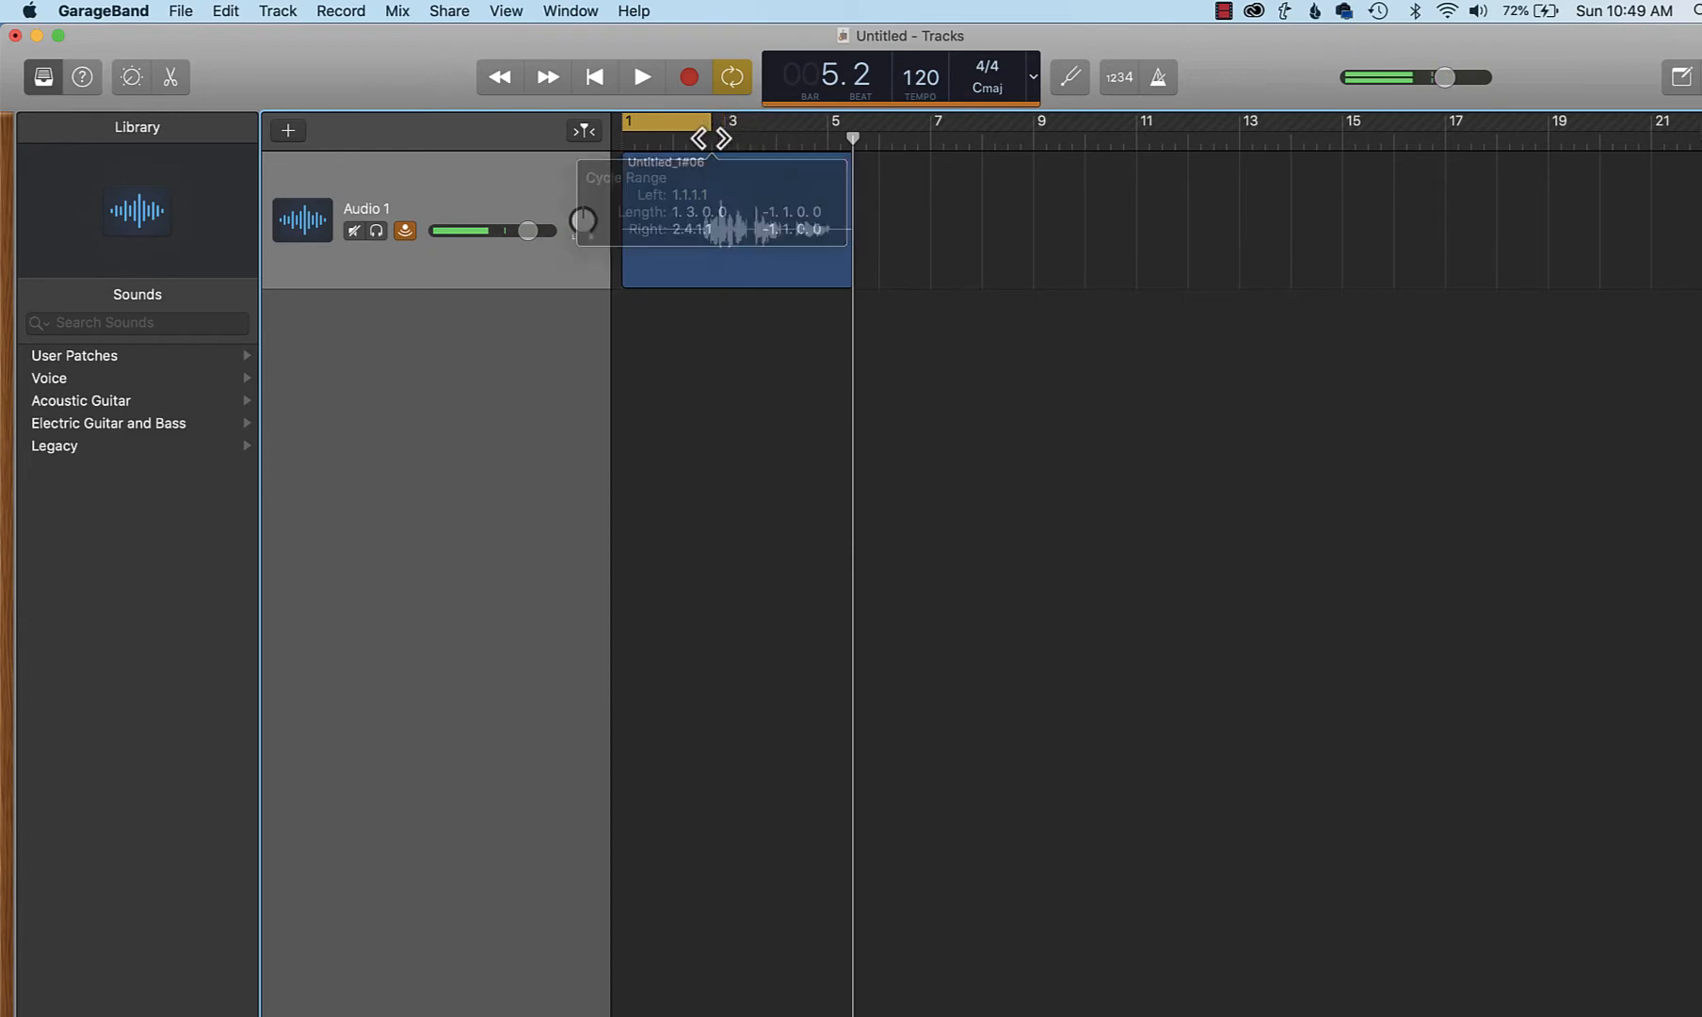
pyautogui.click(642, 75)
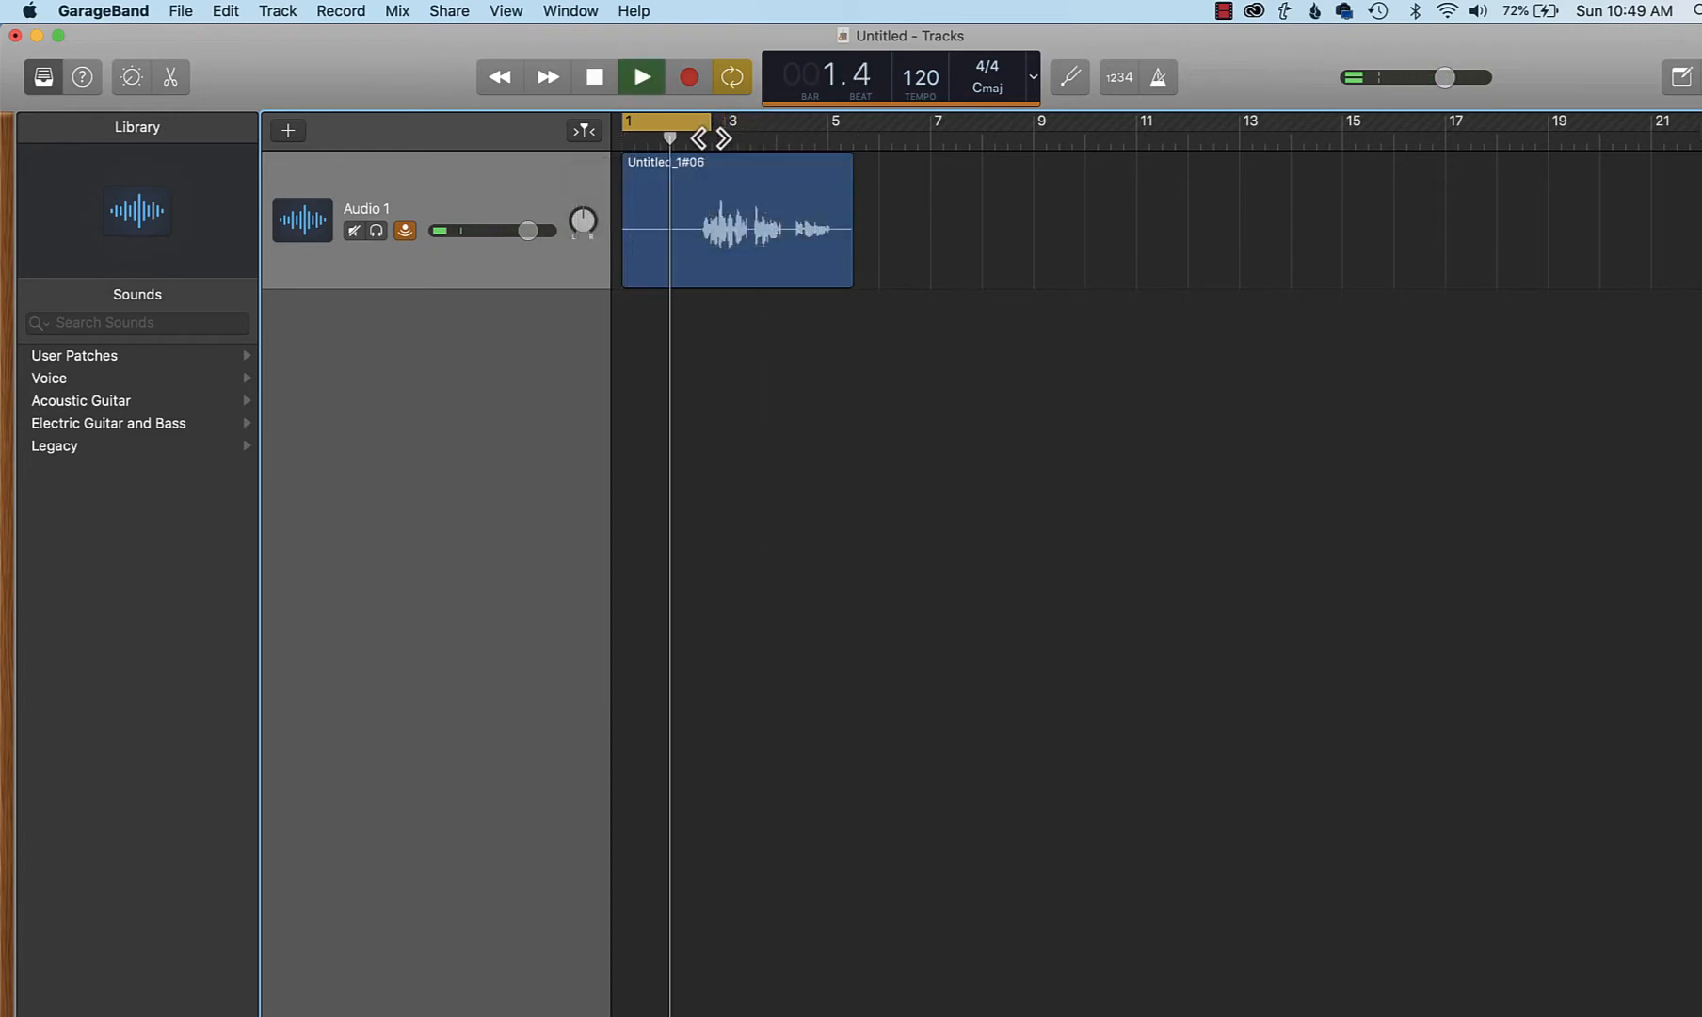
pyautogui.click(640, 75)
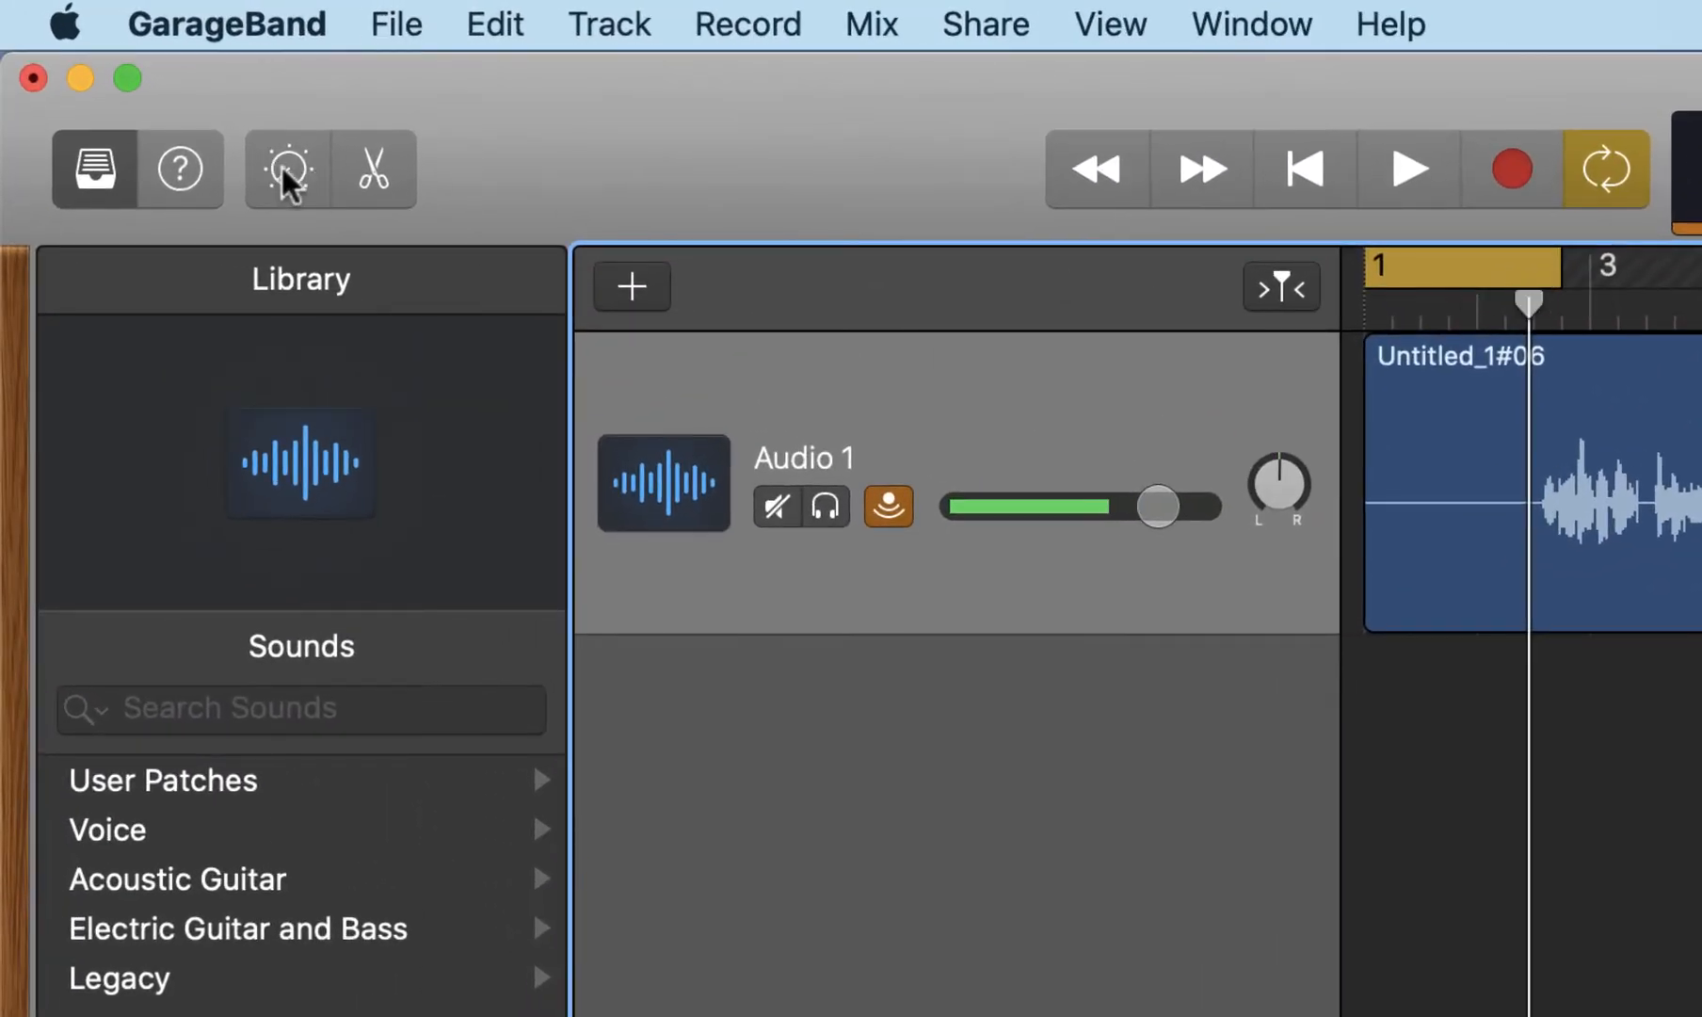
pyautogui.moveTo(286, 179)
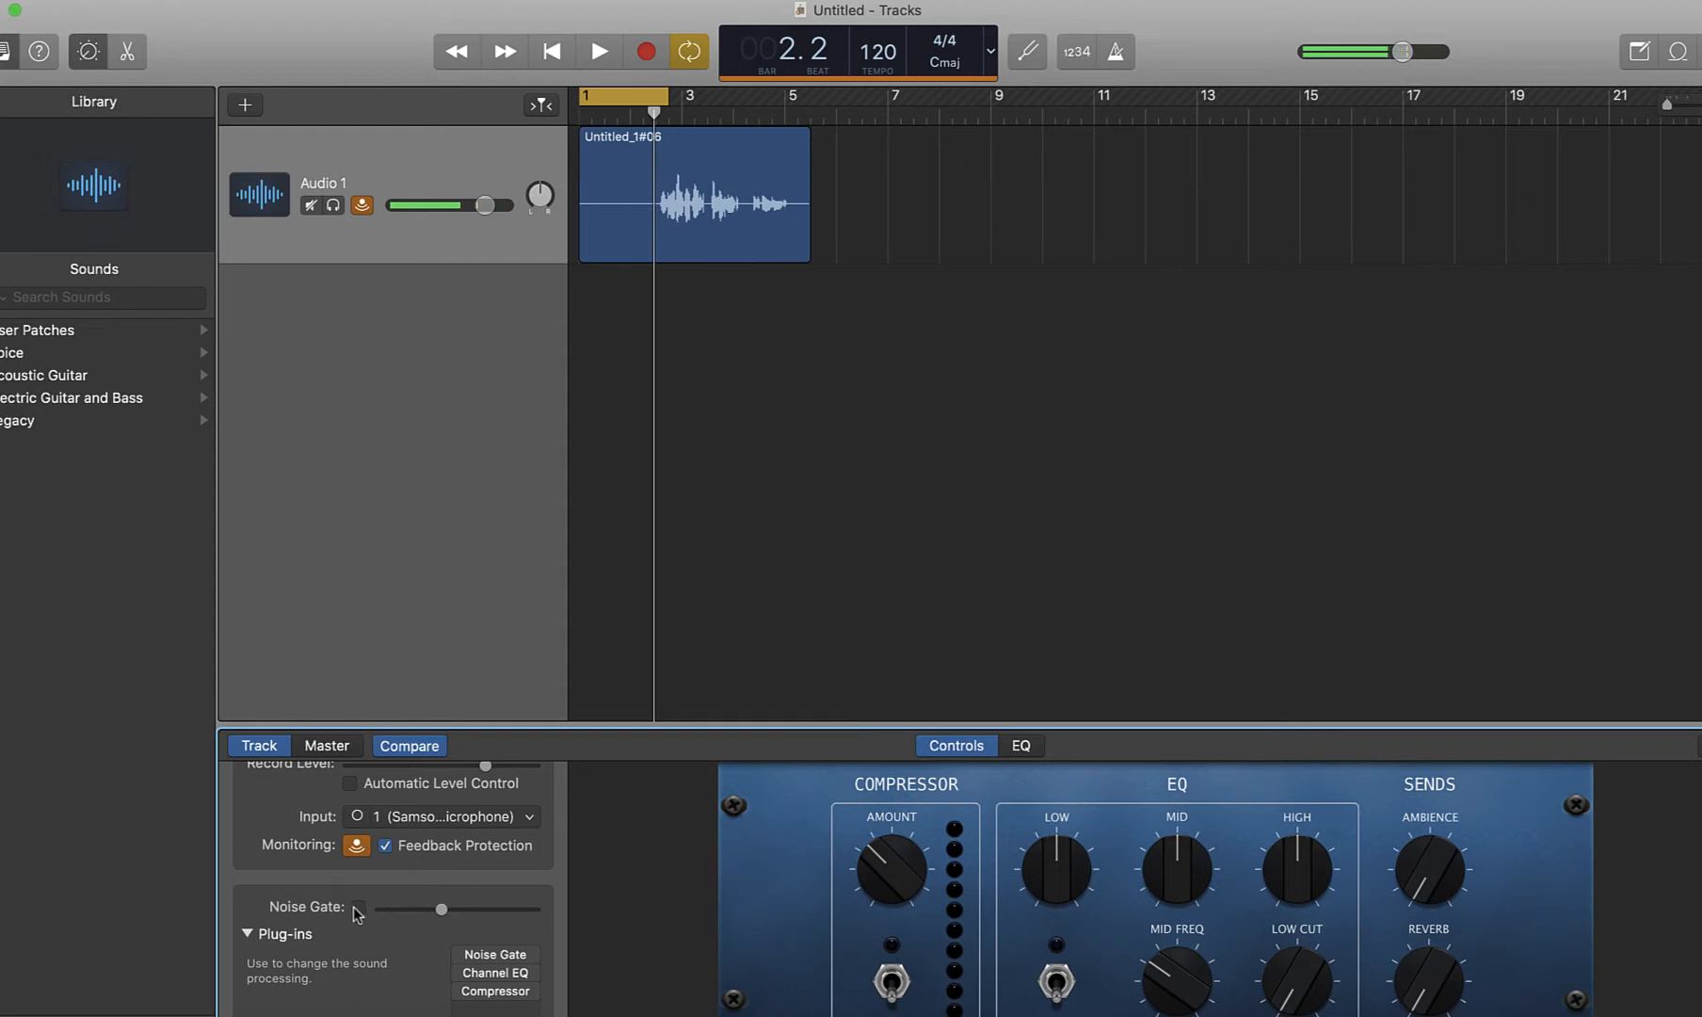
# - Tick the Noise Gate checkbox in the Track panel and play the loop with the gate active
pyautogui.click(356, 908)
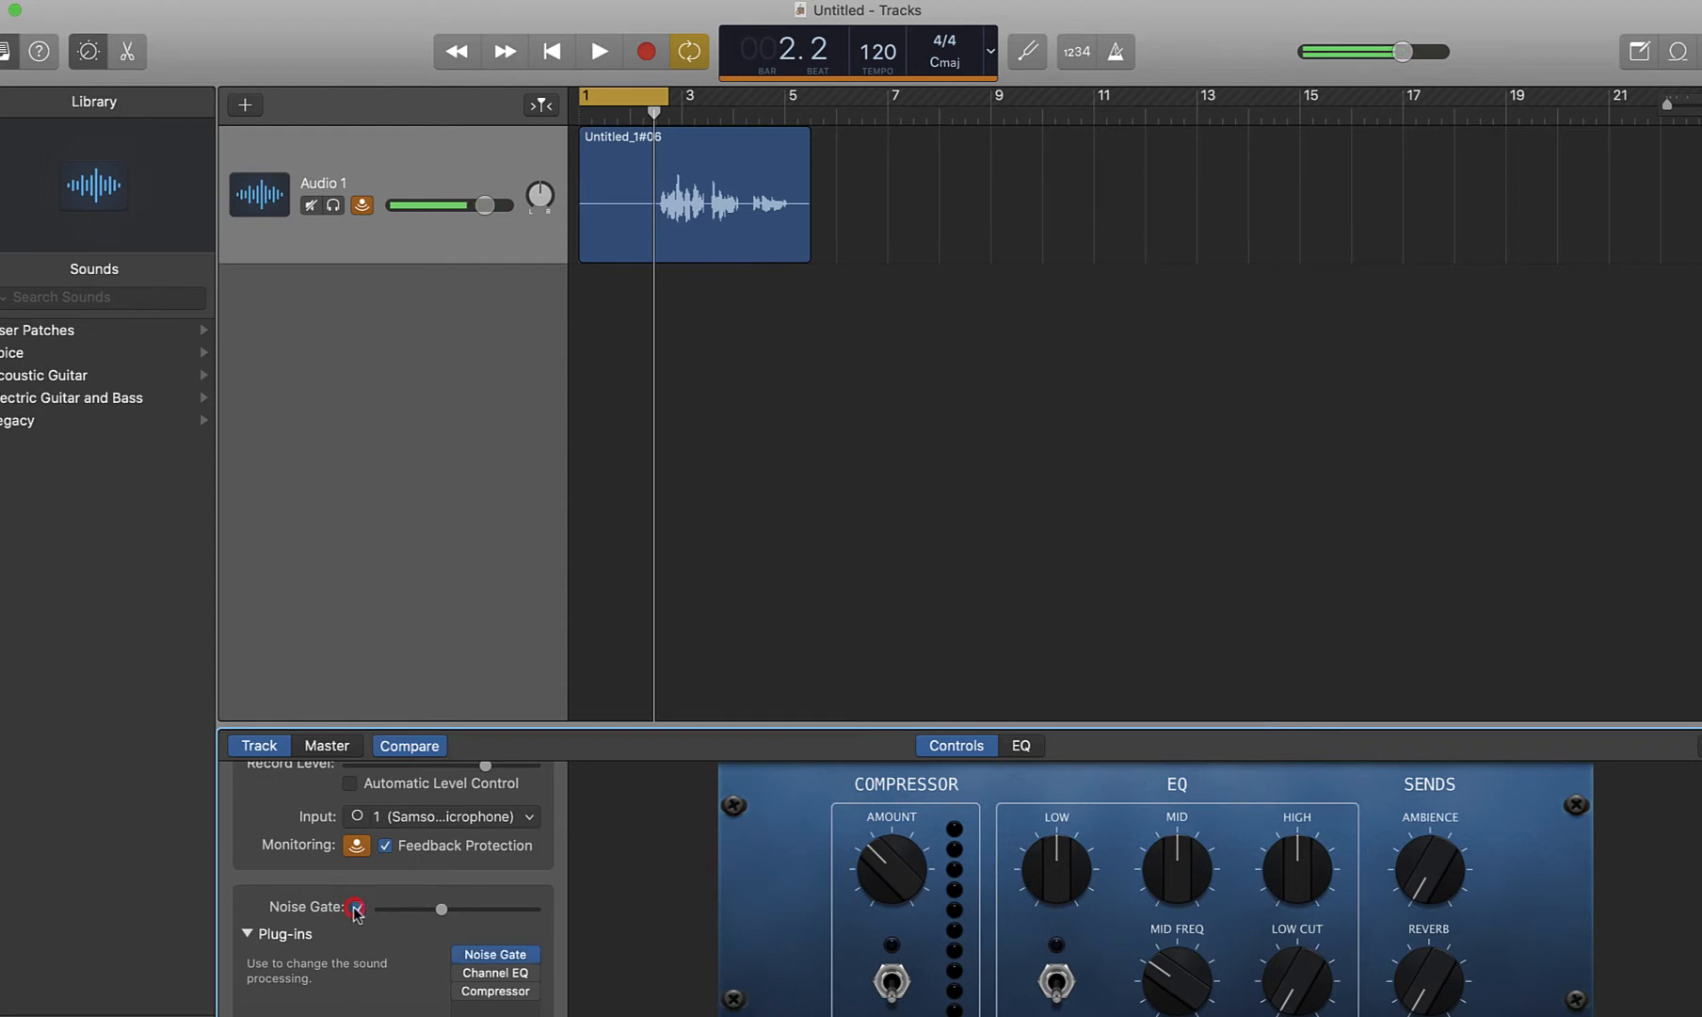
pyautogui.click(354, 908)
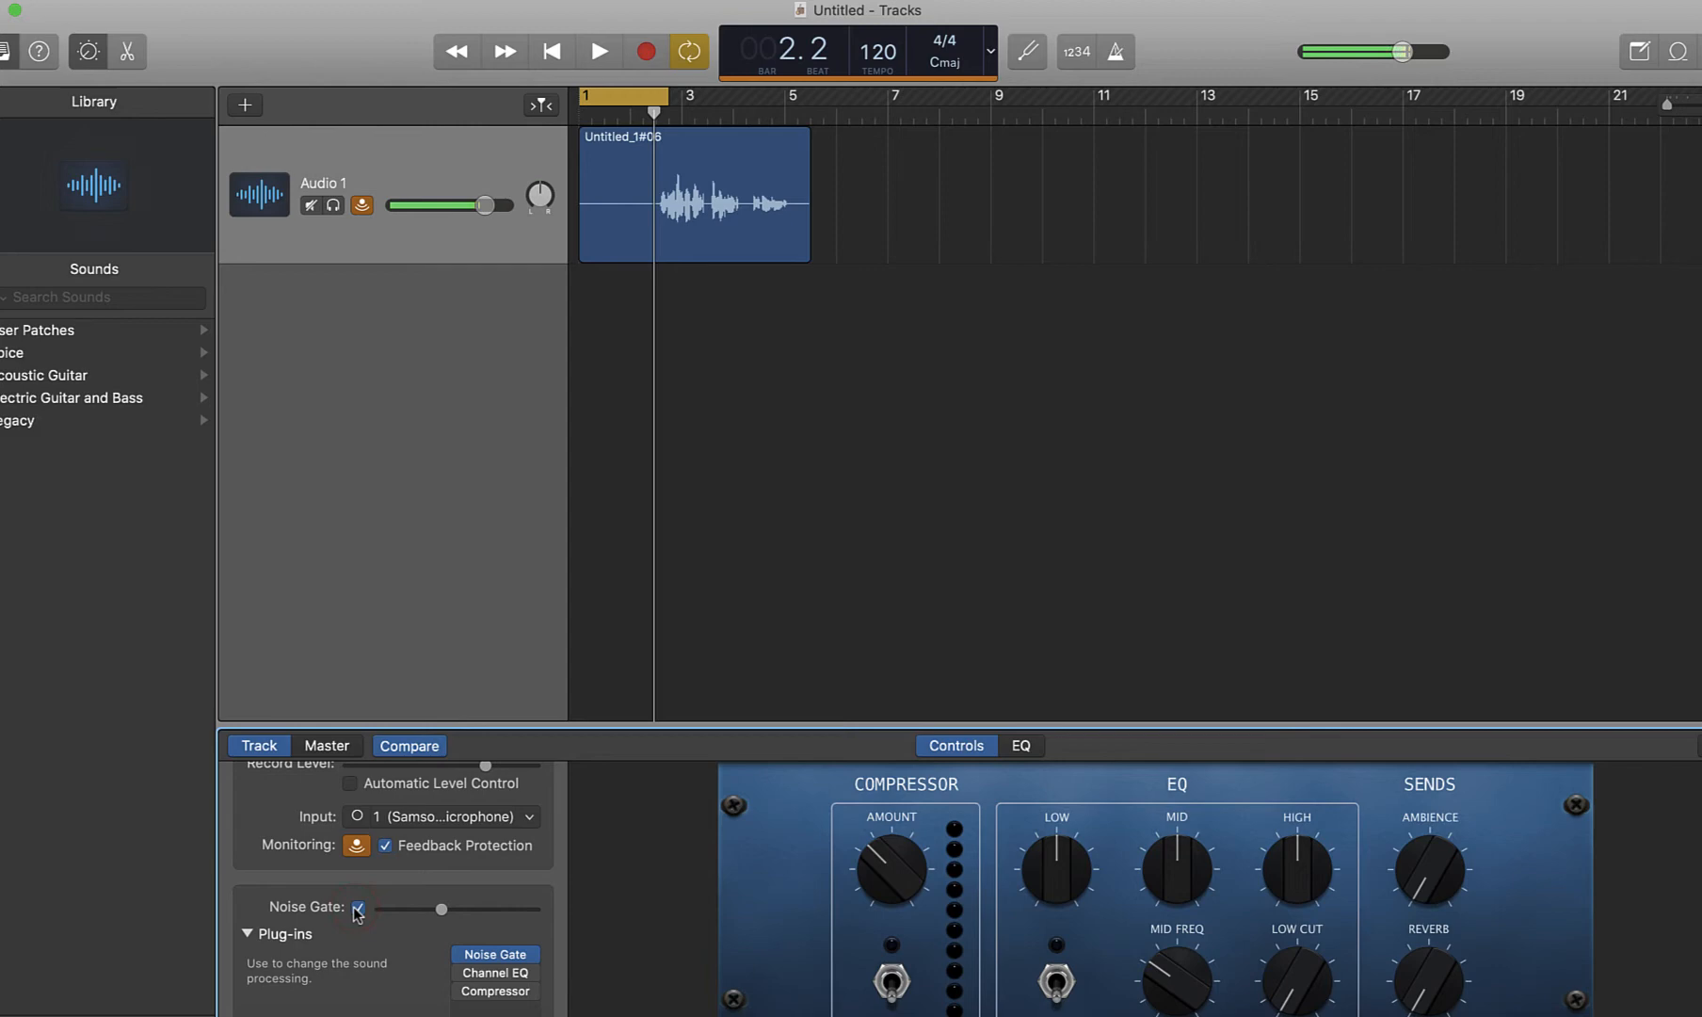
pyautogui.click(599, 51)
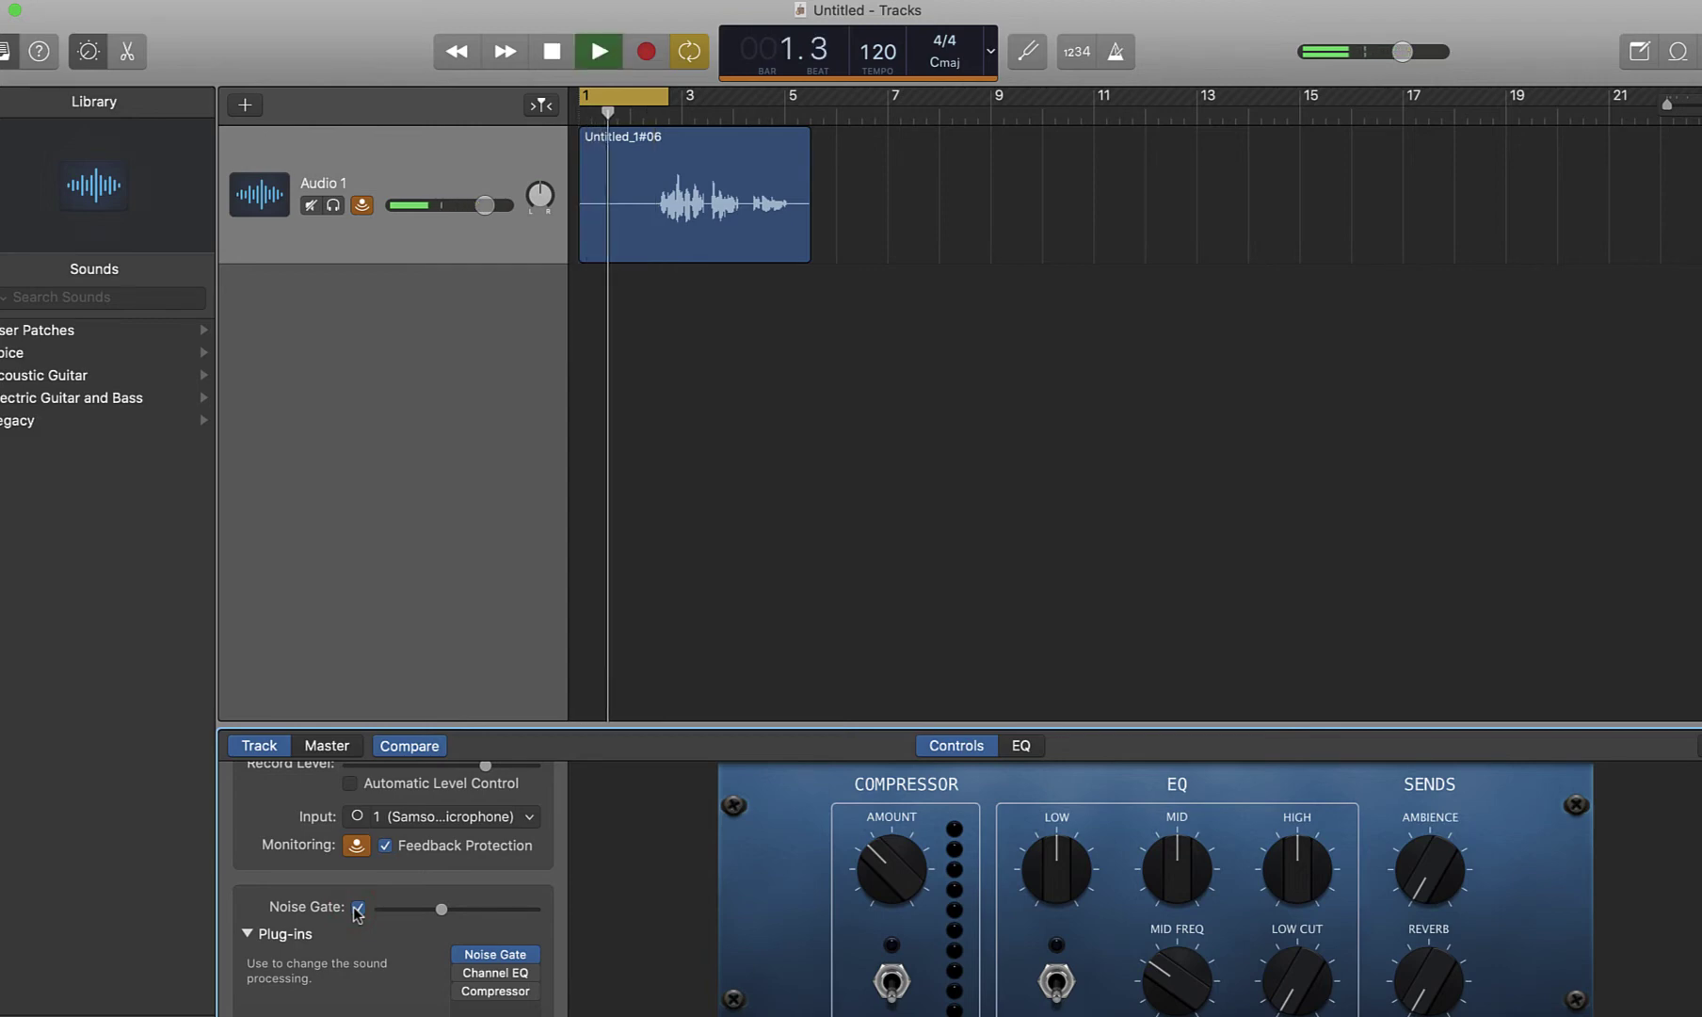
pyautogui.click(597, 51)
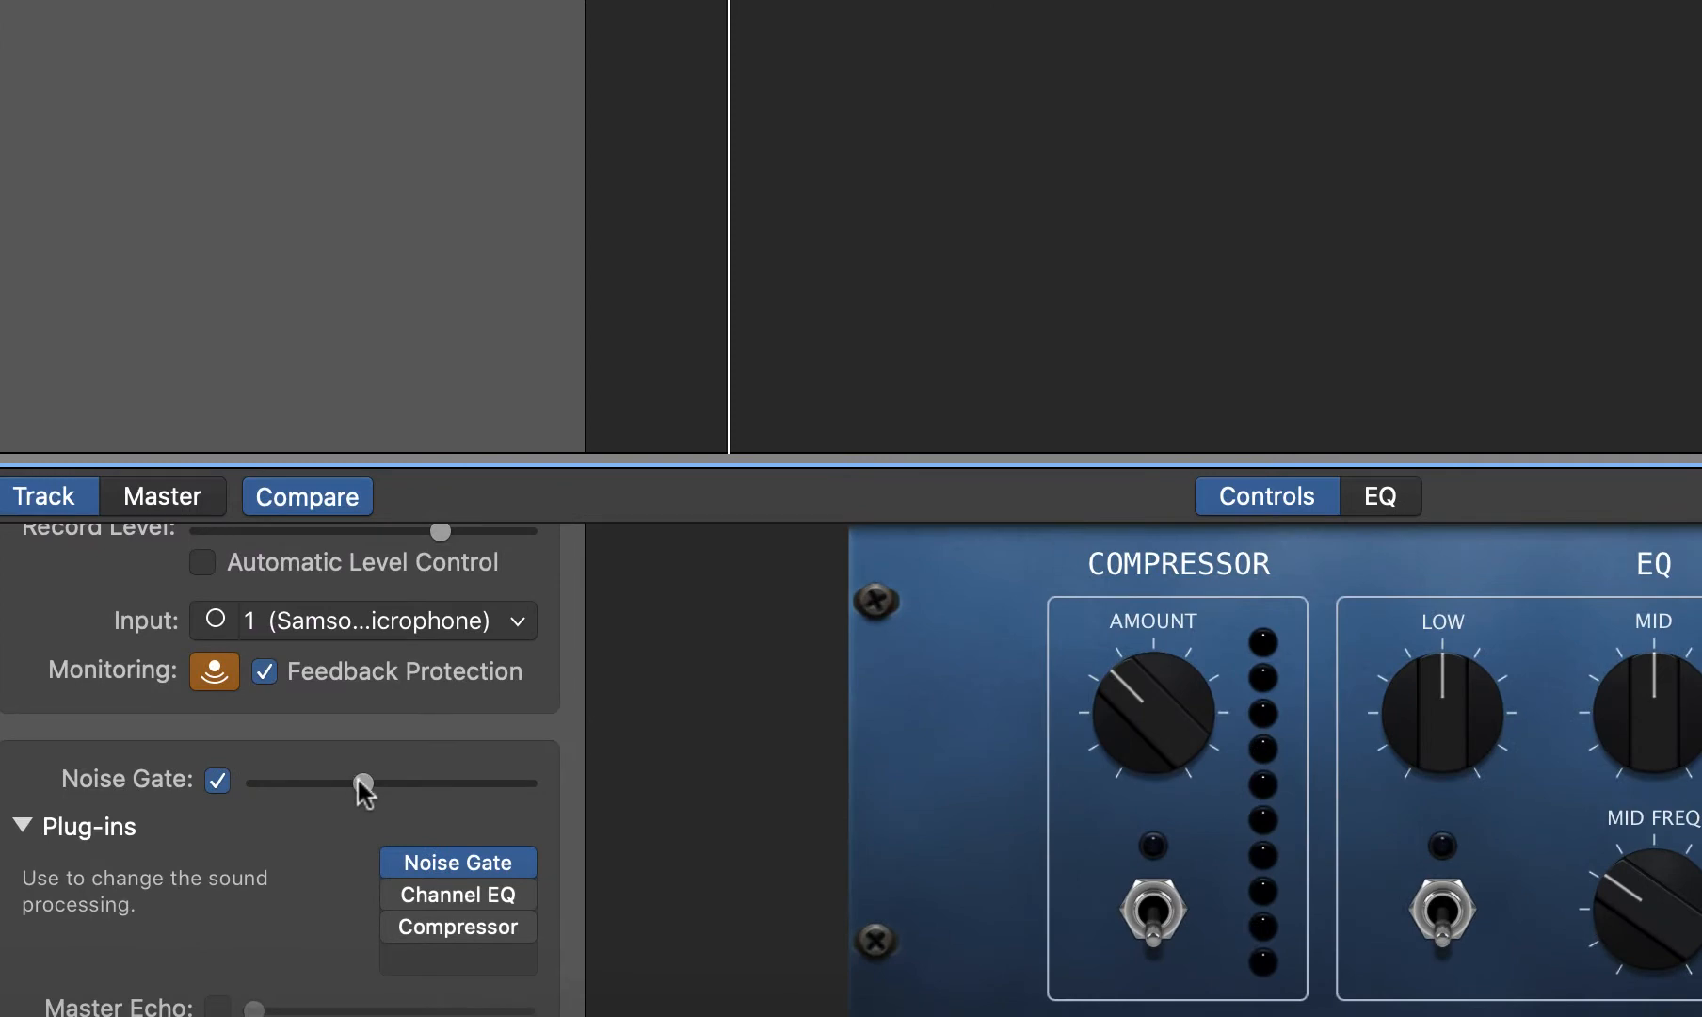
# - Try the Noise Gate threshold raised and then at maximum, replaying the recording each time
pyautogui.moveTo(364, 783); pyautogui.dragTo(407, 784)
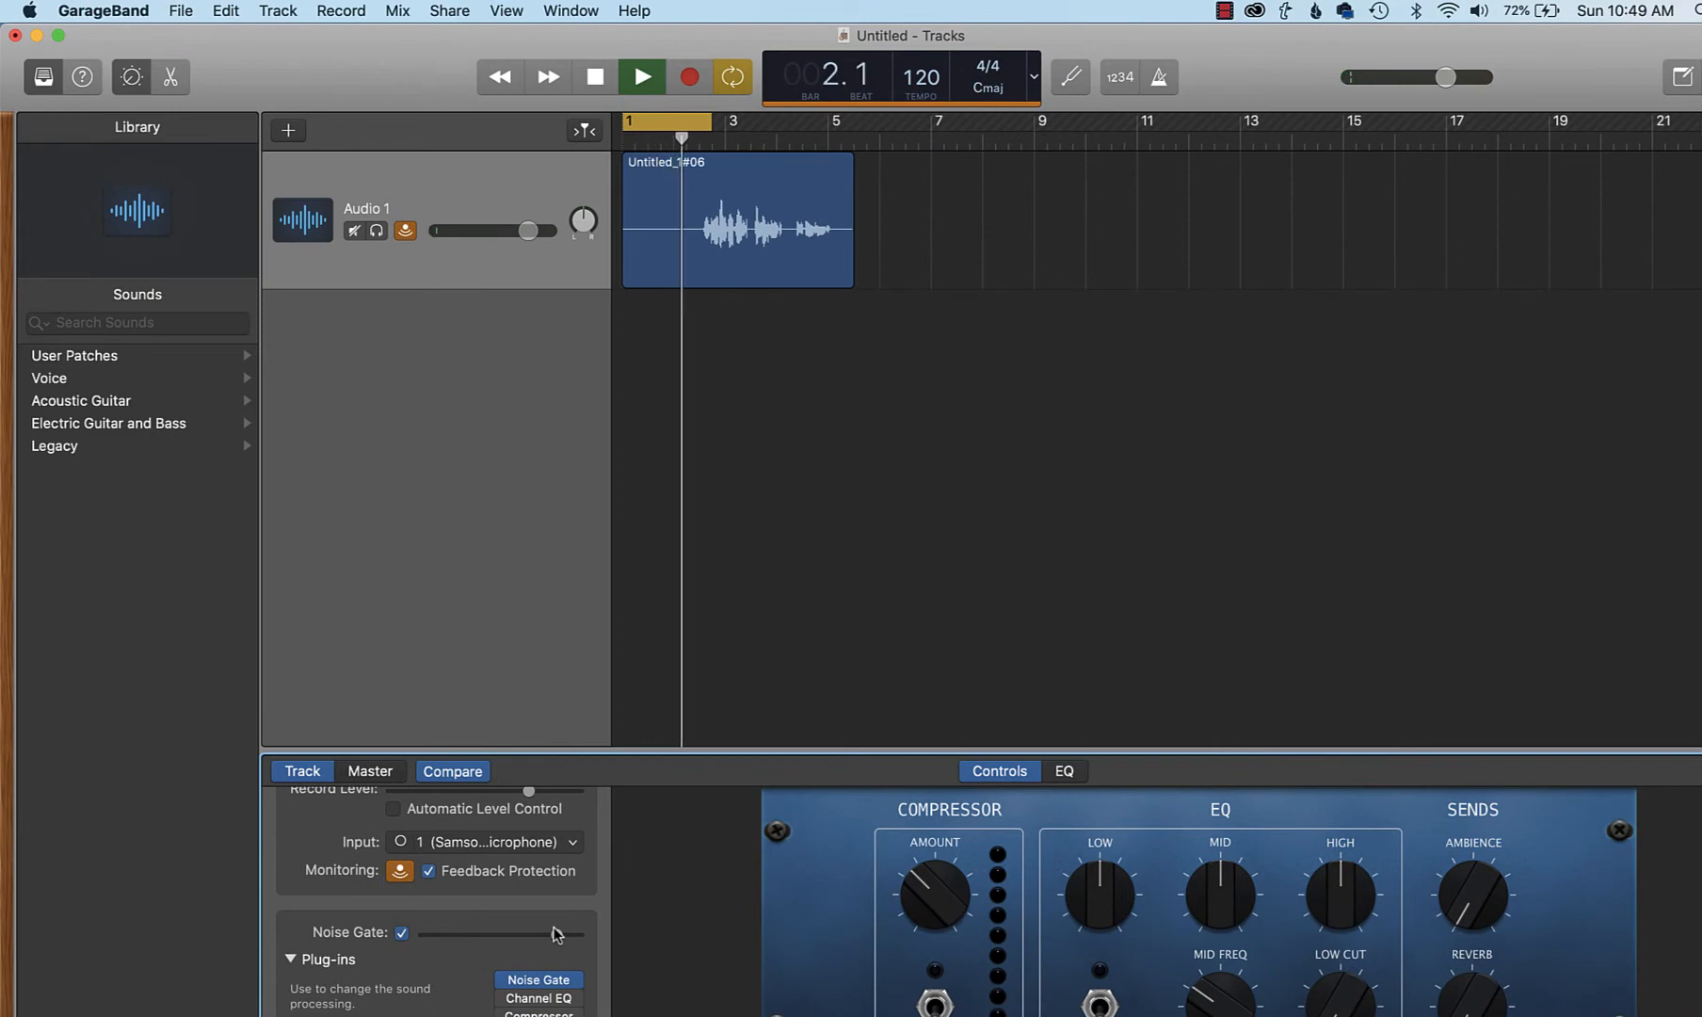
pyautogui.click(643, 75)
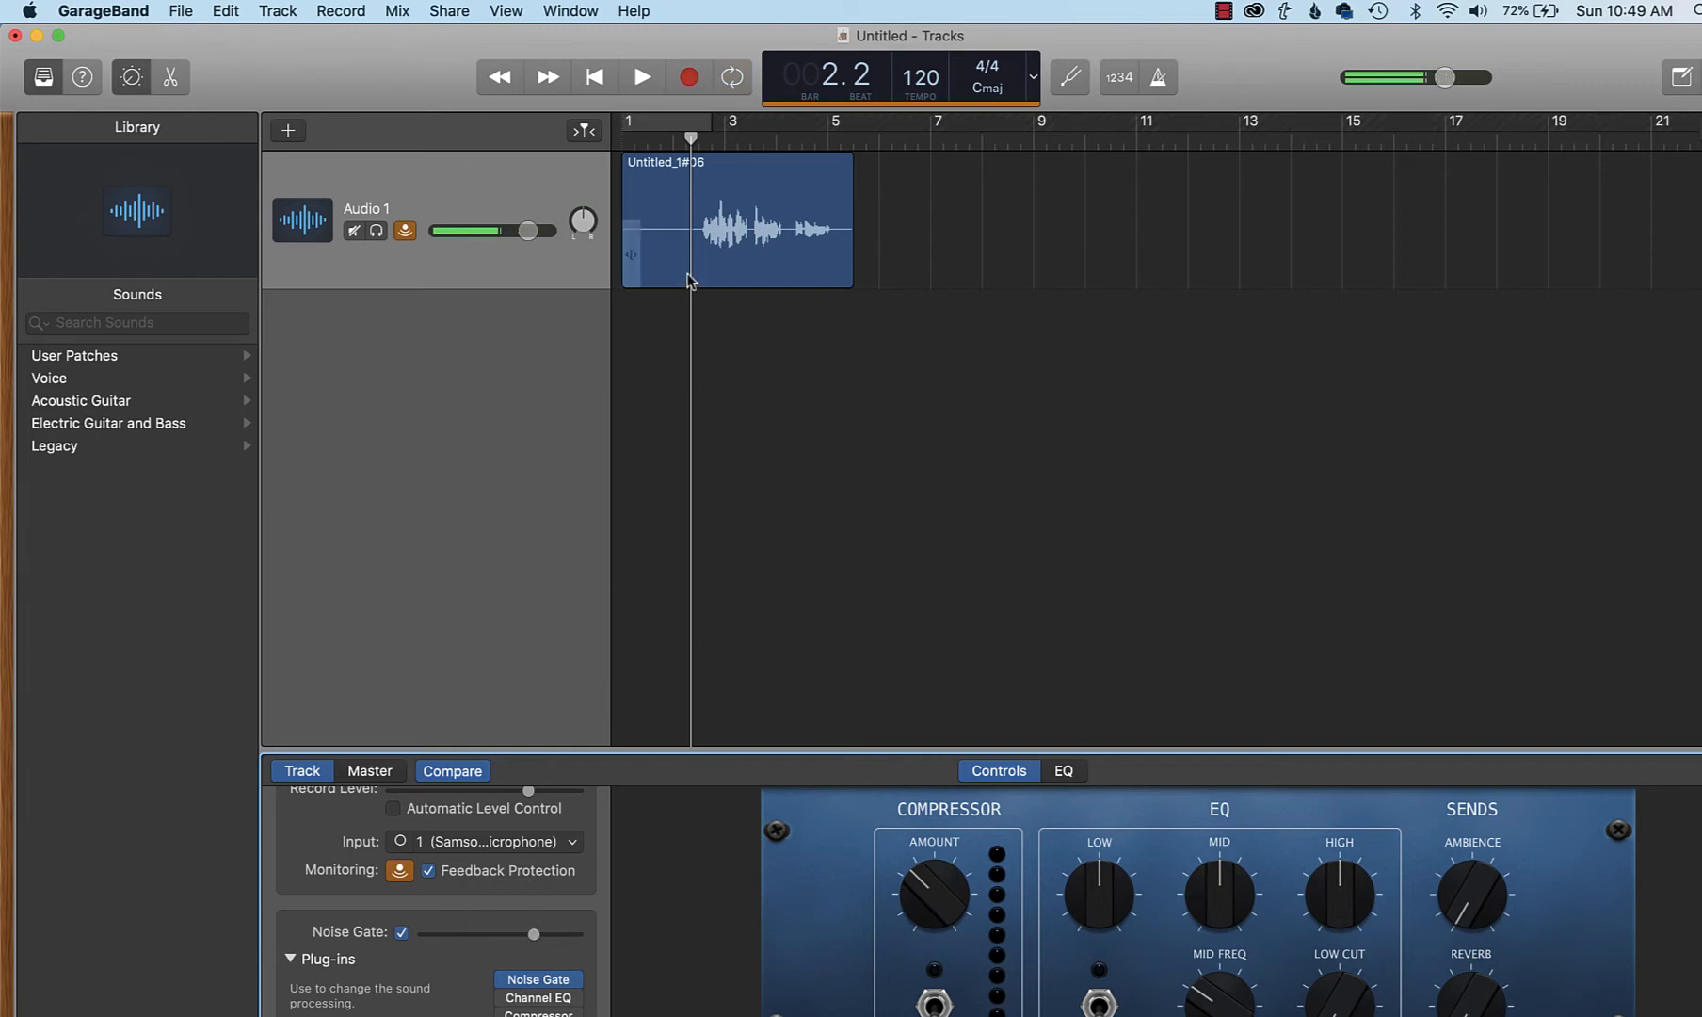
pyautogui.click(640, 77)
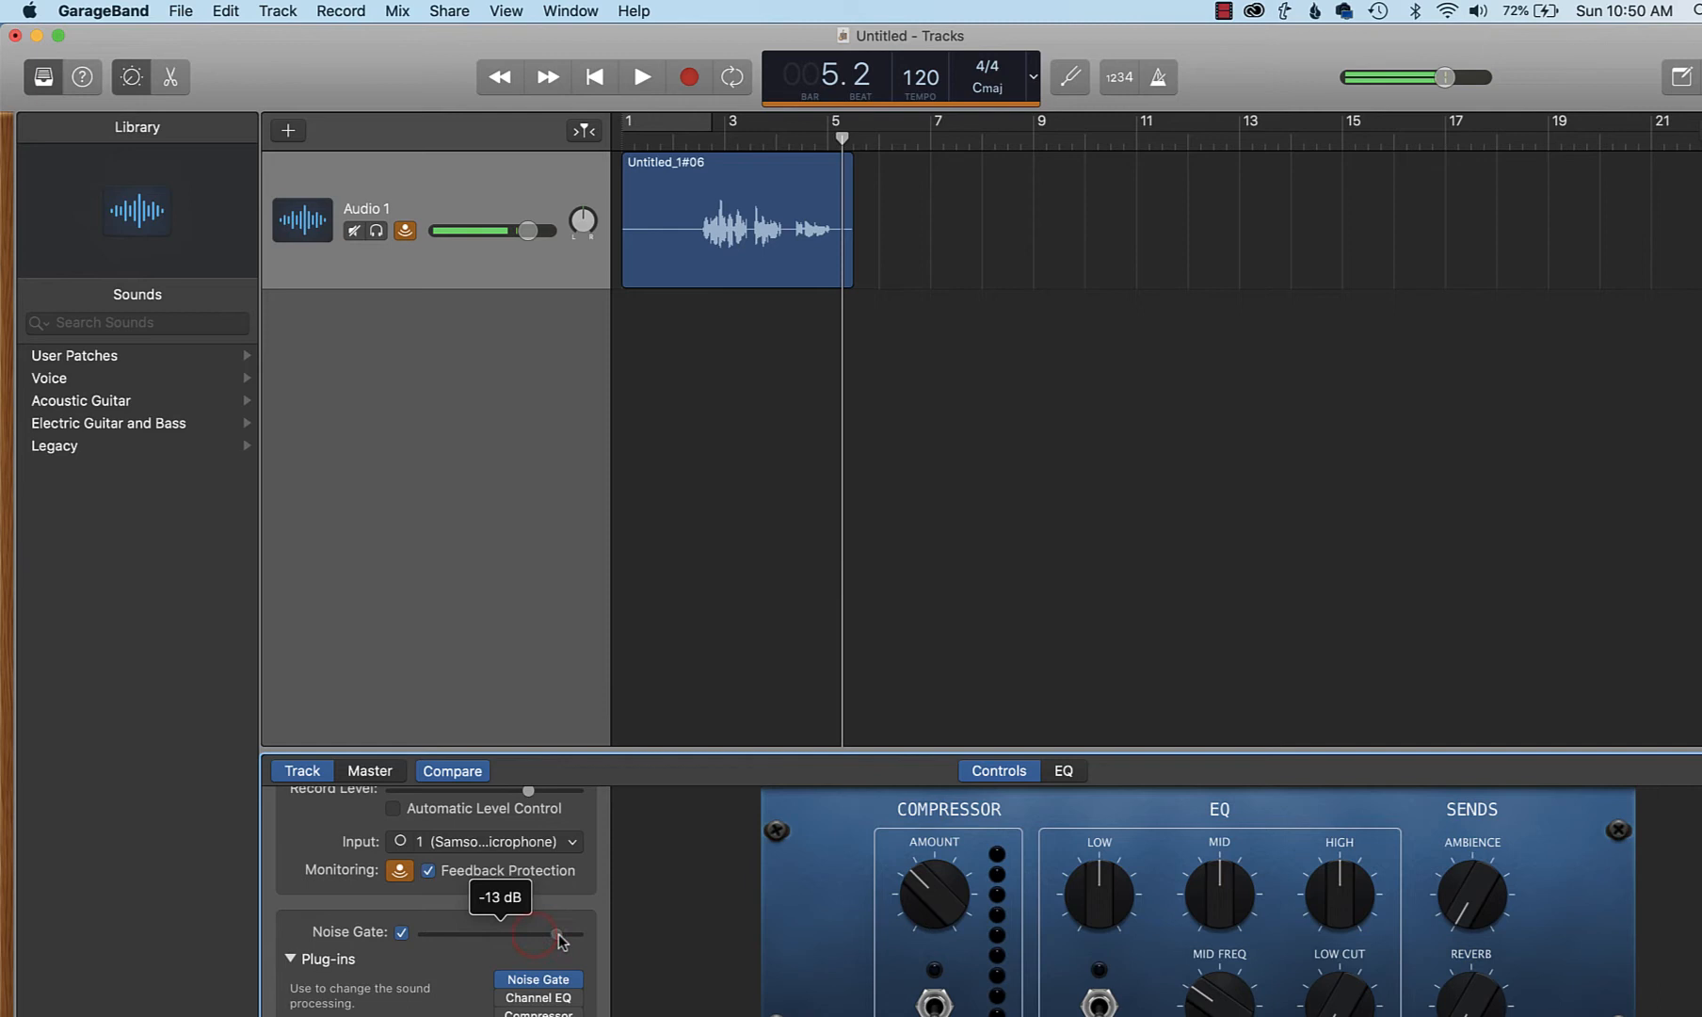
pyautogui.moveTo(529, 934); pyautogui.dragTo(578, 934)
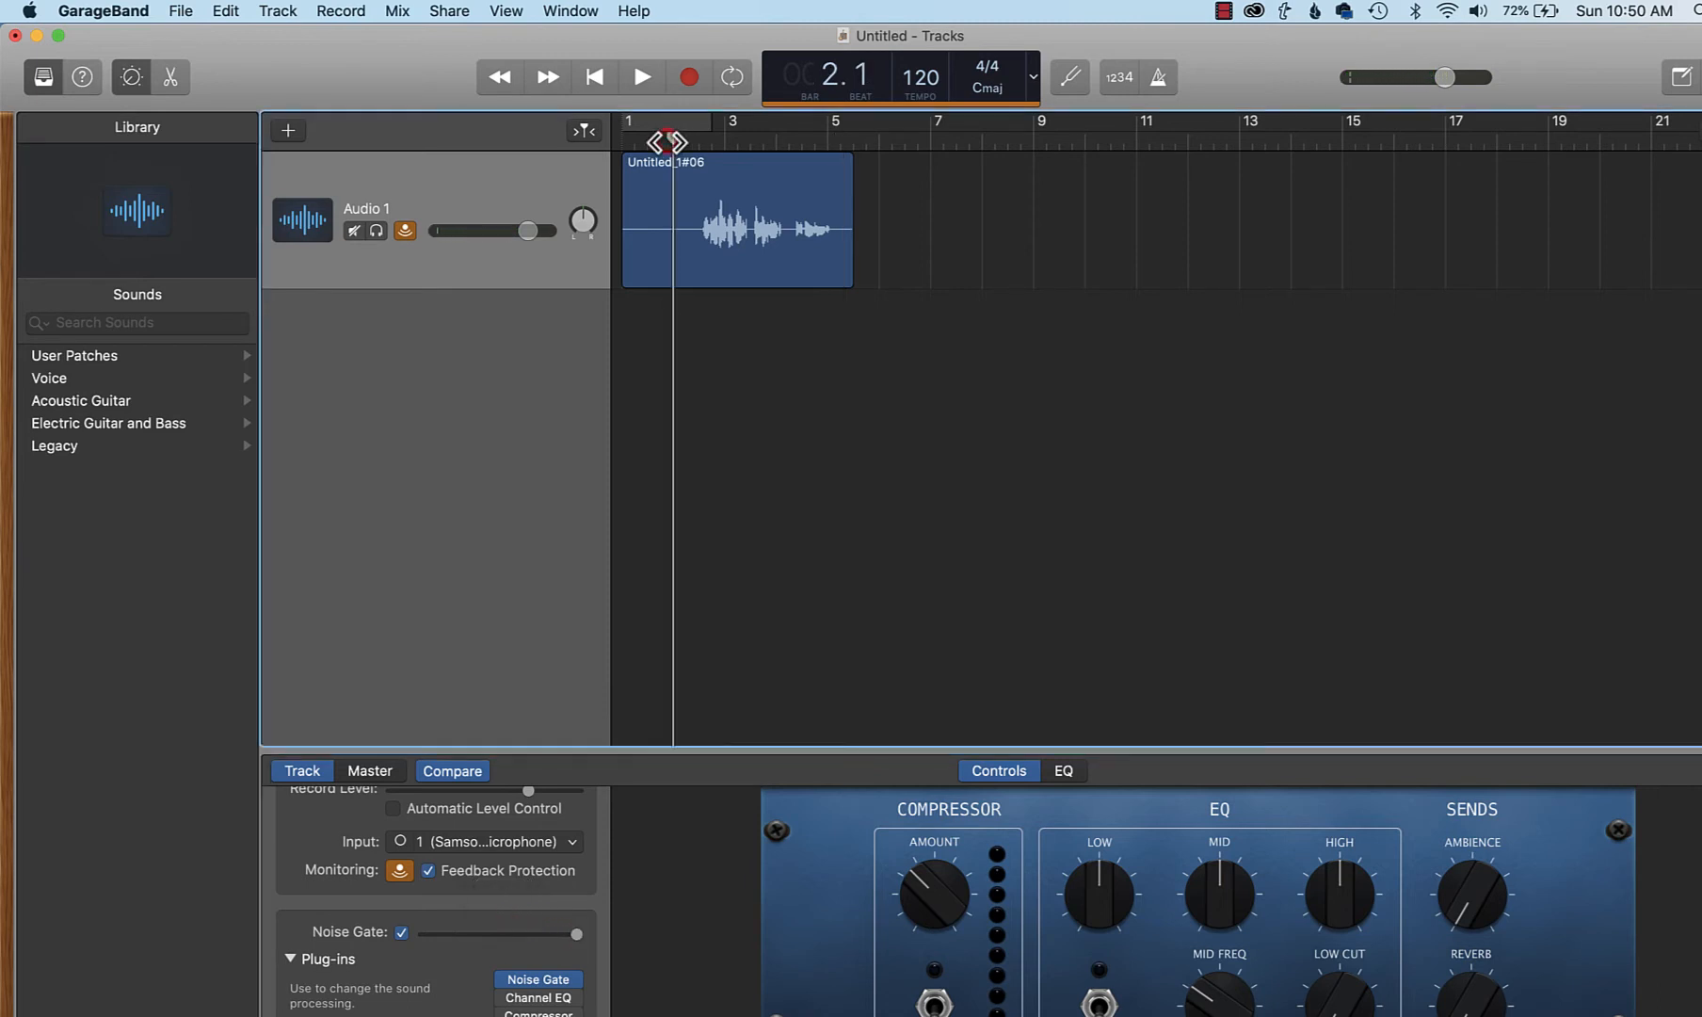
pyautogui.click(640, 76)
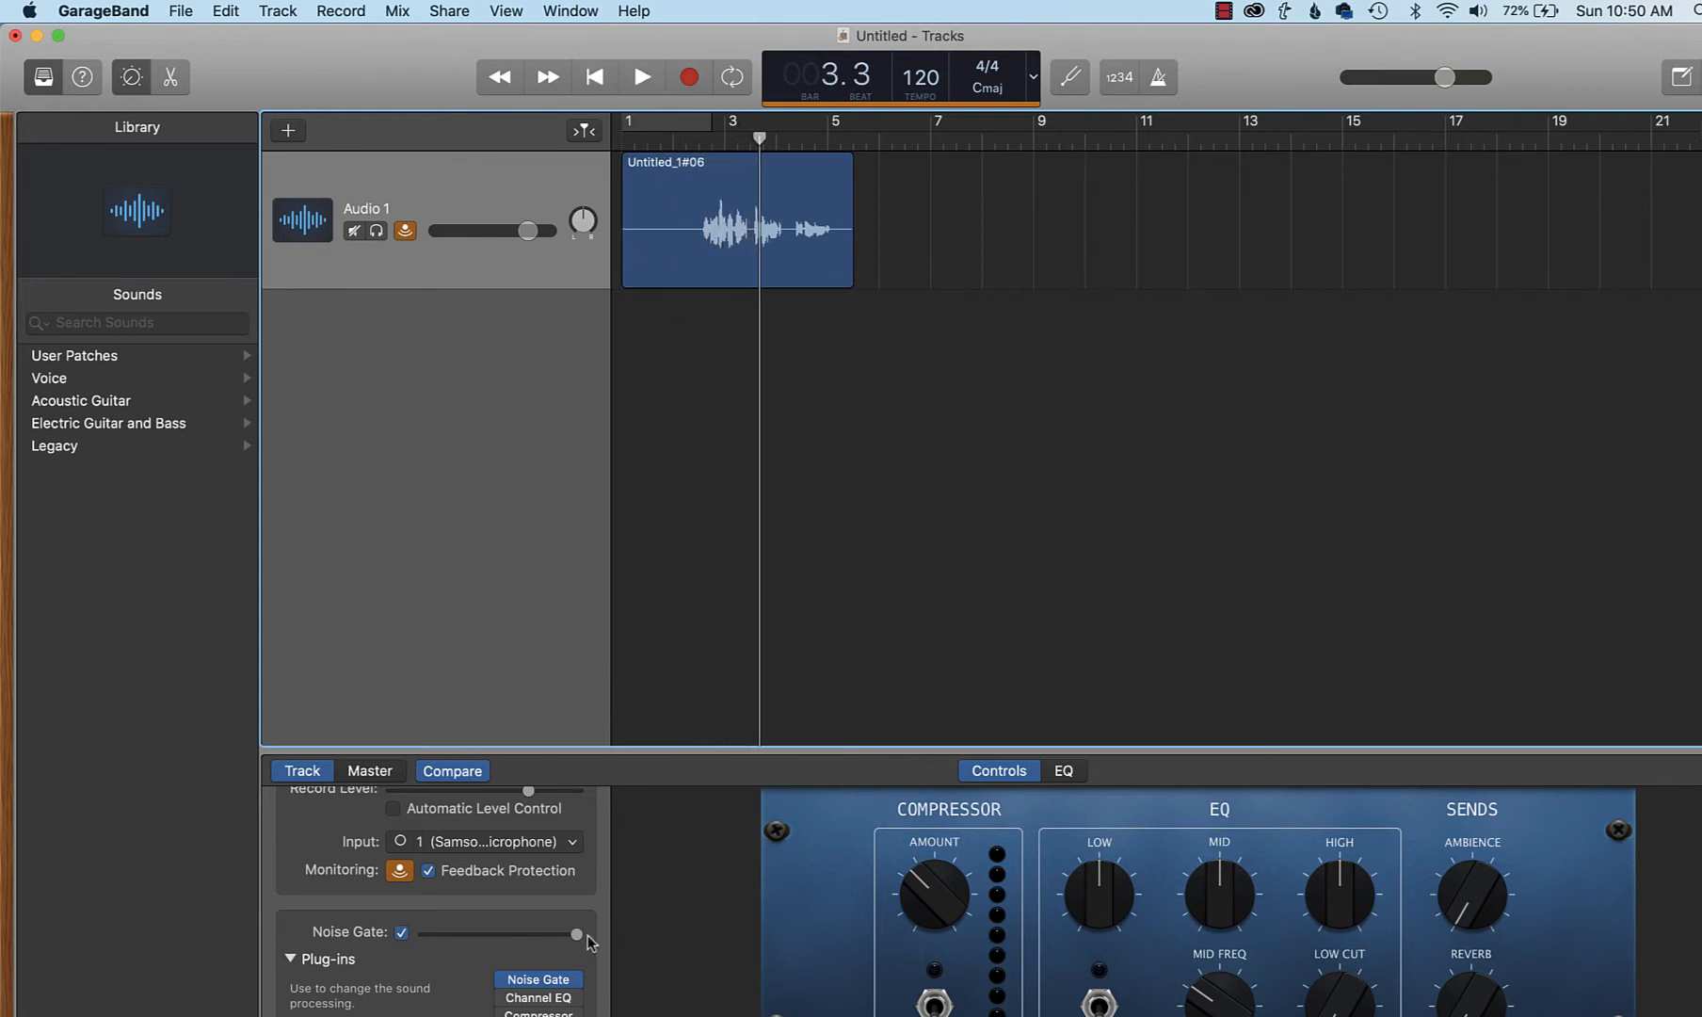
# - Bring the threshold back down to about -27 dB, fine-tune it, and stop playback
pyautogui.moveTo(576, 934); pyautogui.dragTo(543, 934)
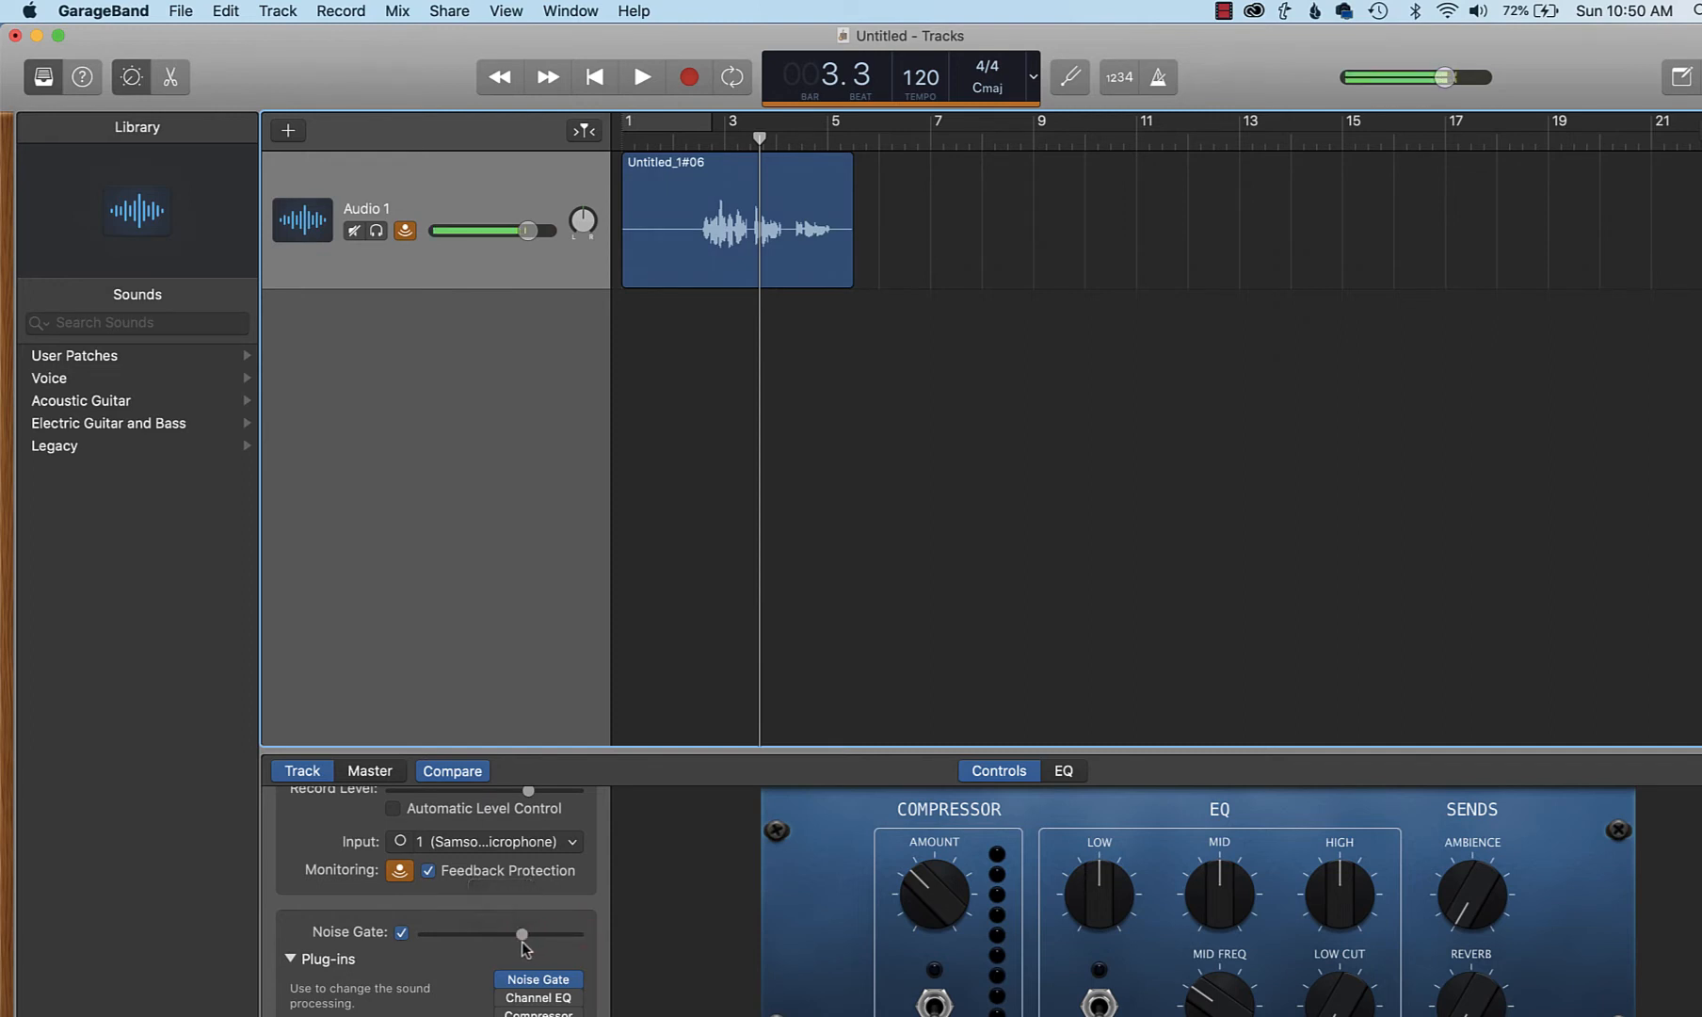
pyautogui.click(641, 76)
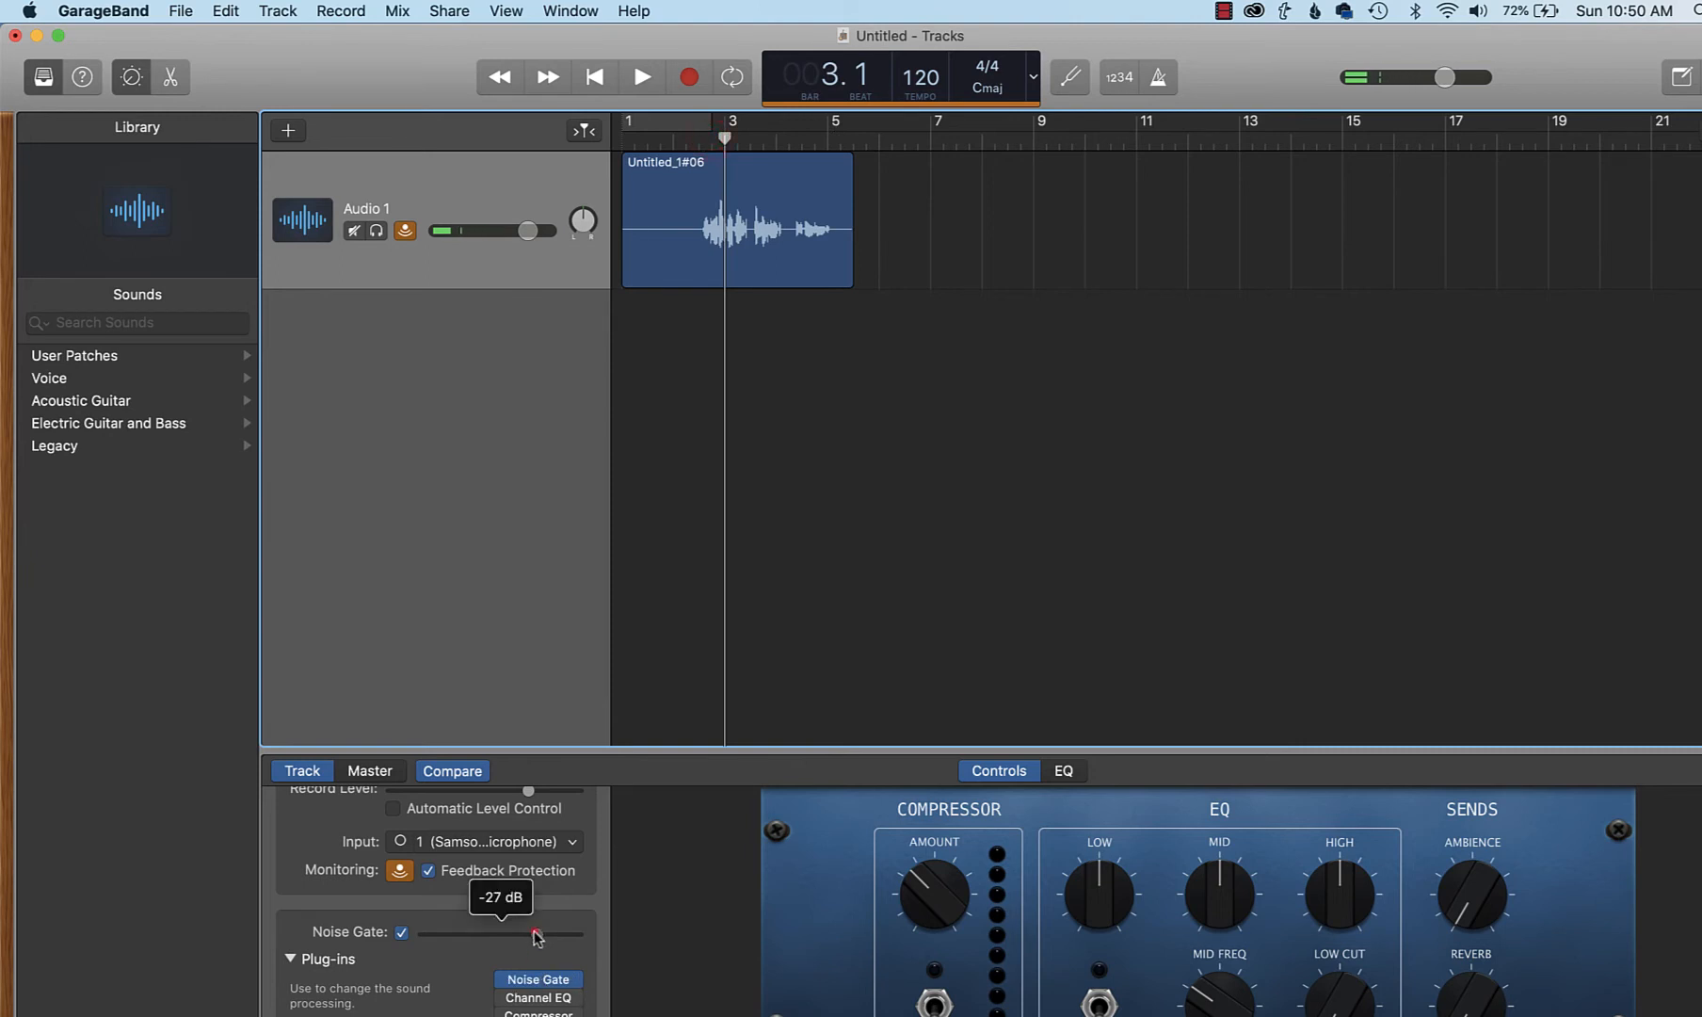
pyautogui.click(640, 75)
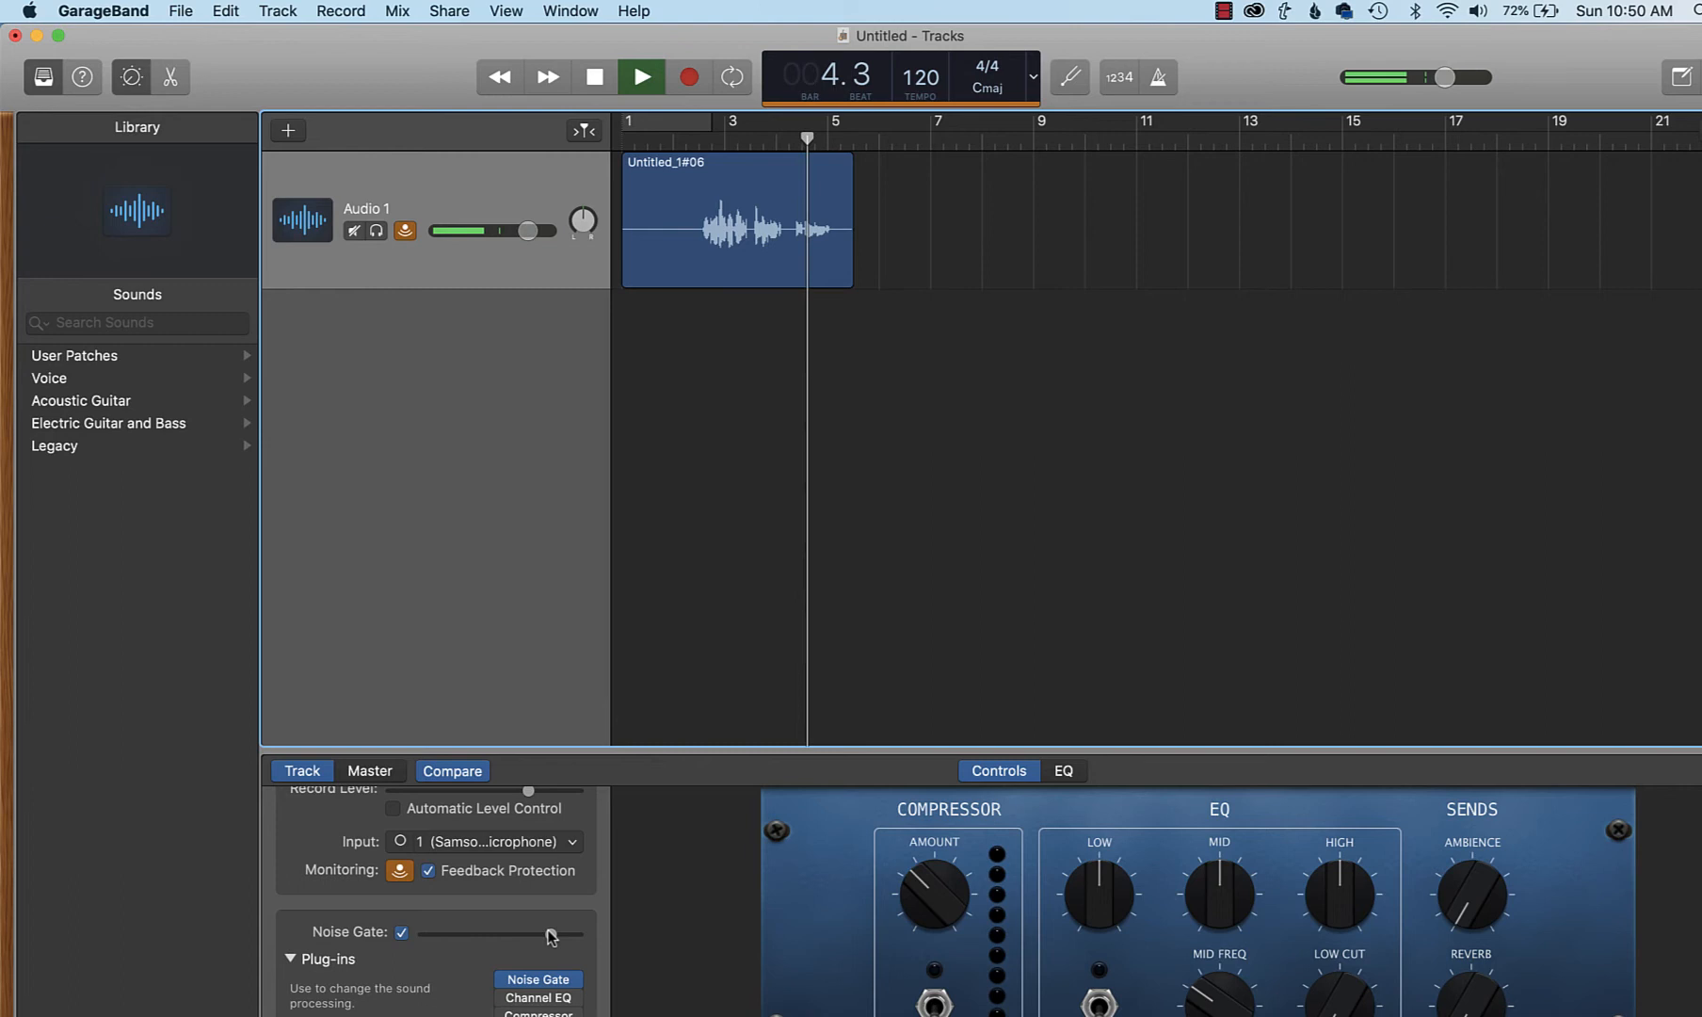
pyautogui.moveTo(529, 934); pyautogui.dragTo(550, 934)
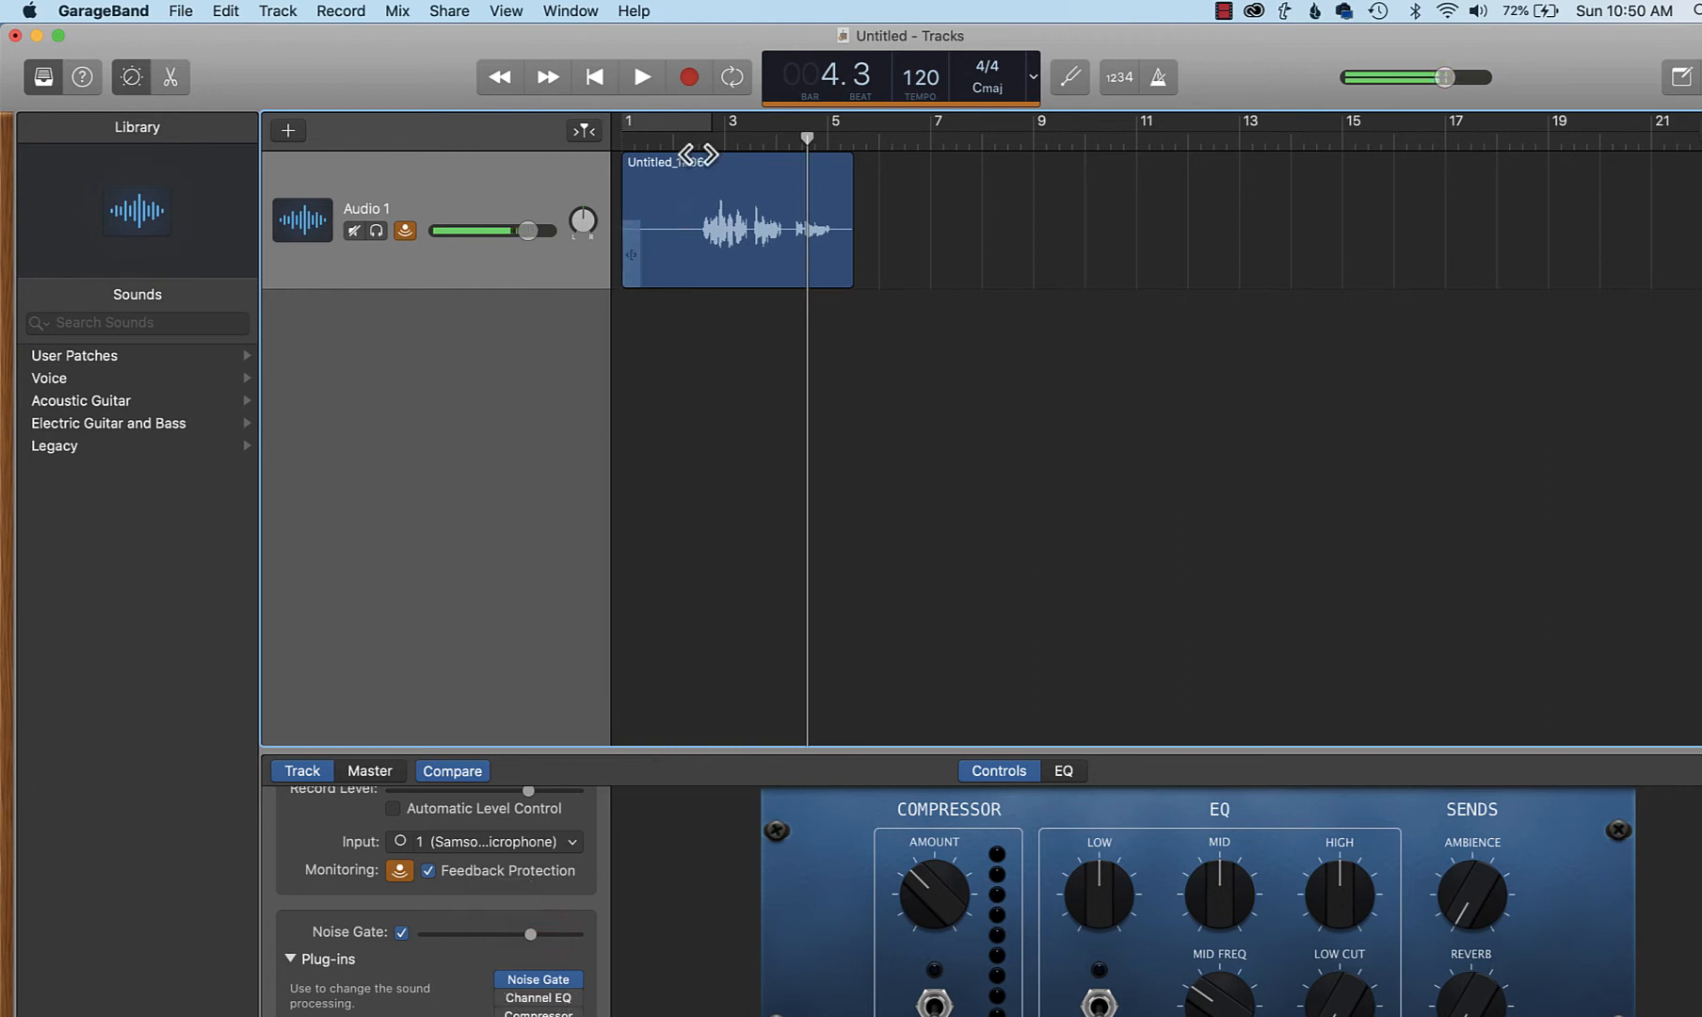
pyautogui.click(640, 75)
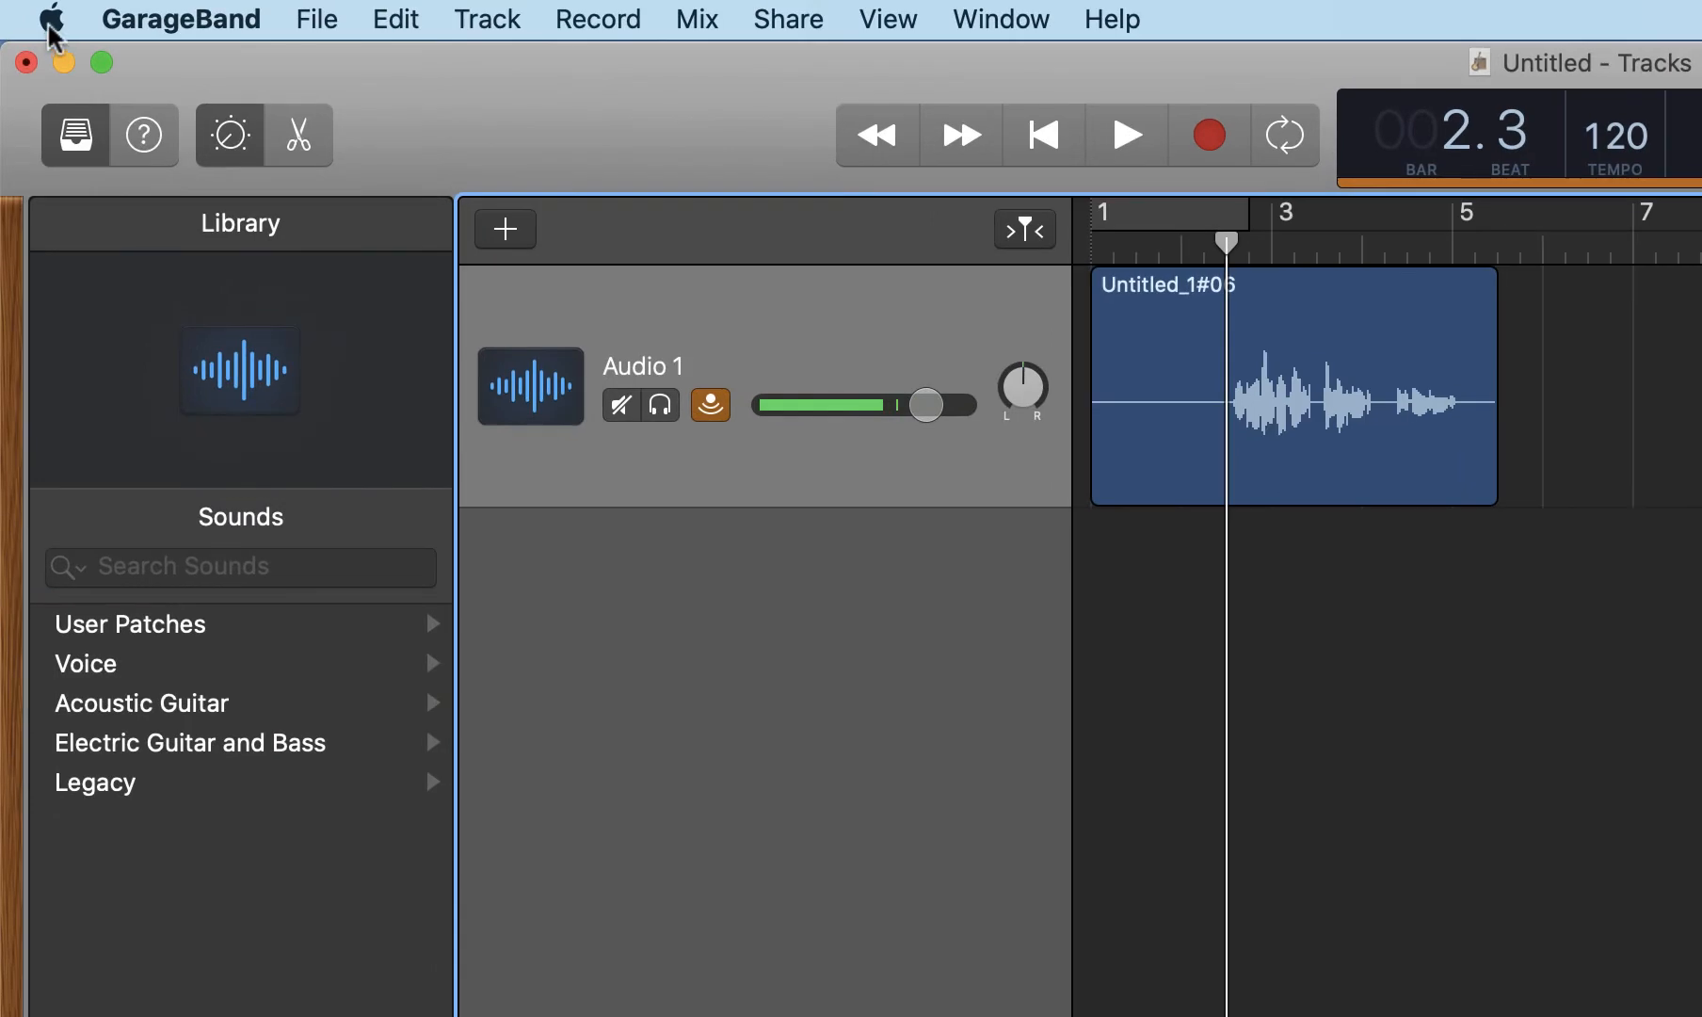
# - In System Preferences > Sound, raise the Samson Q2U Microphone input volume to a strong level
pyautogui.click(53, 17)
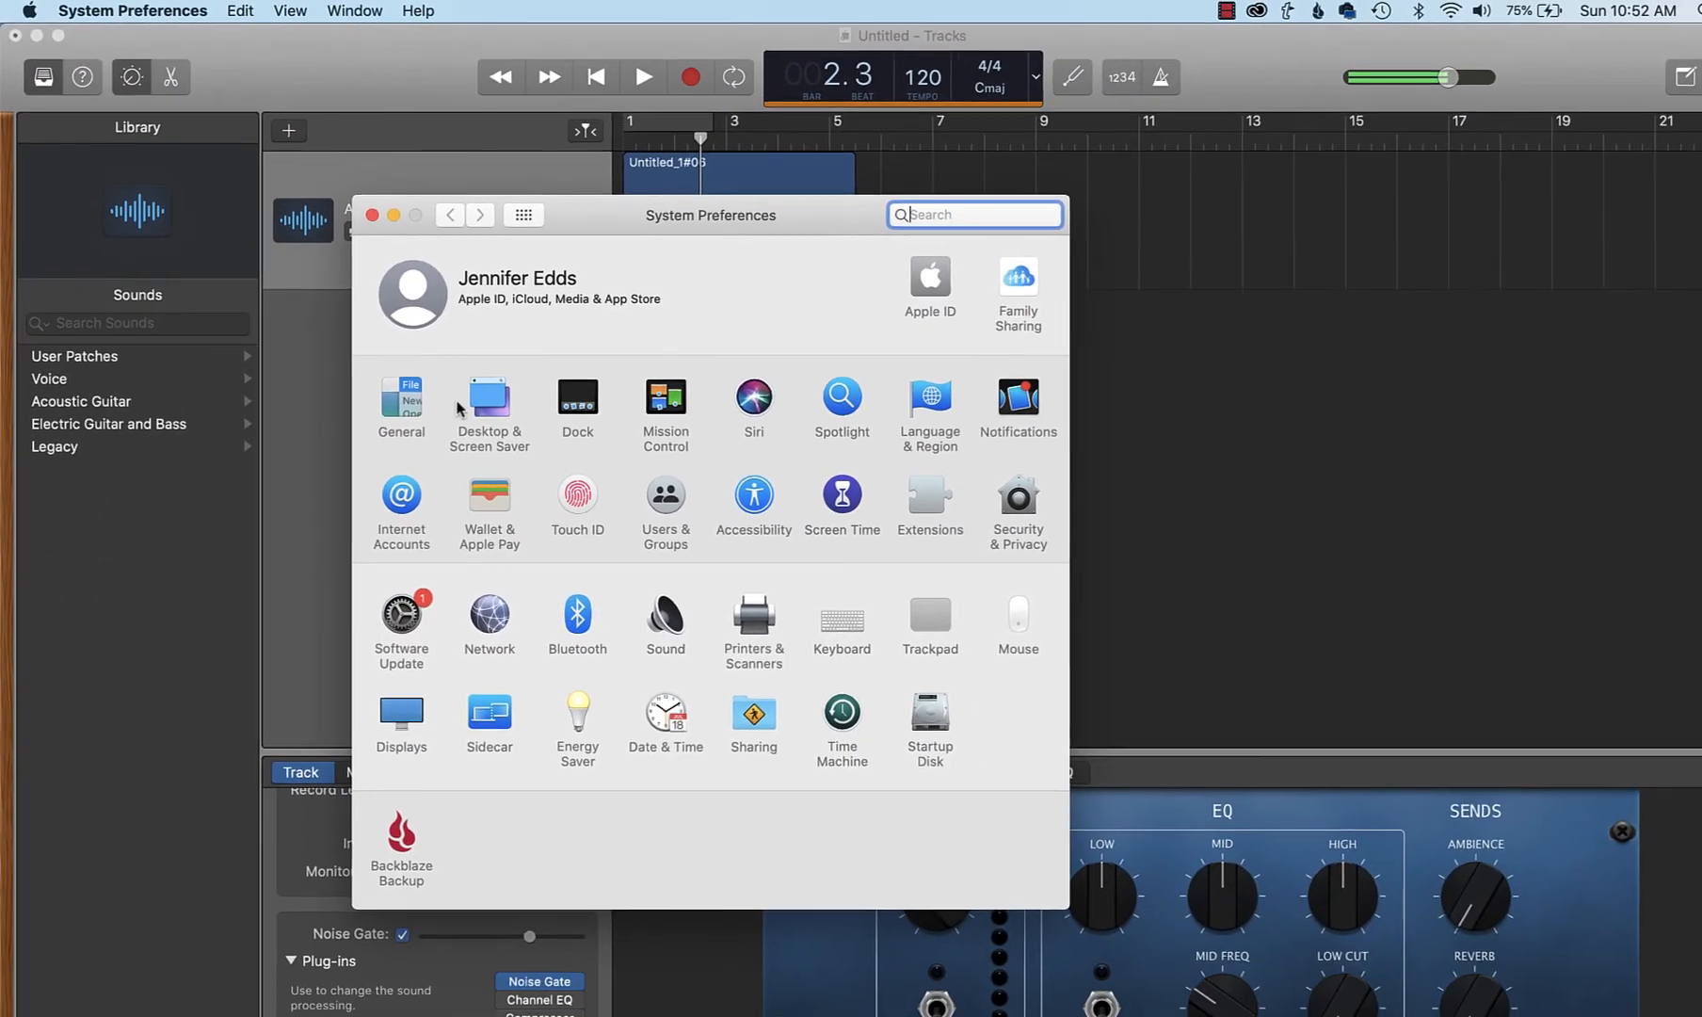
pyautogui.click(664, 612)
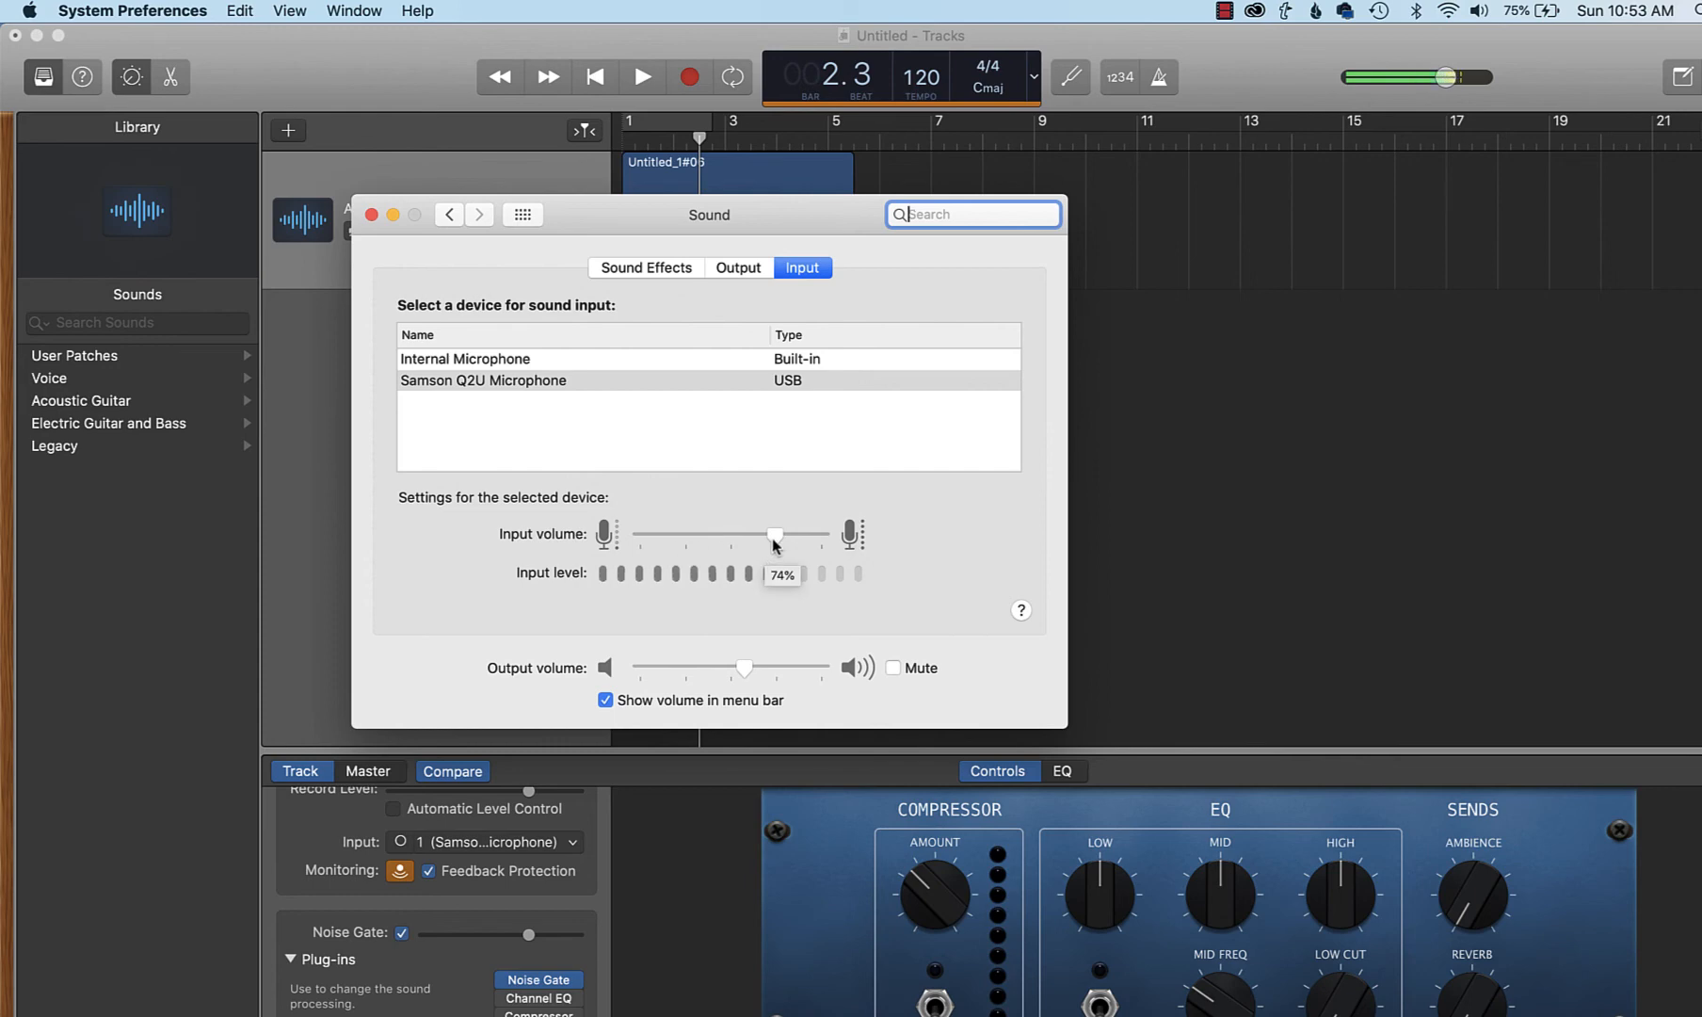
pyautogui.moveTo(774, 535); pyautogui.dragTo(791, 535)
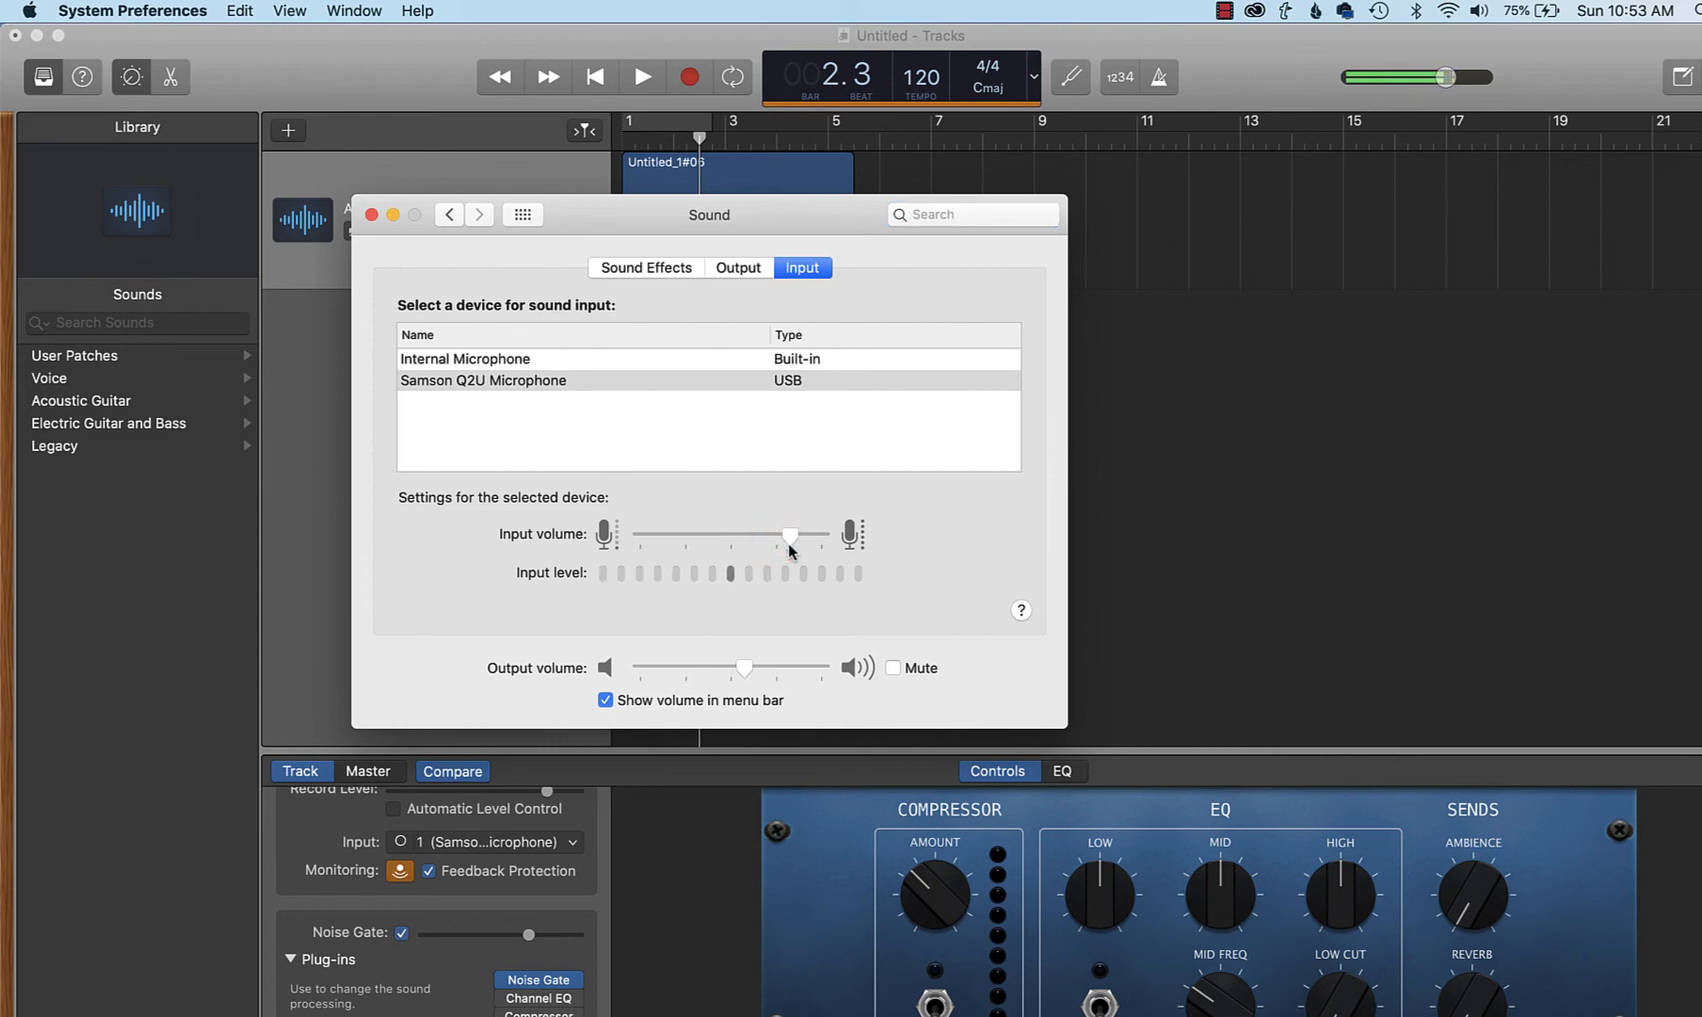
pyautogui.moveTo(791, 539); pyautogui.dragTo(779, 538)
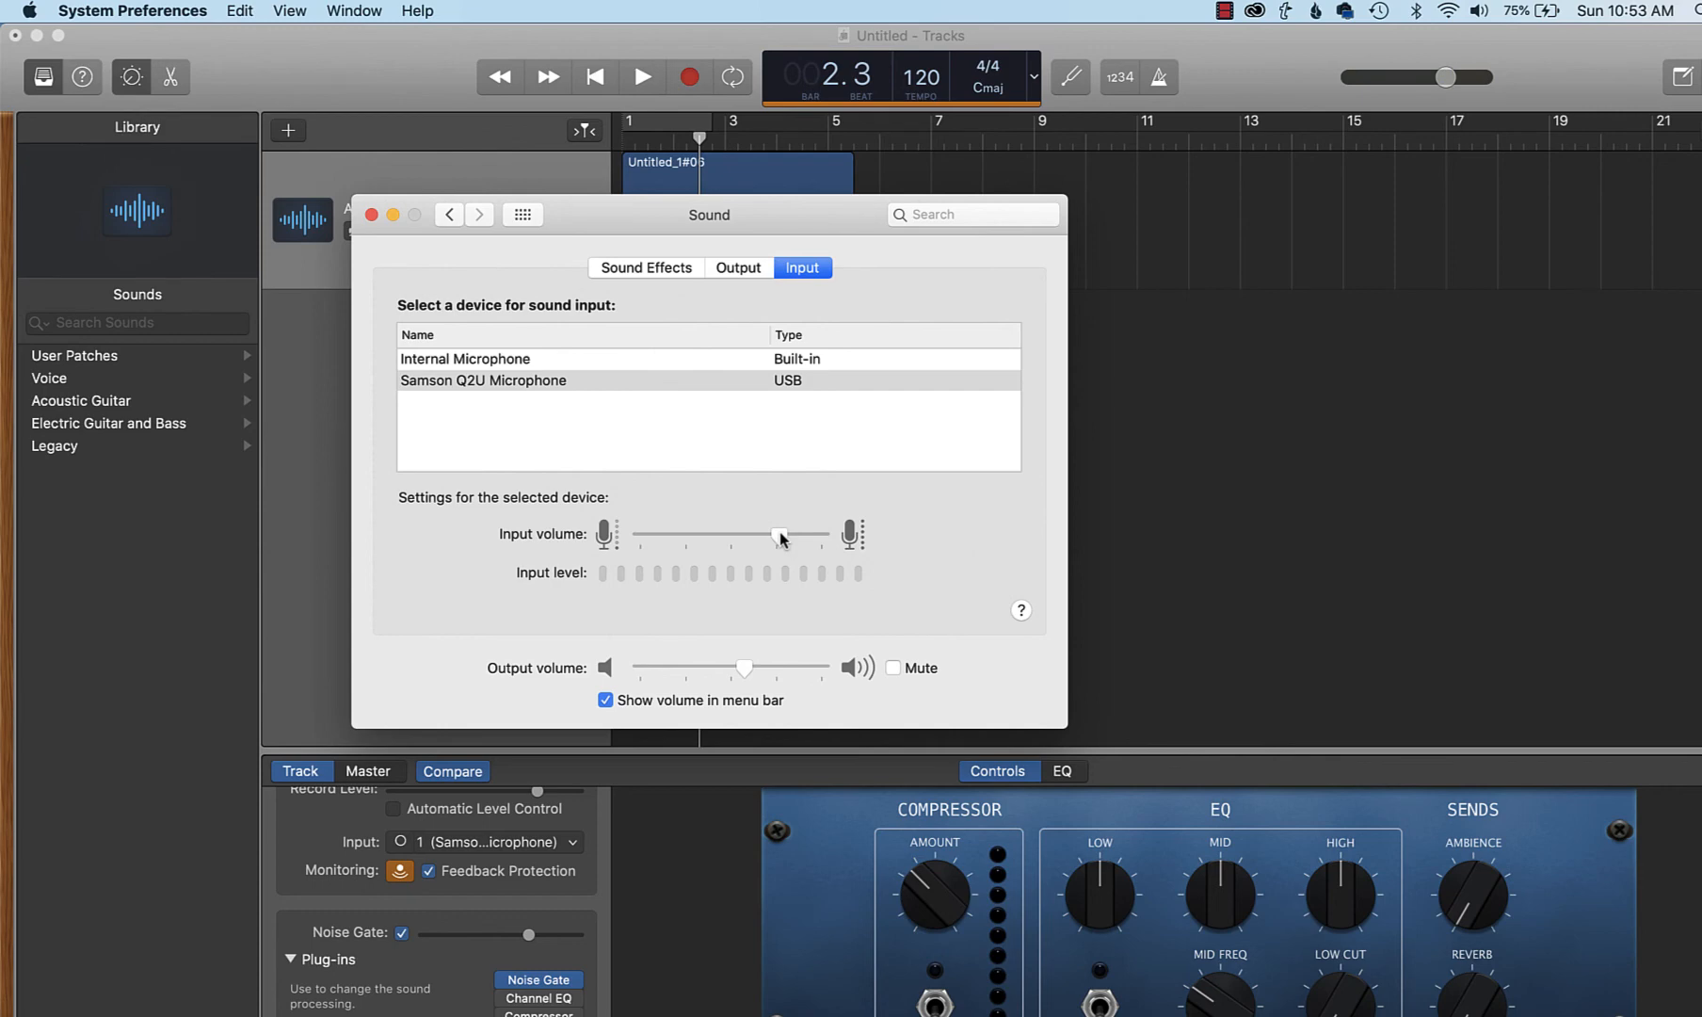
pyautogui.moveTo(778, 535); pyautogui.dragTo(821, 535)
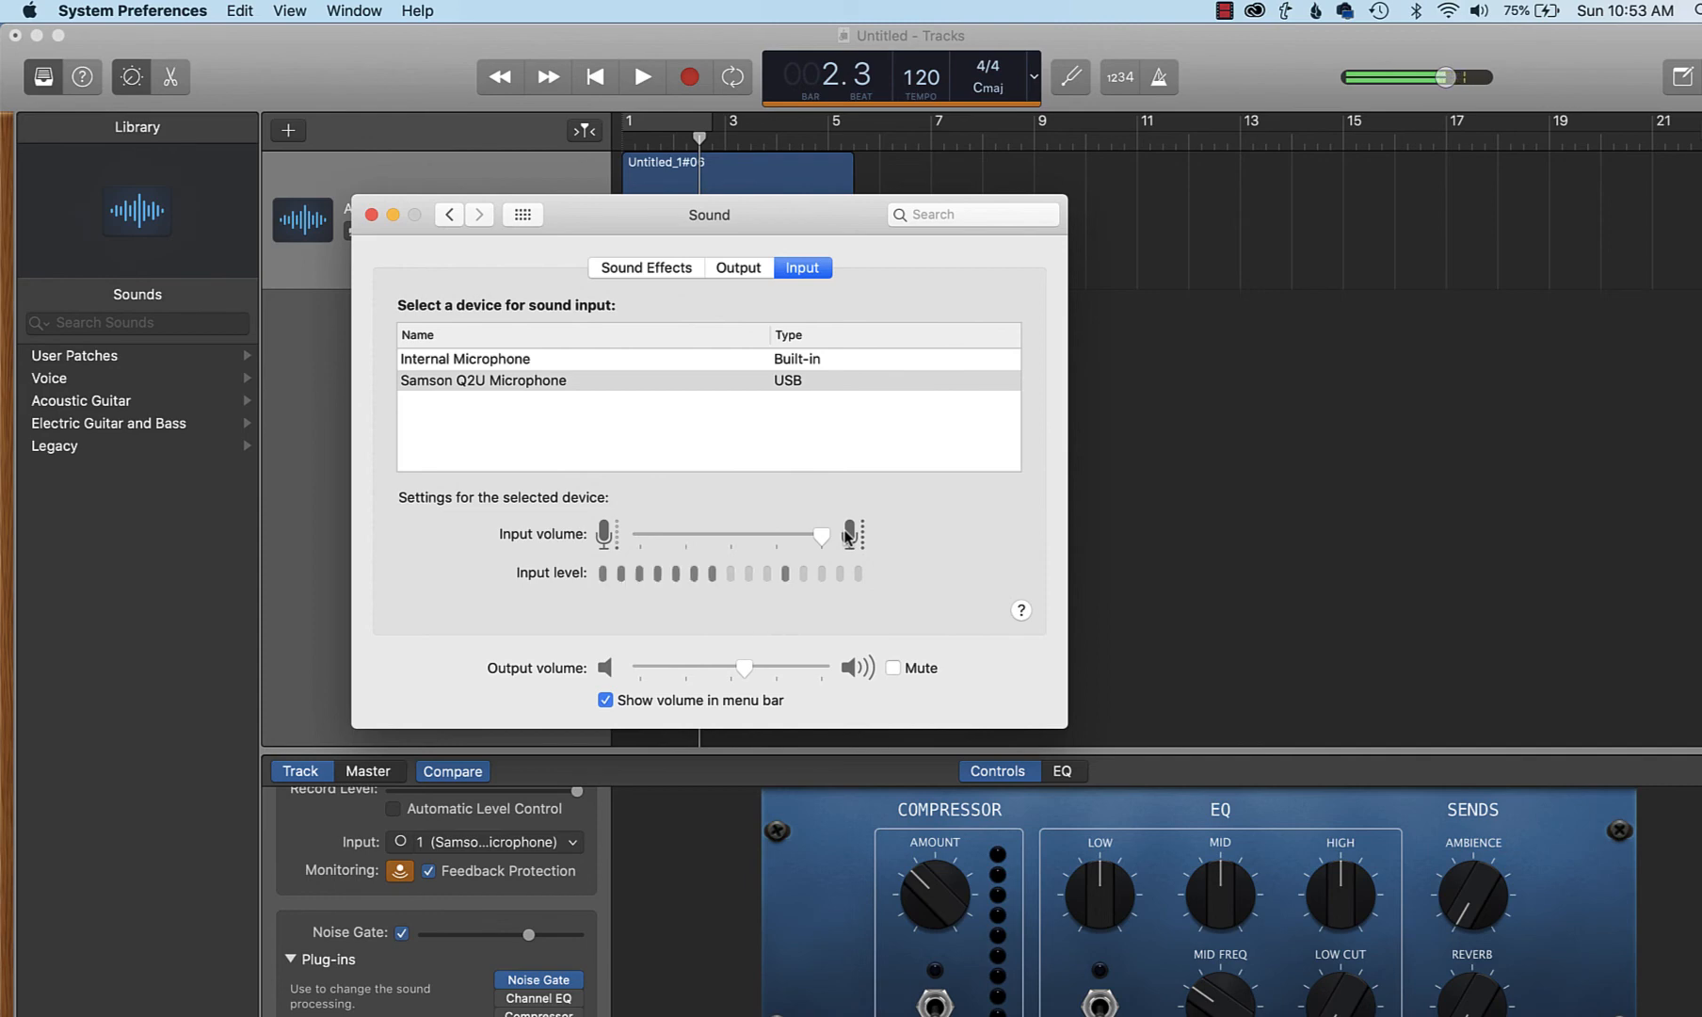
pyautogui.moveTo(821, 535); pyautogui.dragTo(812, 537)
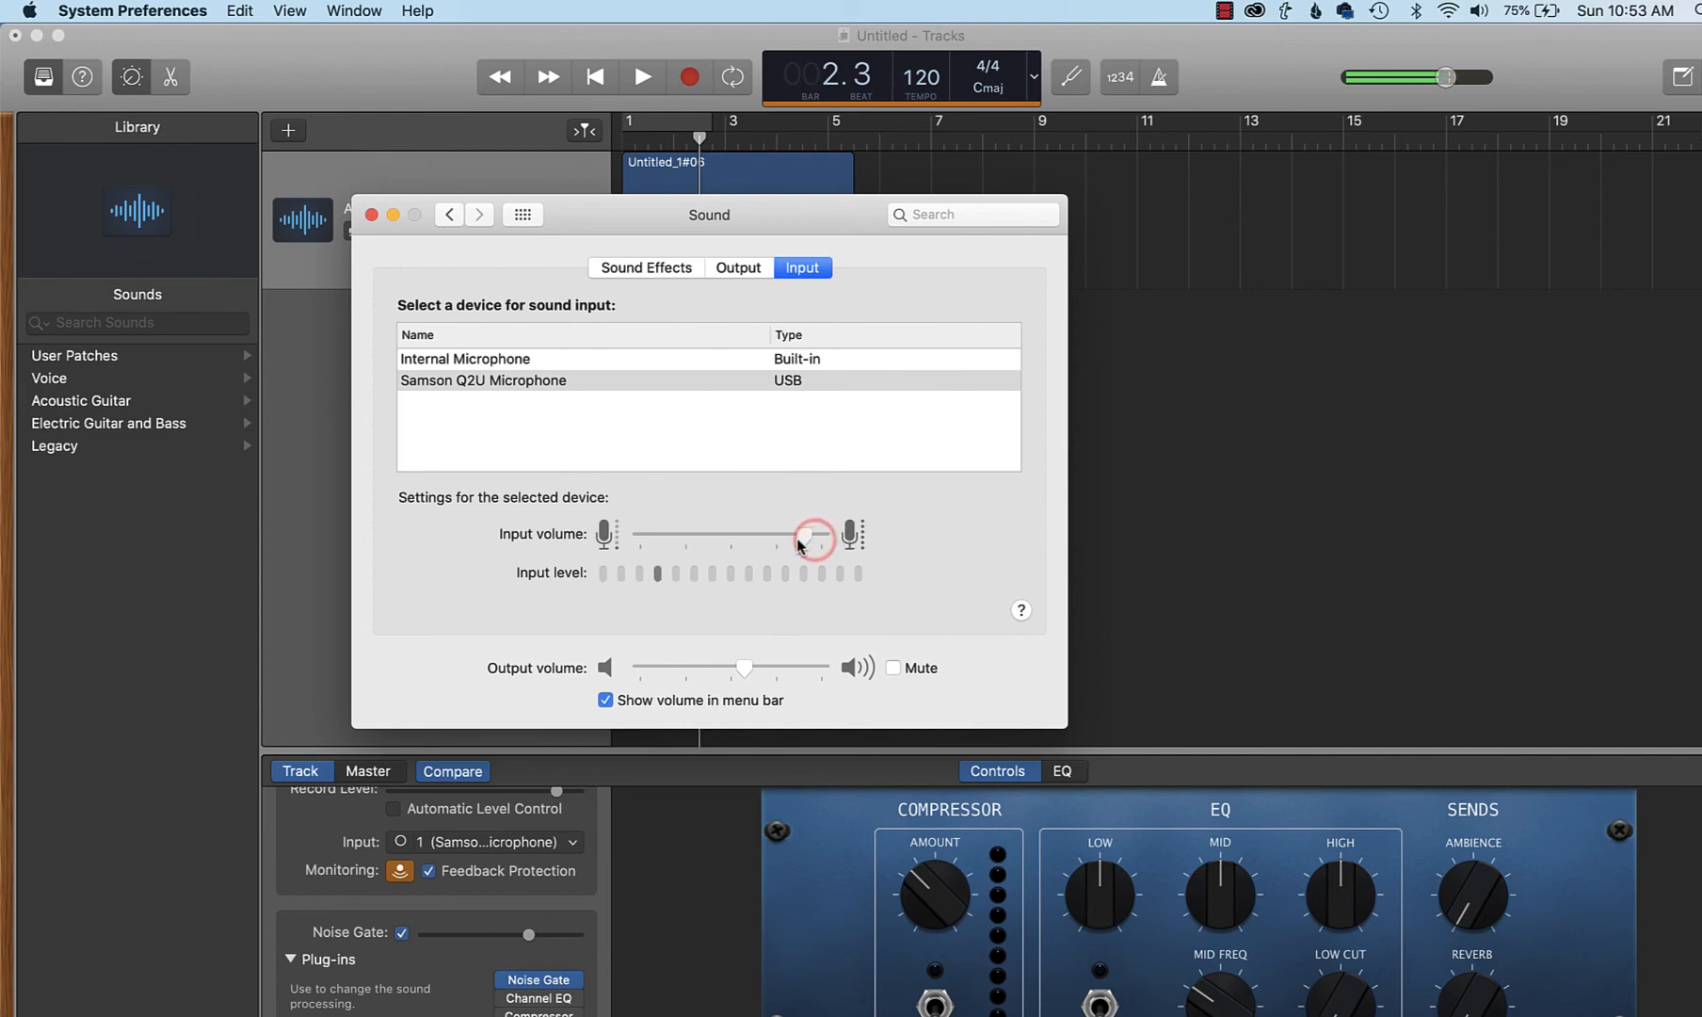
pyautogui.moveTo(812, 534); pyautogui.dragTo(799, 535)
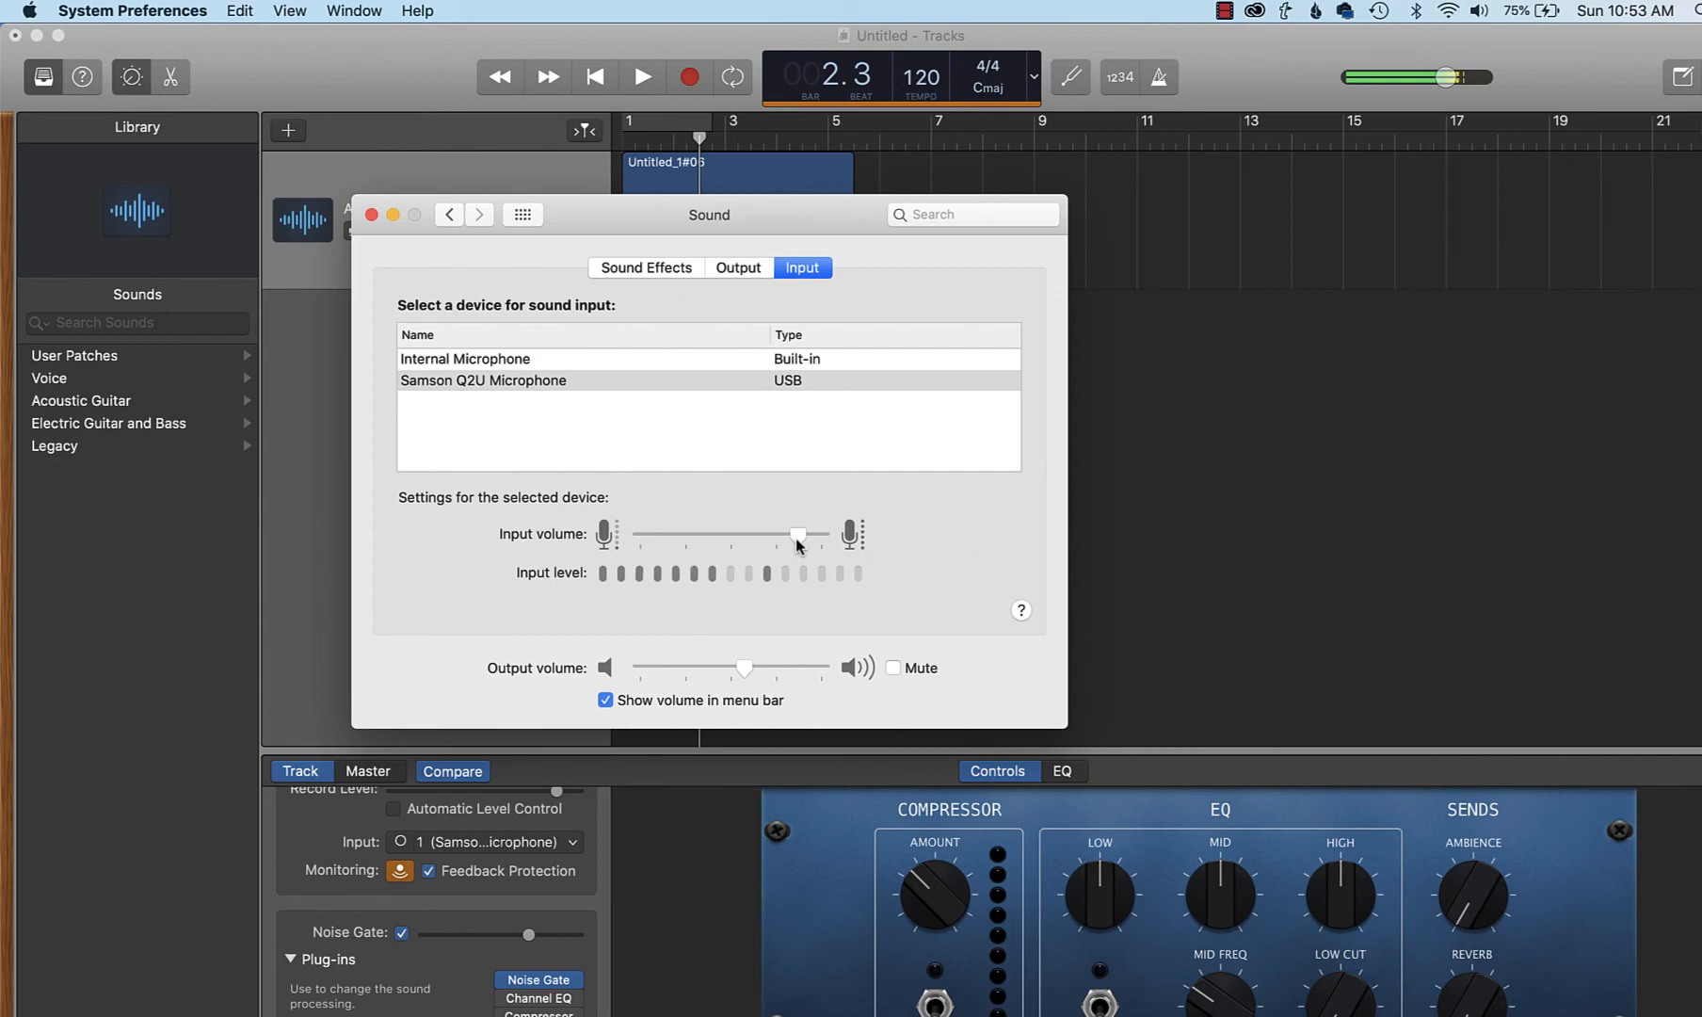
# - Adjust the speaker output volume back to about half and return to GarageBand's track plug-ins
pyautogui.moveTo(799, 535); pyautogui.dragTo(813, 534)
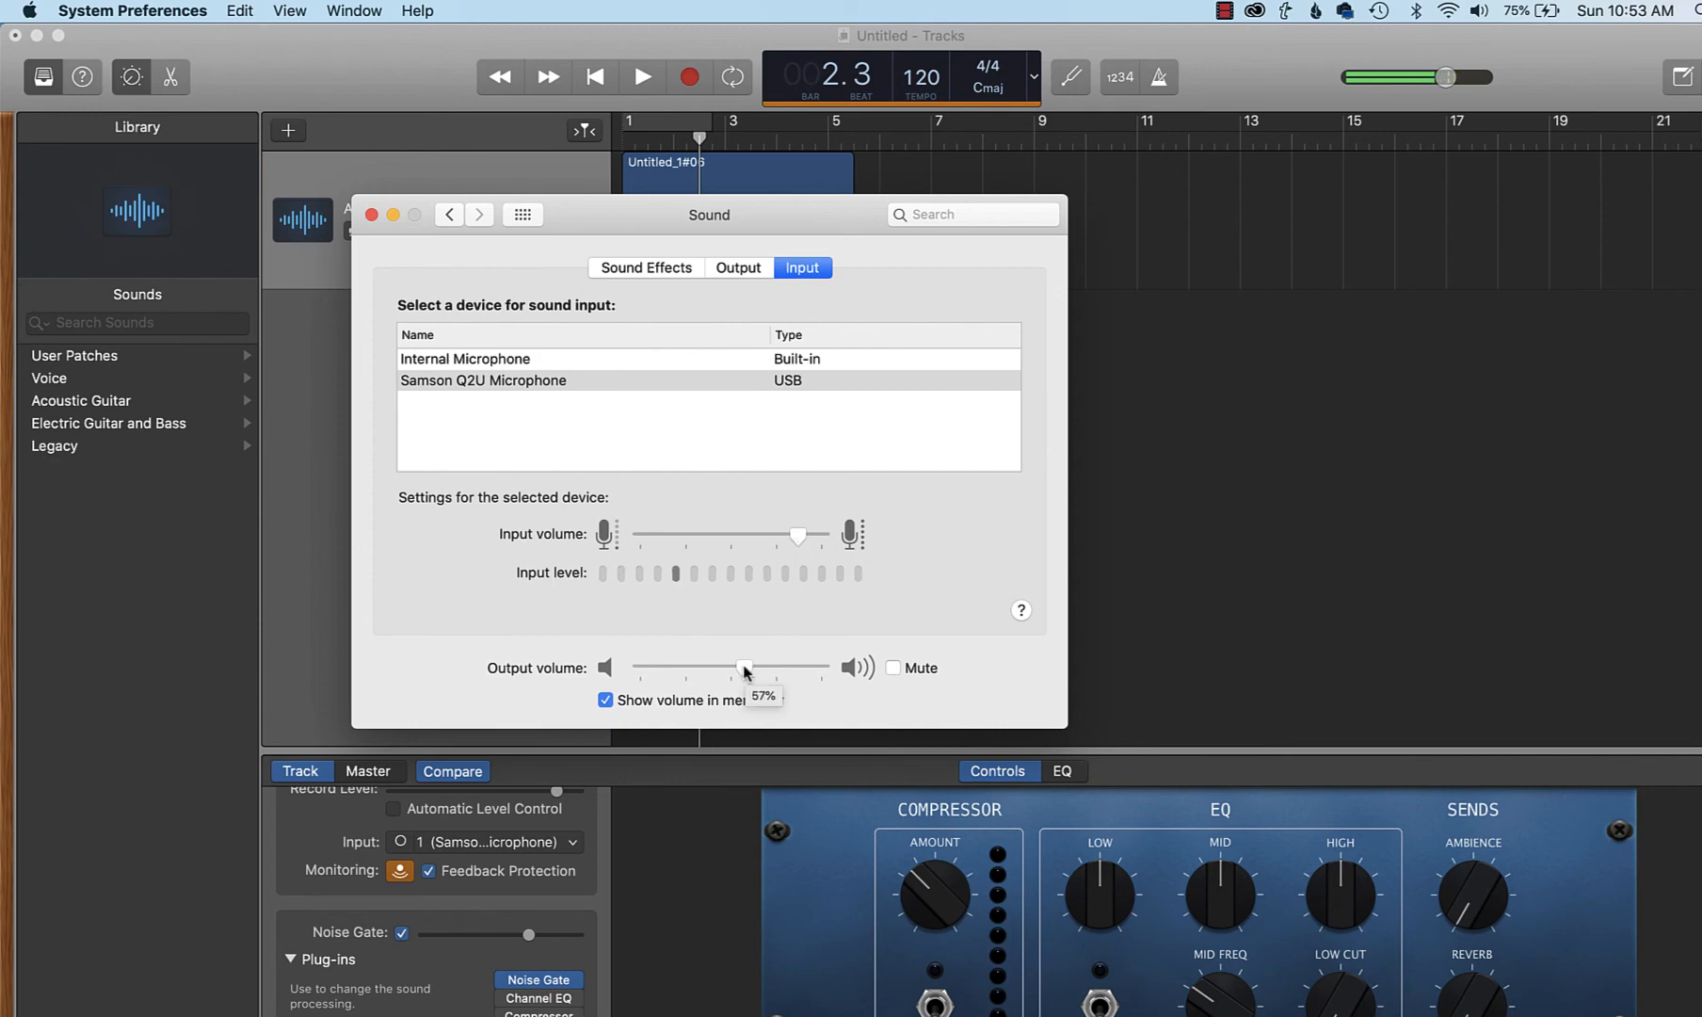
pyautogui.moveTo(746, 667); pyautogui.dragTo(804, 667)
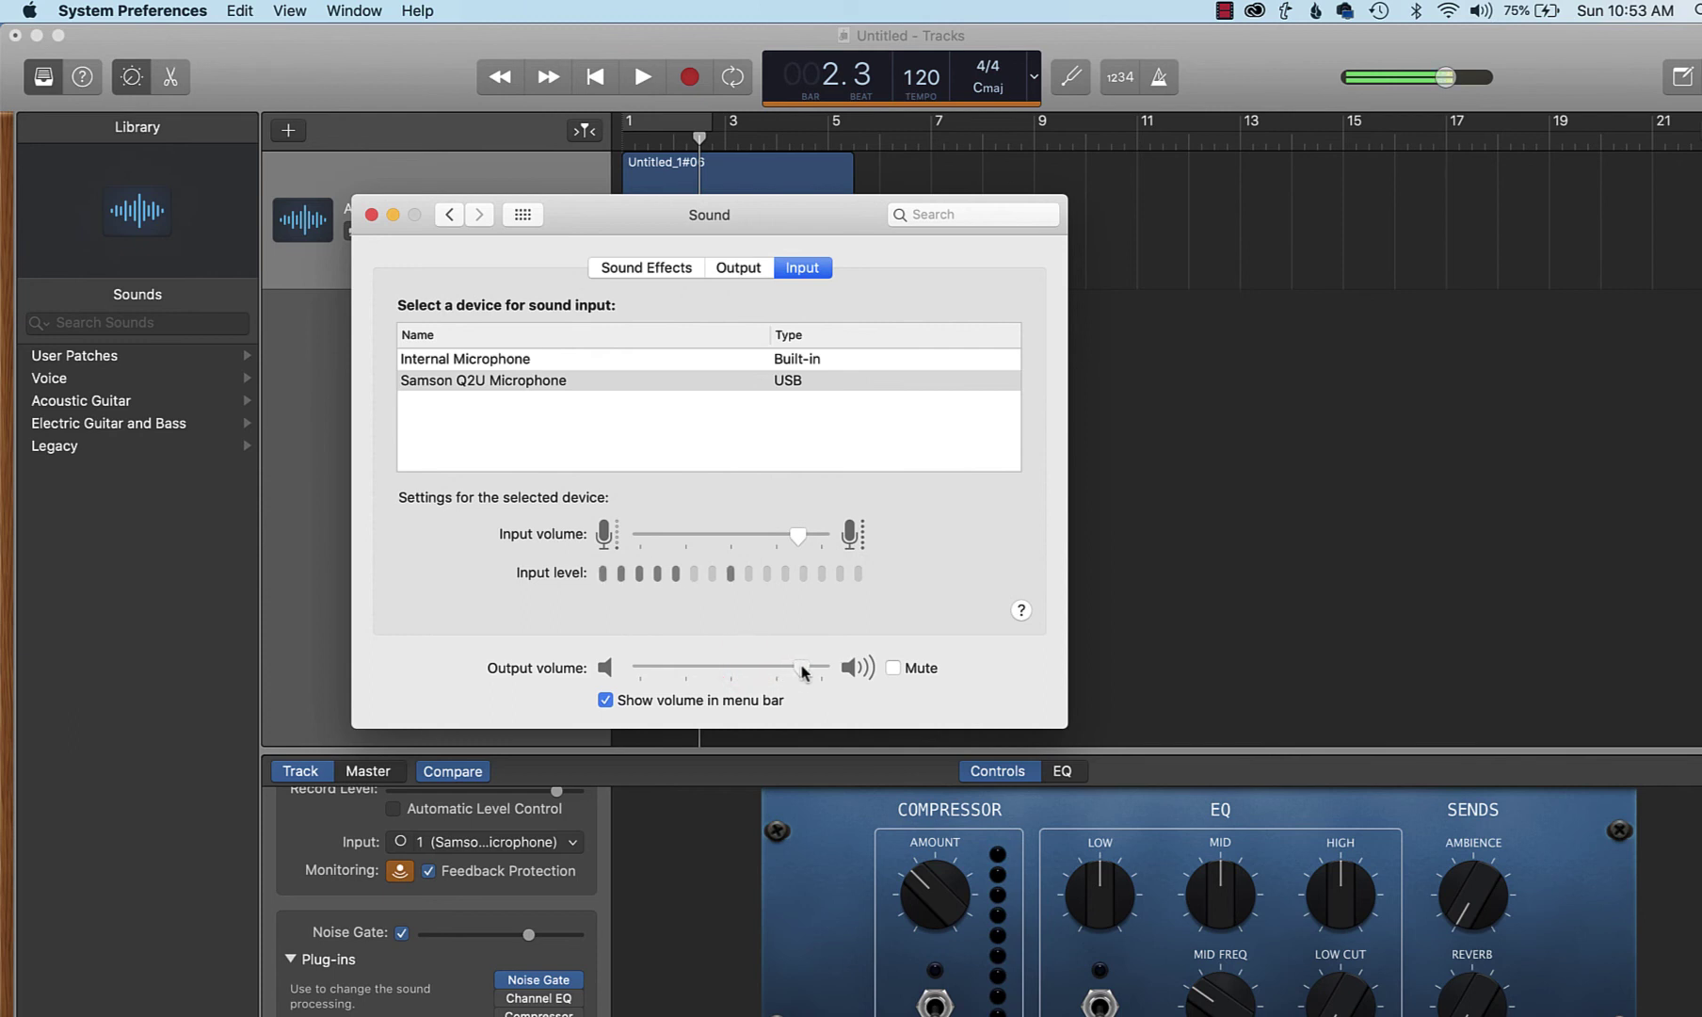
pyautogui.moveTo(809, 667); pyautogui.dragTo(772, 667)
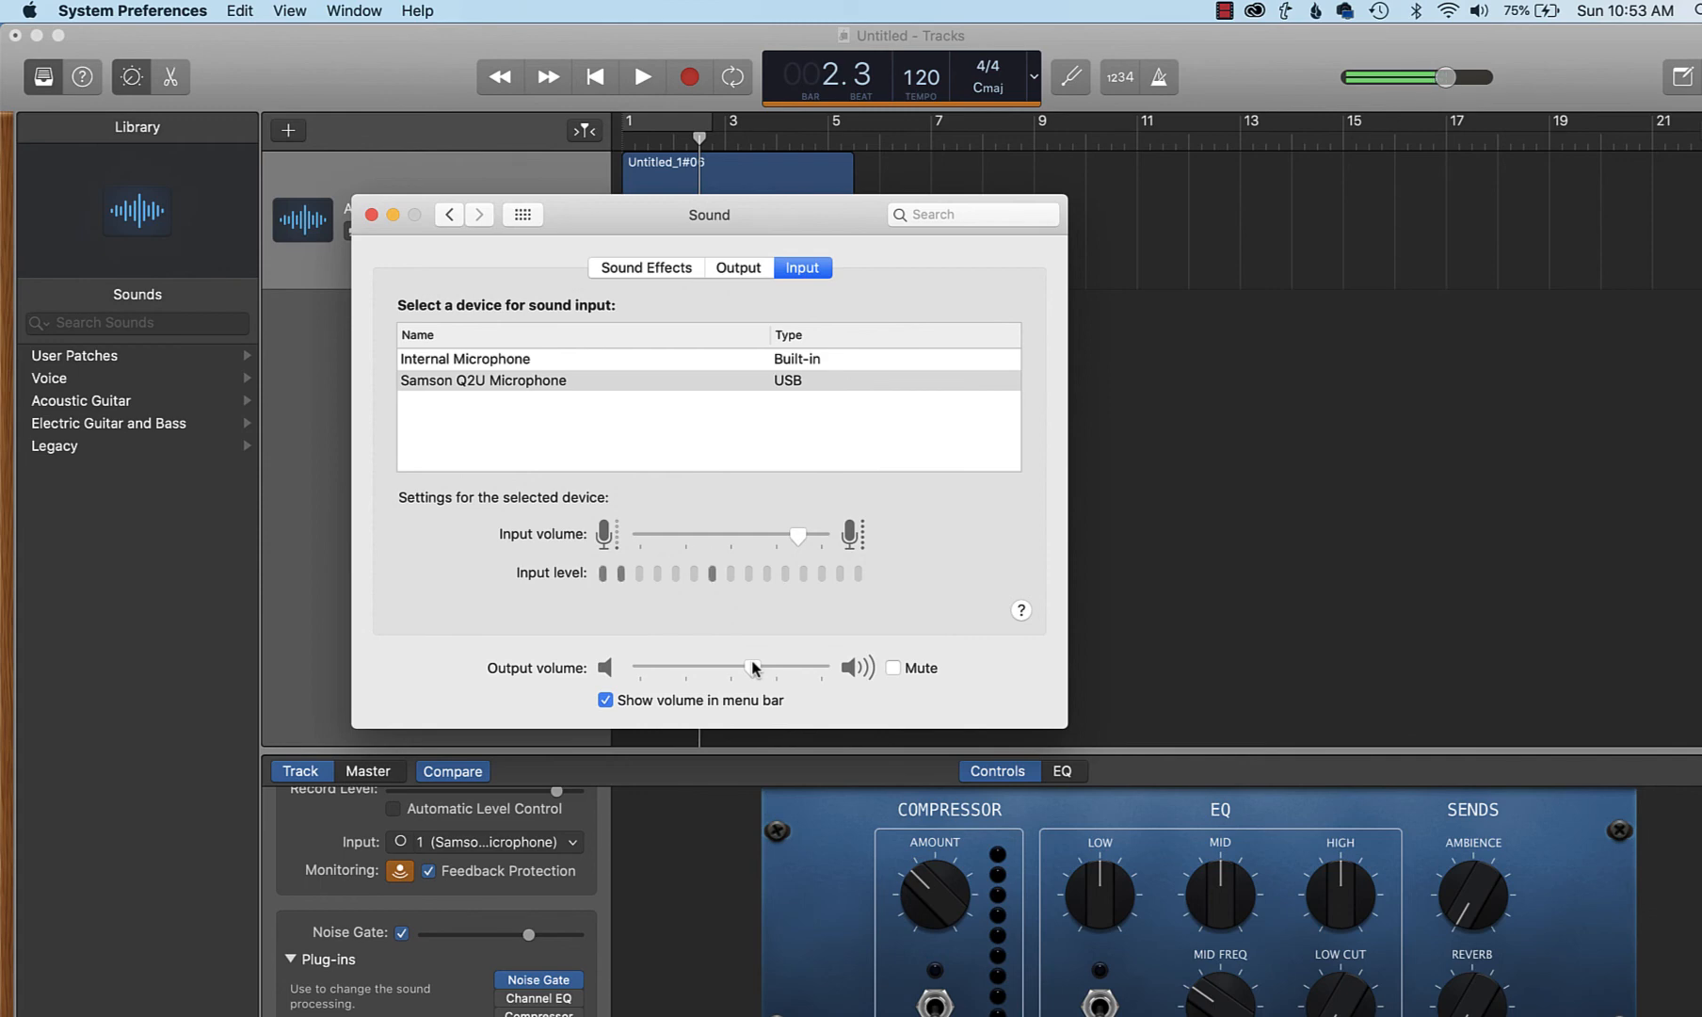
pyautogui.click(384, 215)
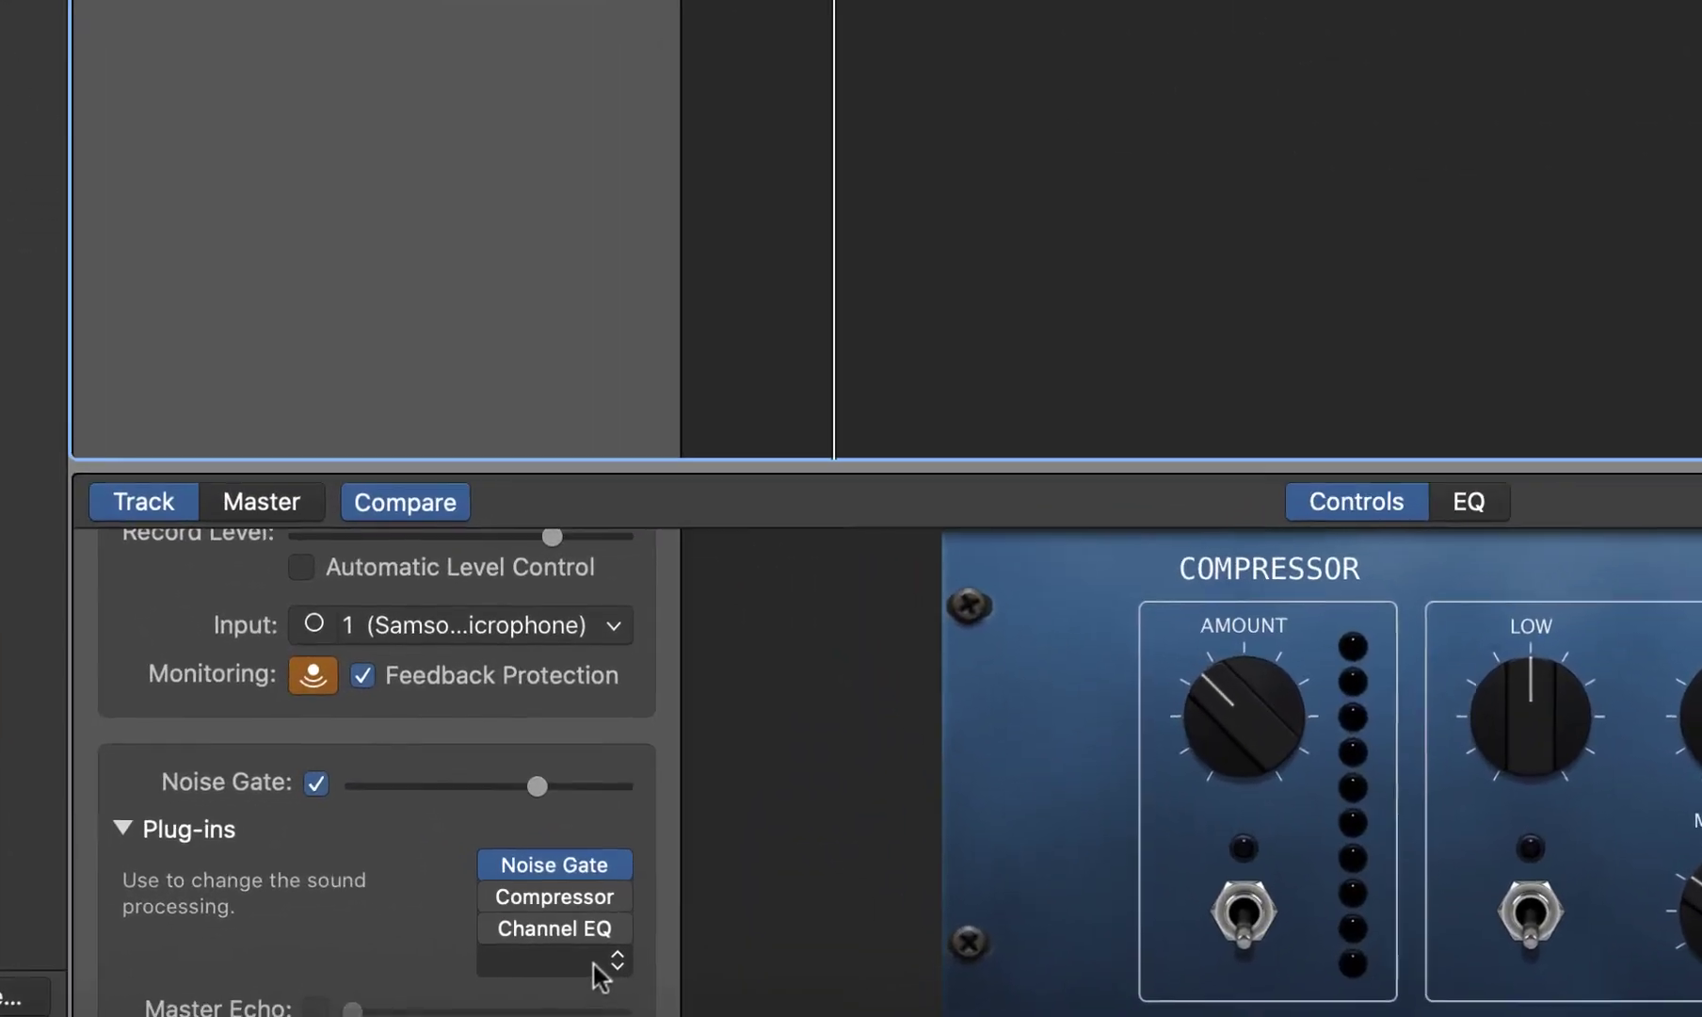
# - Add a Gain plug-in to the Audio 1 track and step its gain up to about +1 dB
pyautogui.click(620, 963)
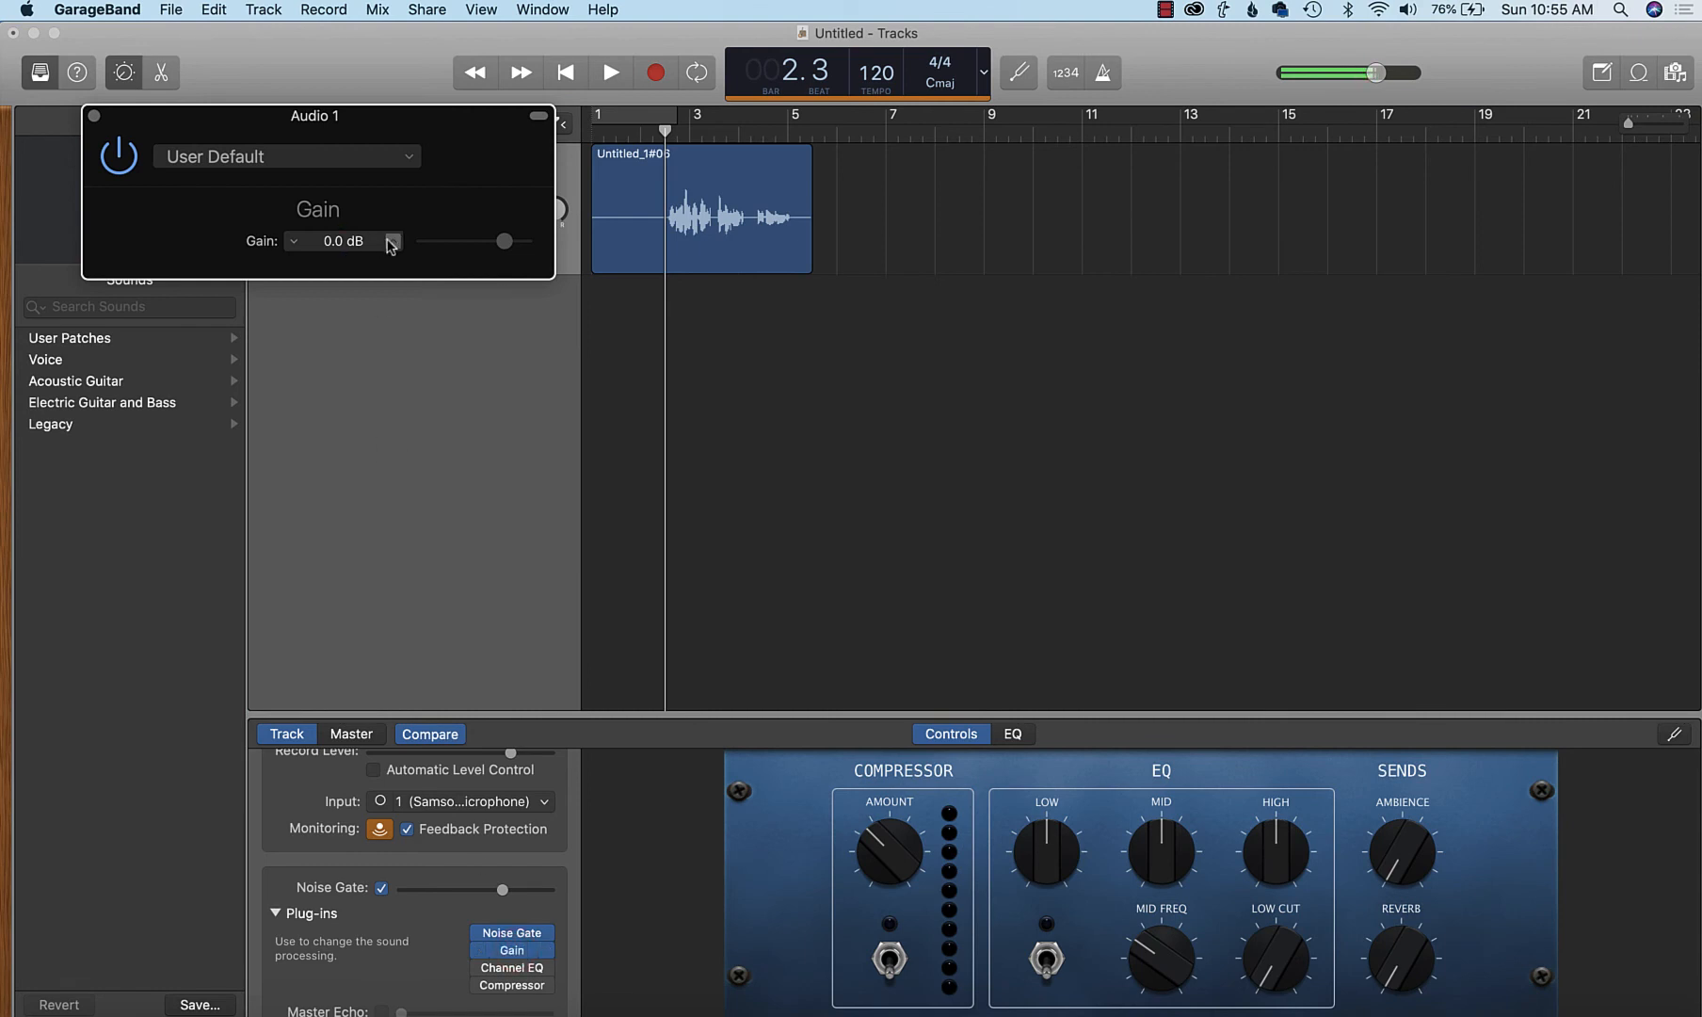
pyautogui.click(391, 238)
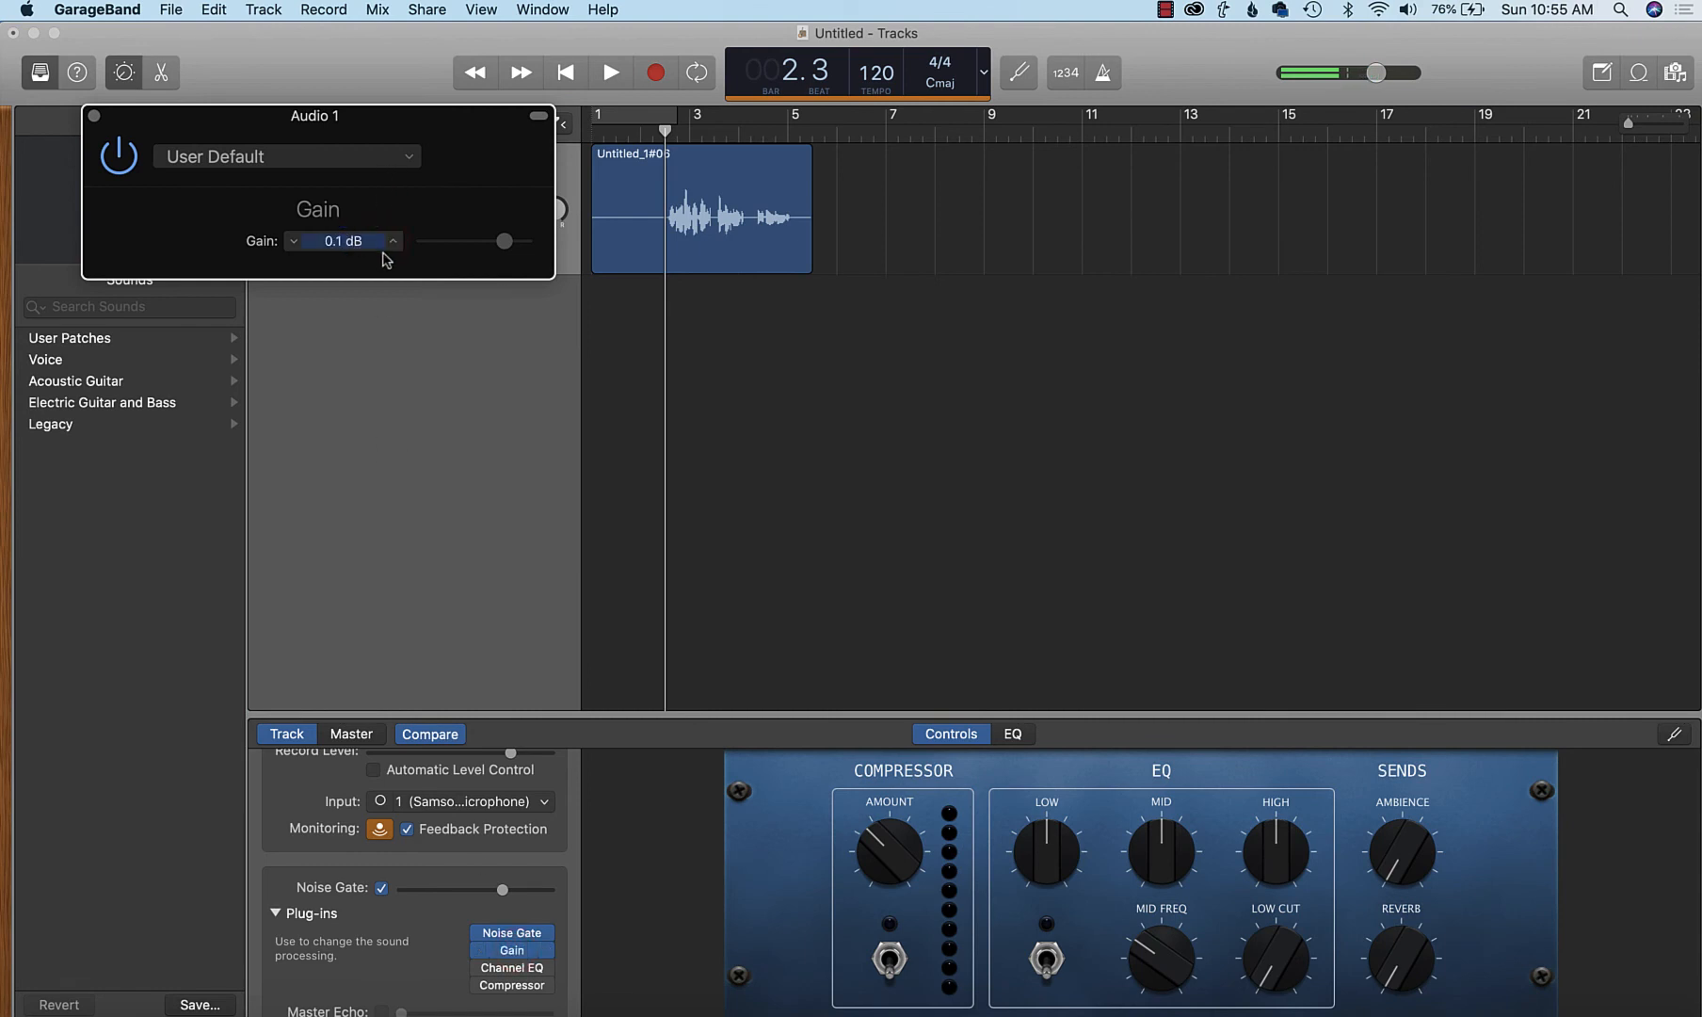
pyautogui.click(390, 235)
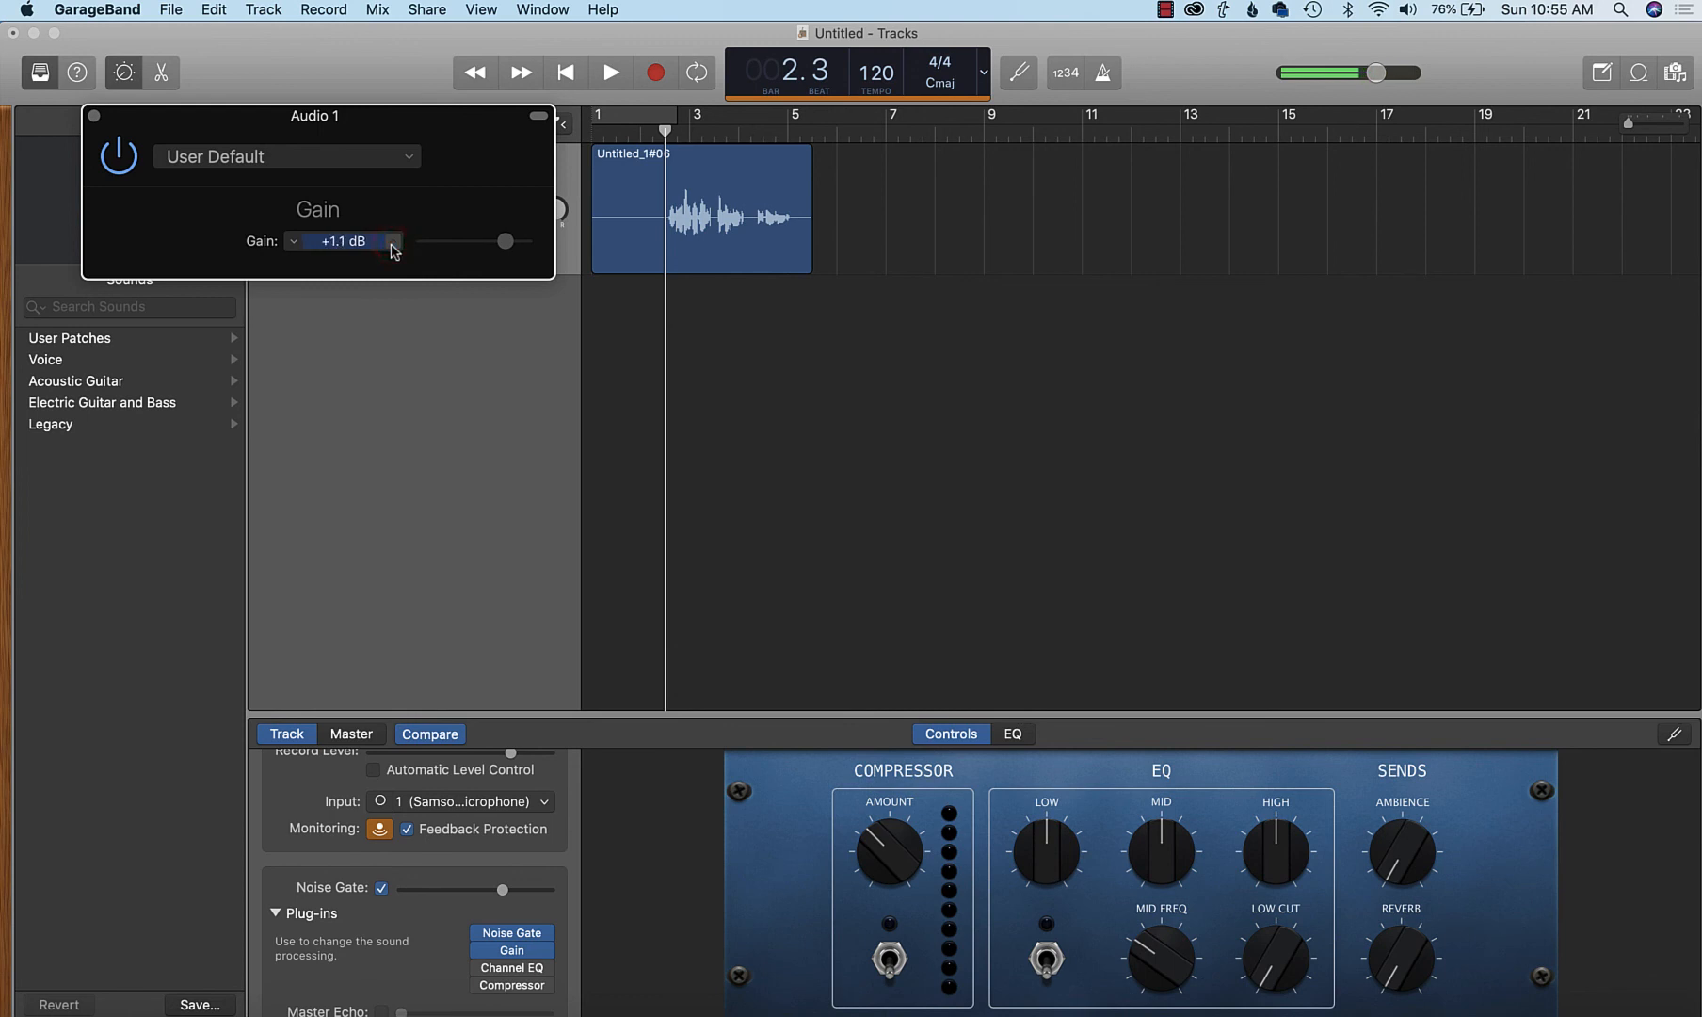
pyautogui.click(399, 233)
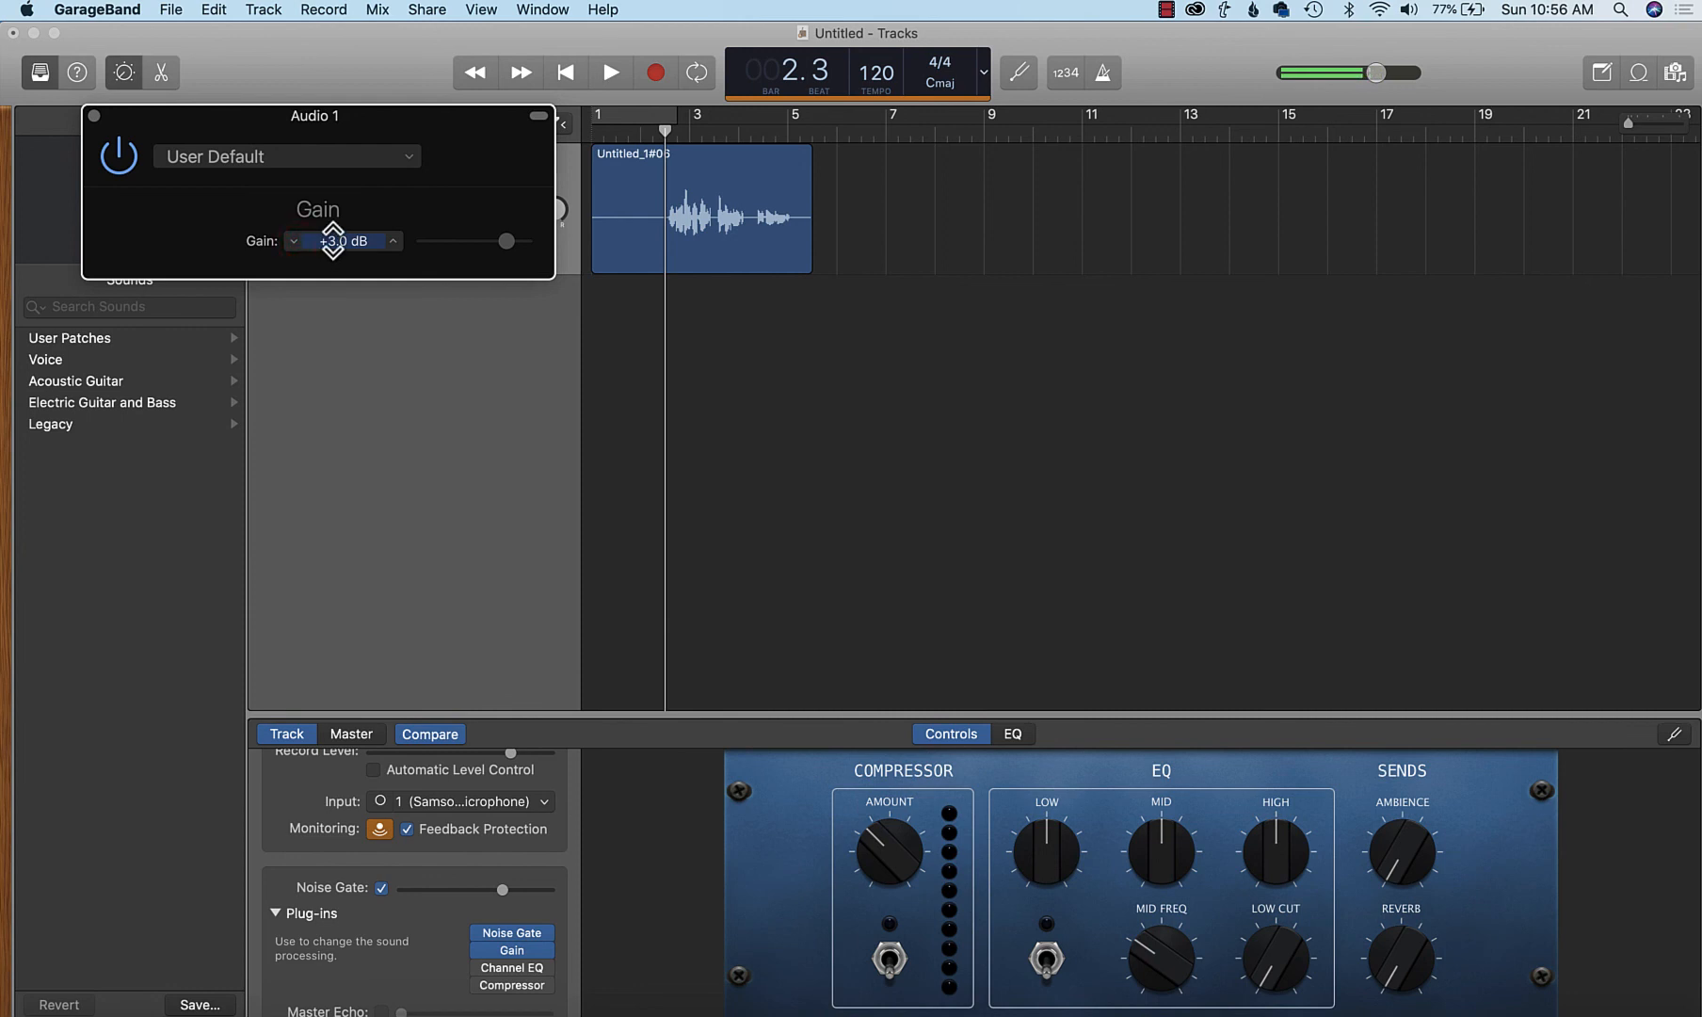
pyautogui.moveTo(454, 429)
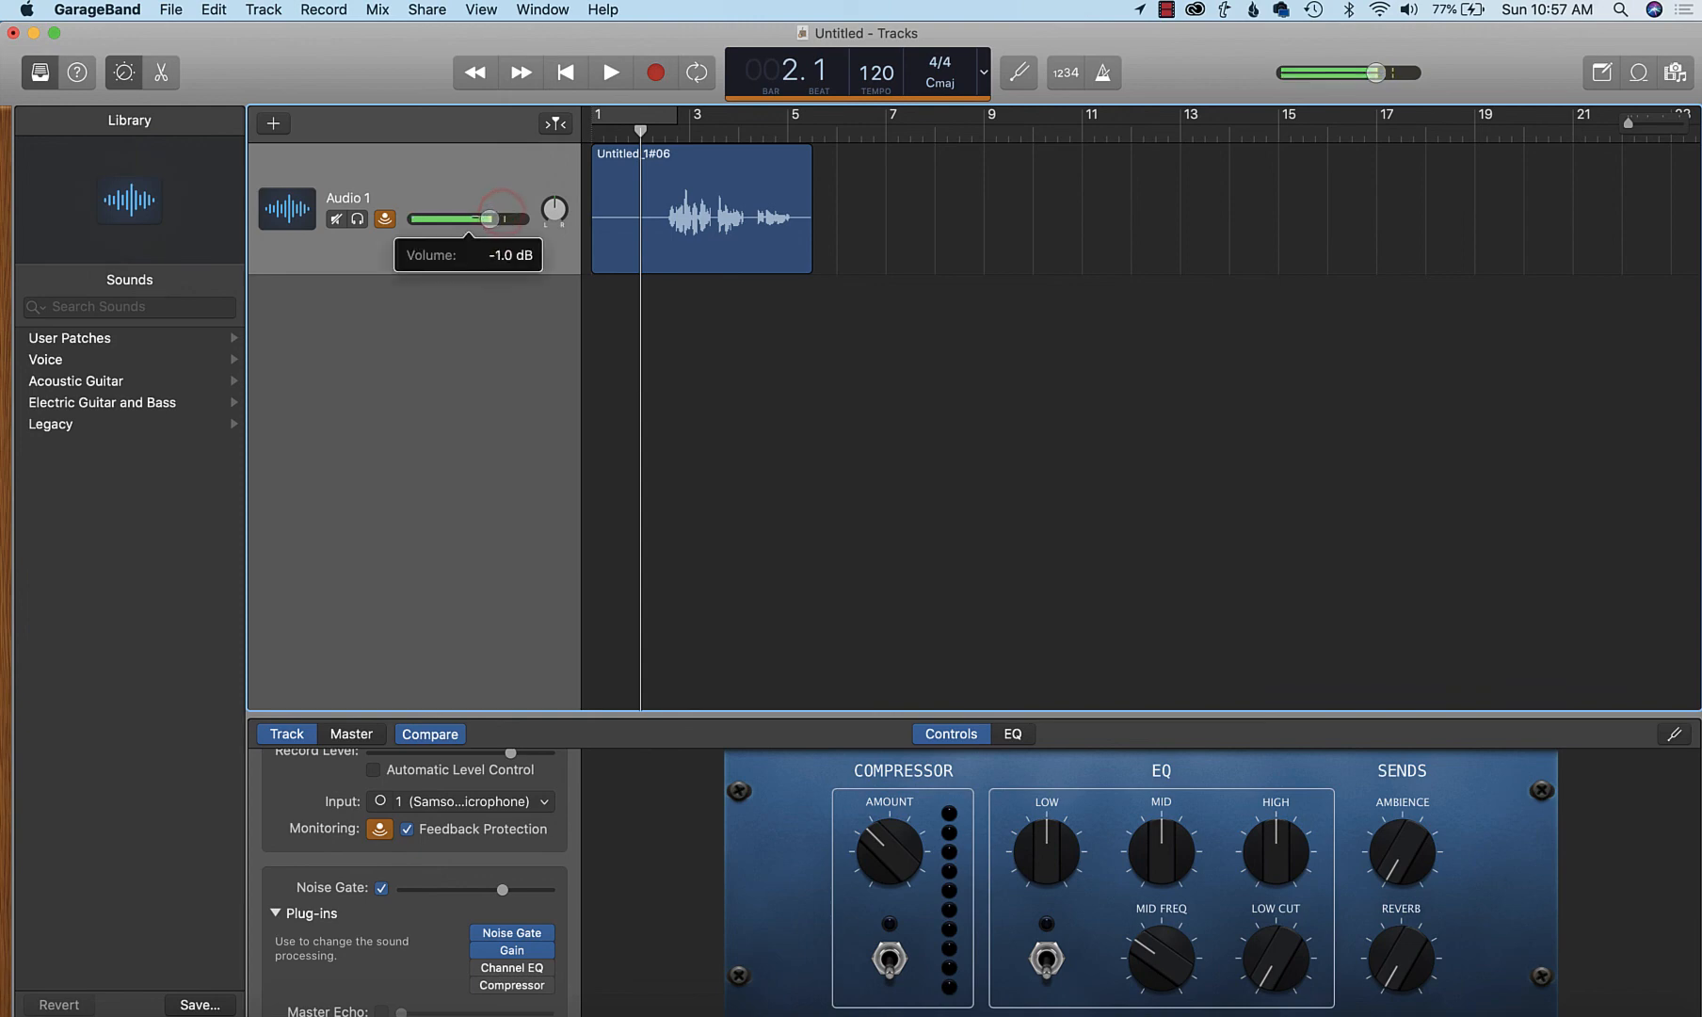
# - While the recording plays, settle the Audio 1 track volume at about -10.8 dB
pyautogui.moveTo(491, 219); pyautogui.dragTo(474, 219)
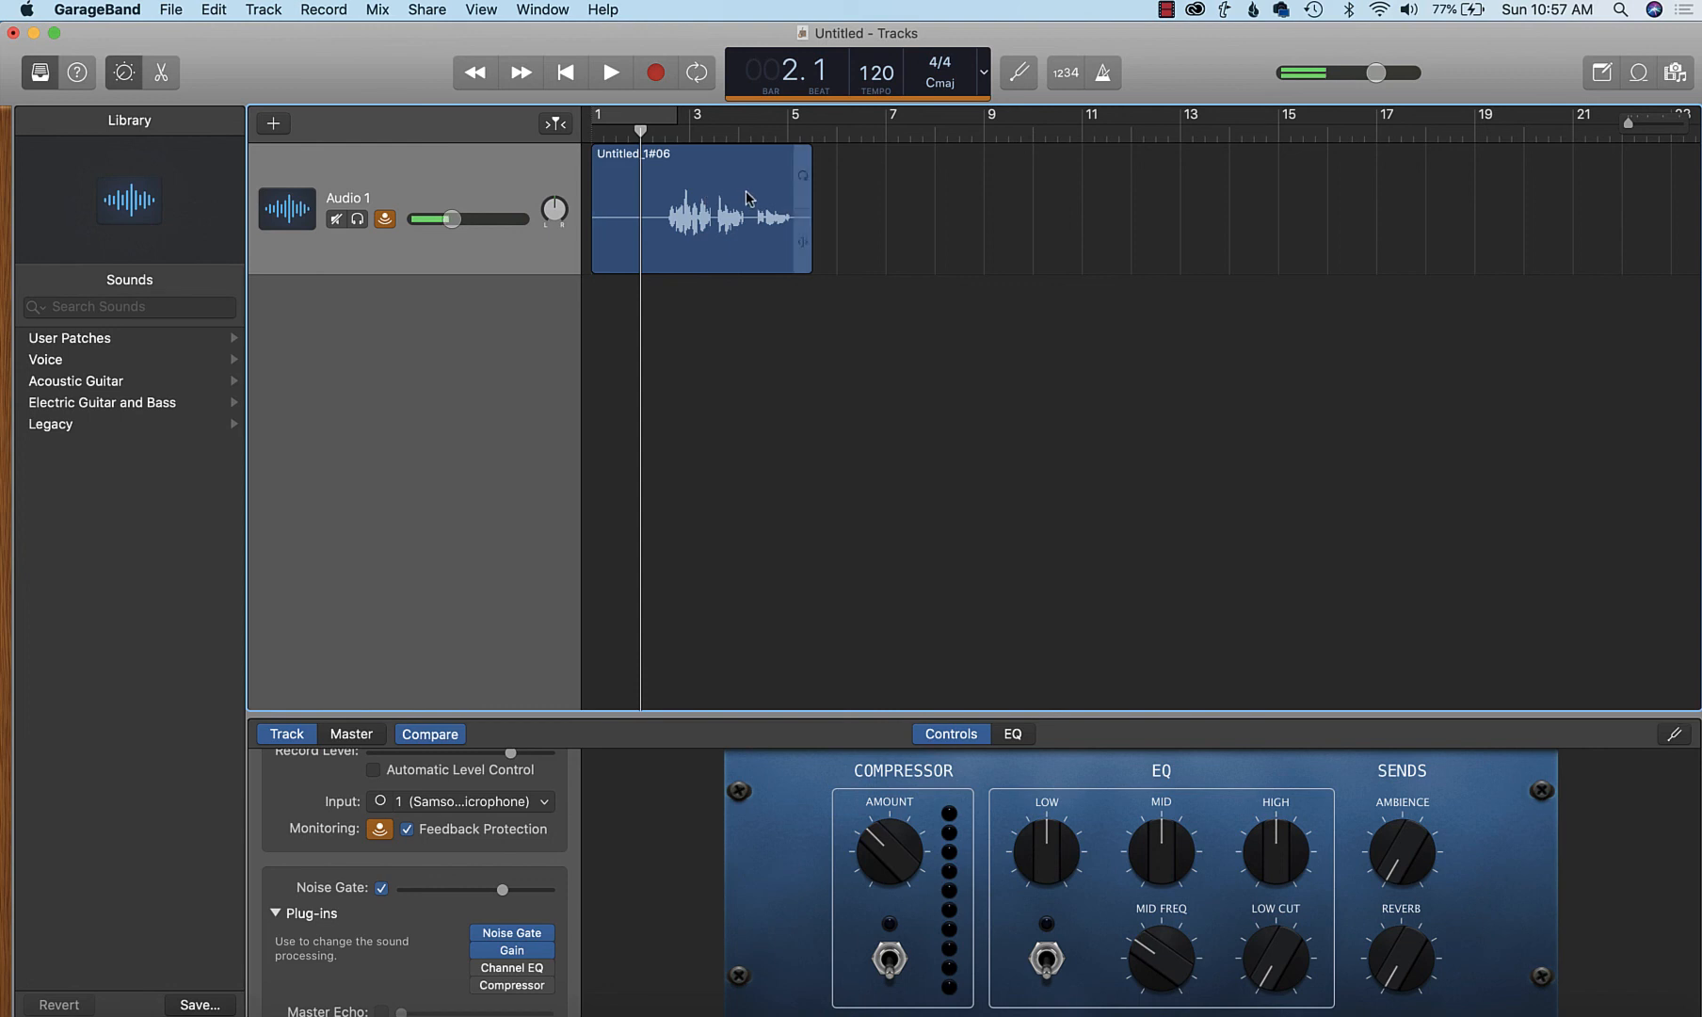
pyautogui.click(610, 71)
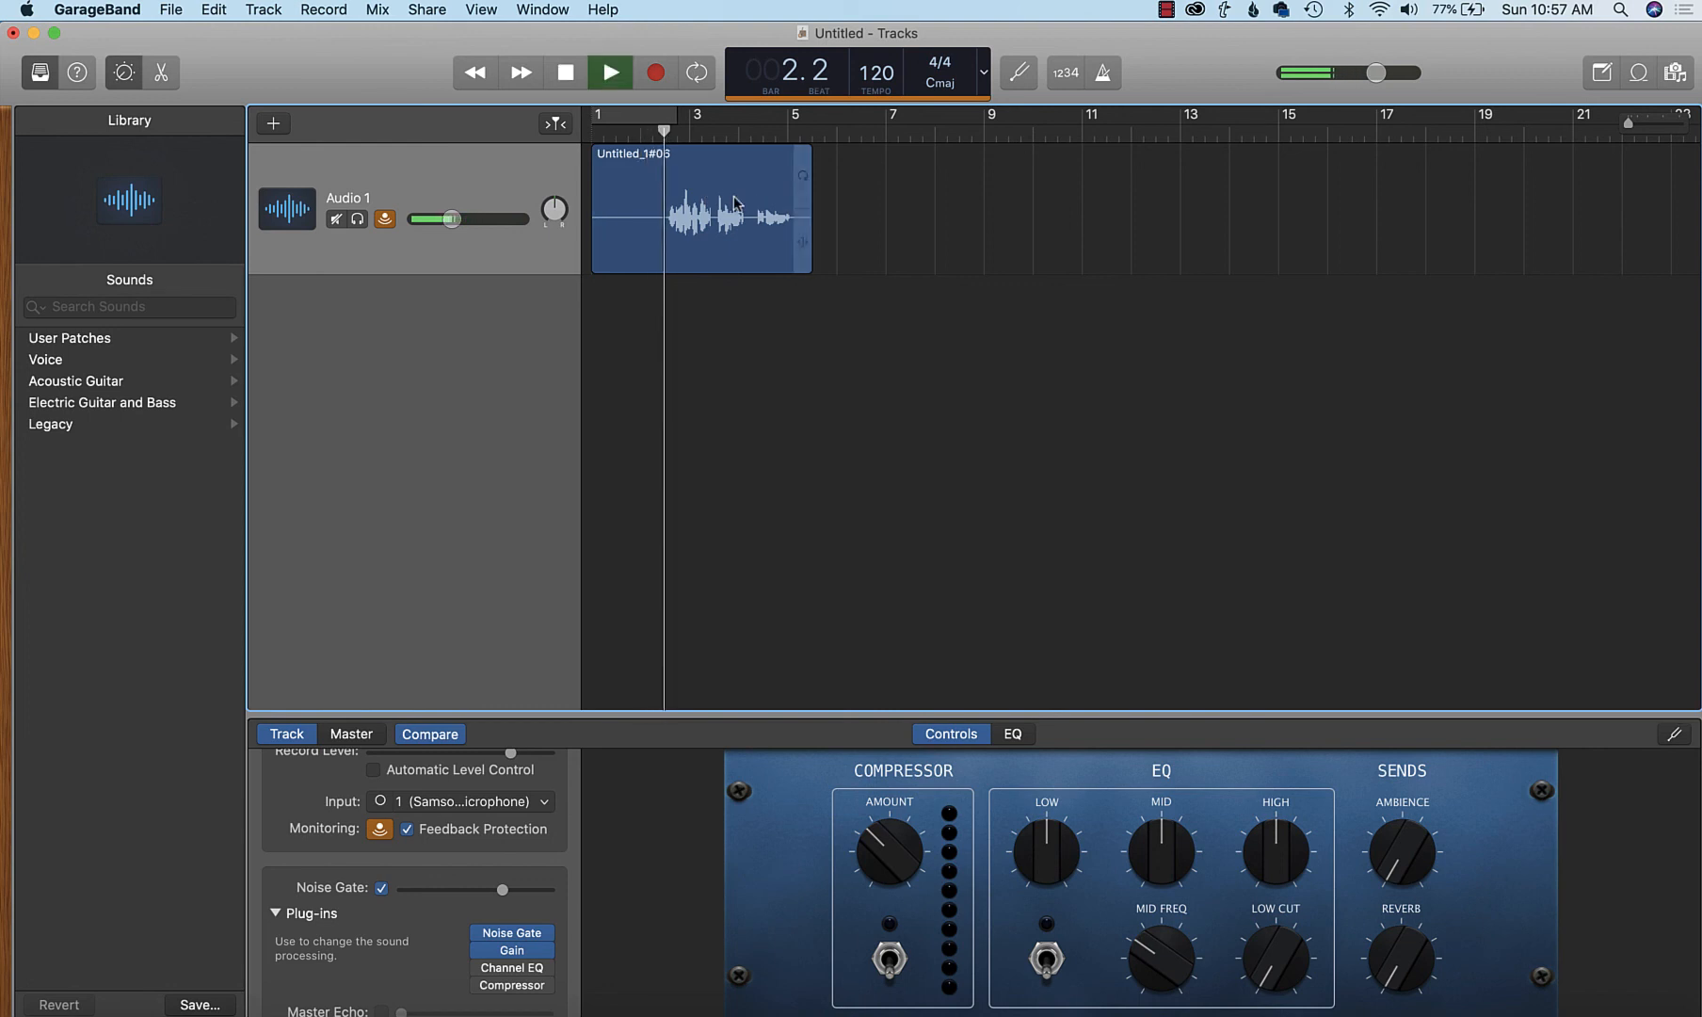
pyautogui.moveTo(450, 218); pyautogui.dragTo(499, 218)
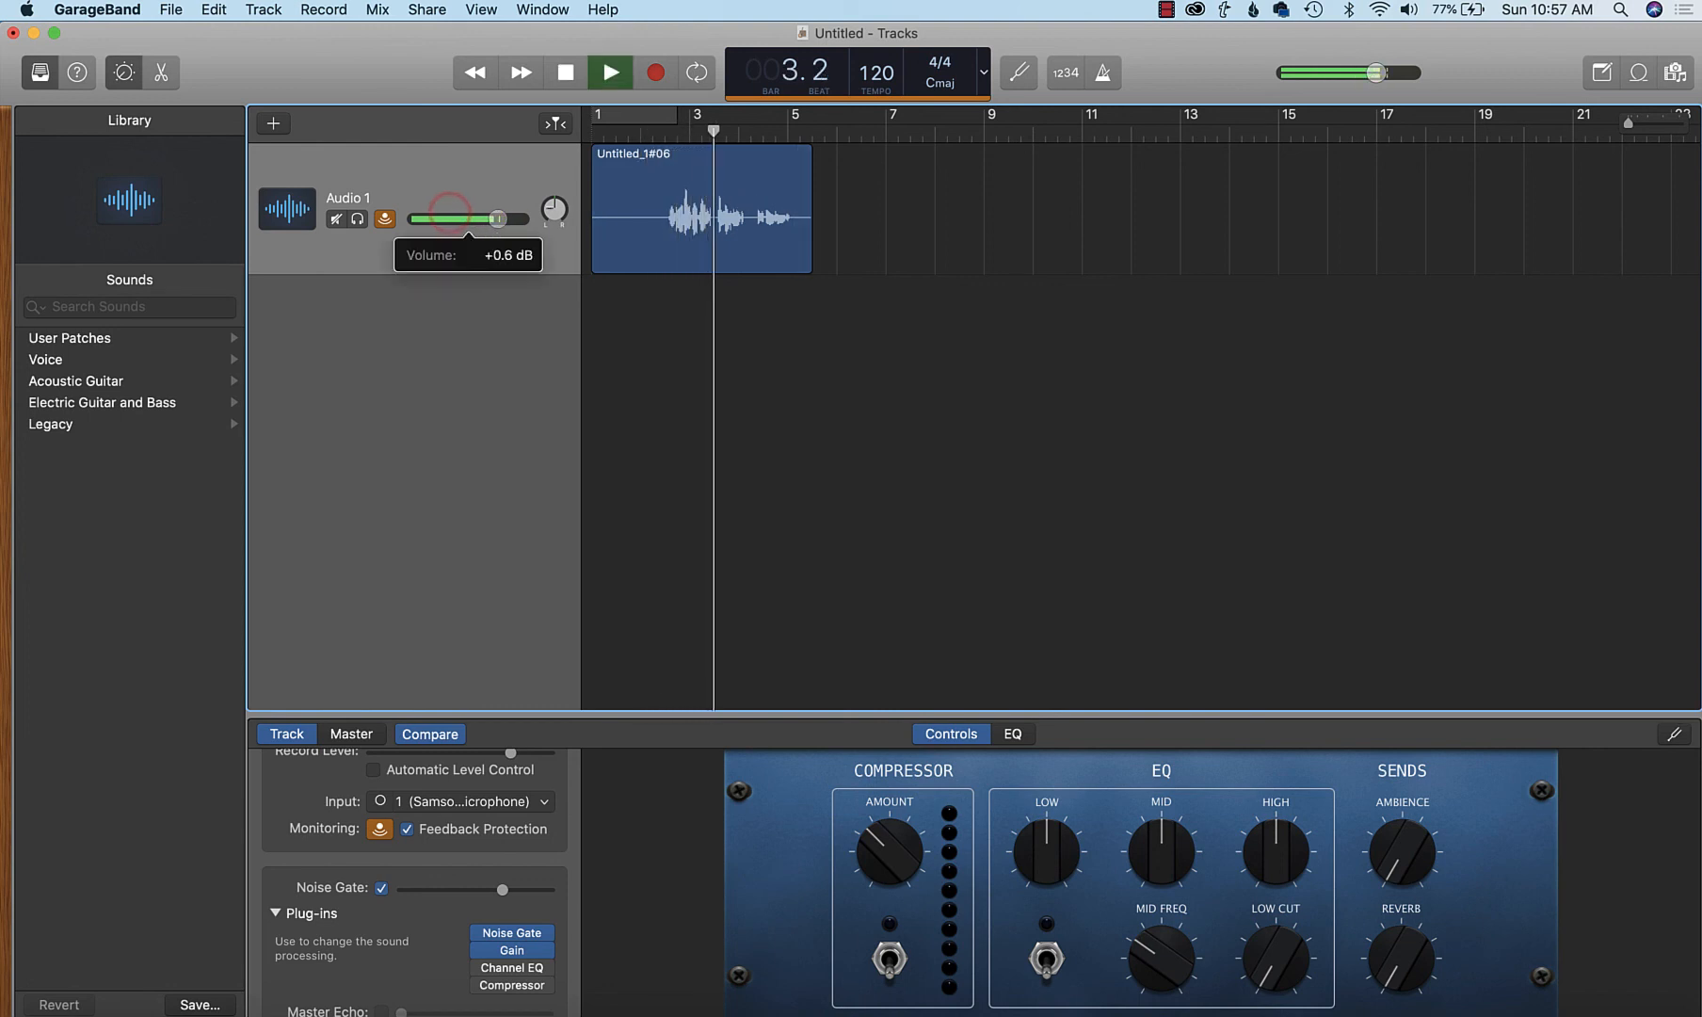
pyautogui.moveTo(497, 219); pyautogui.dragTo(456, 219)
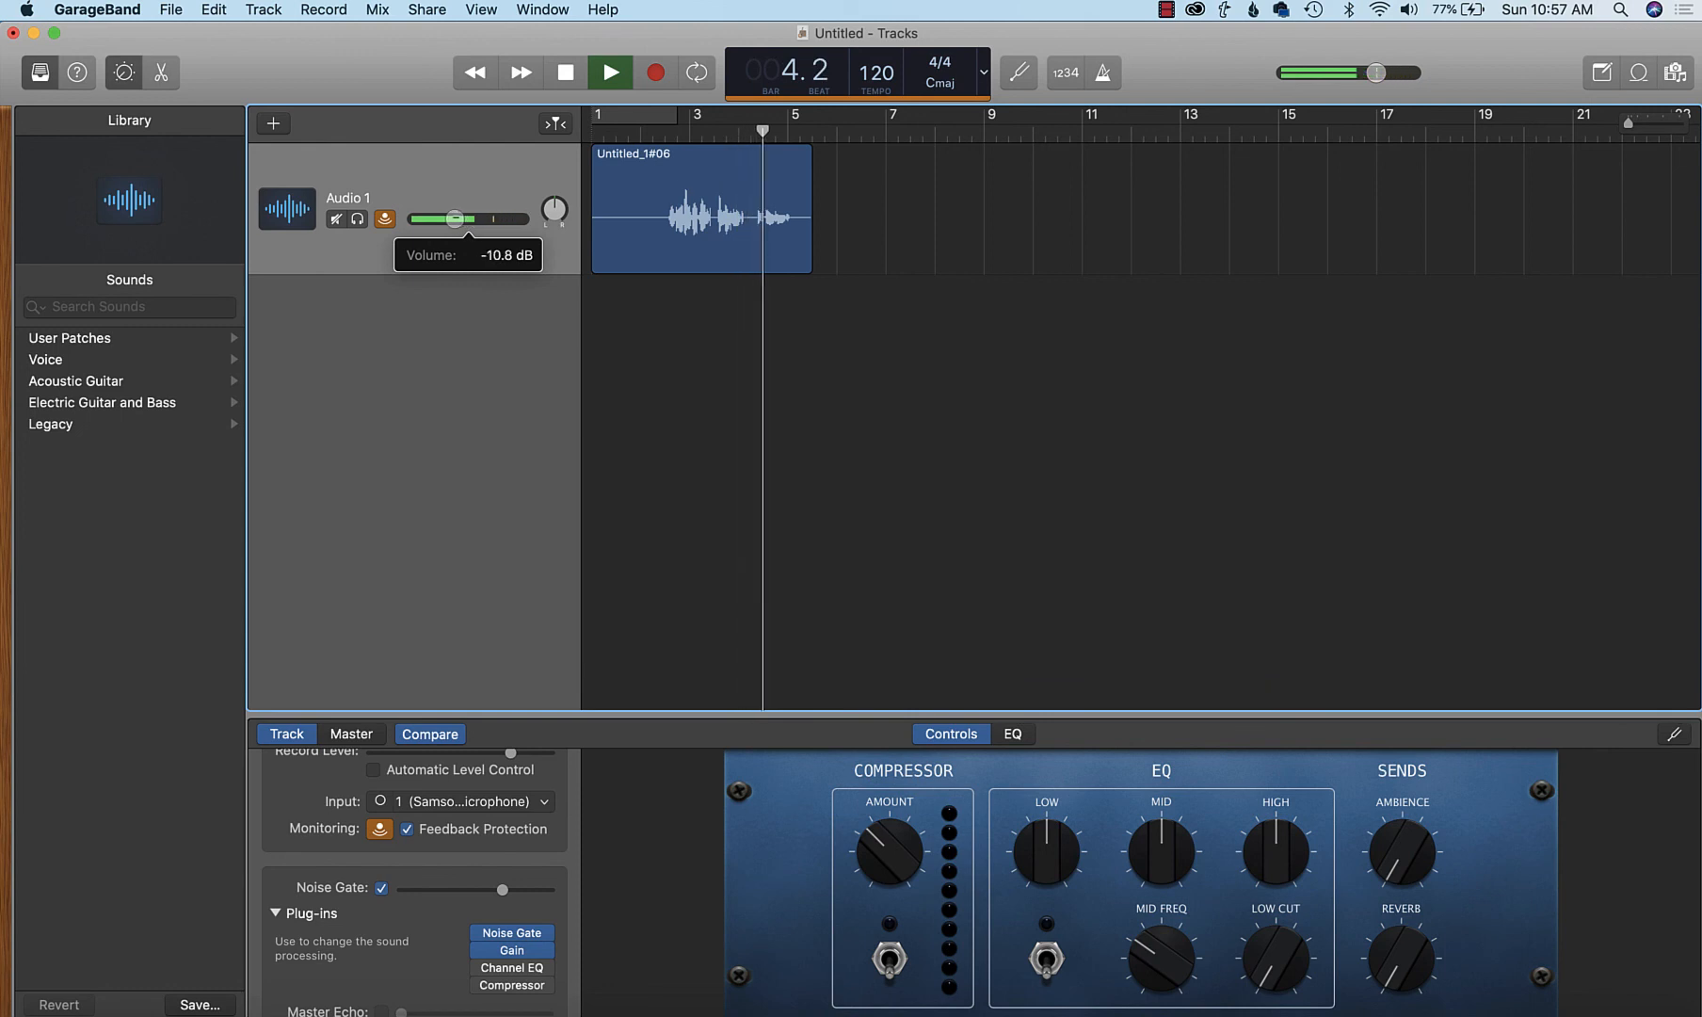